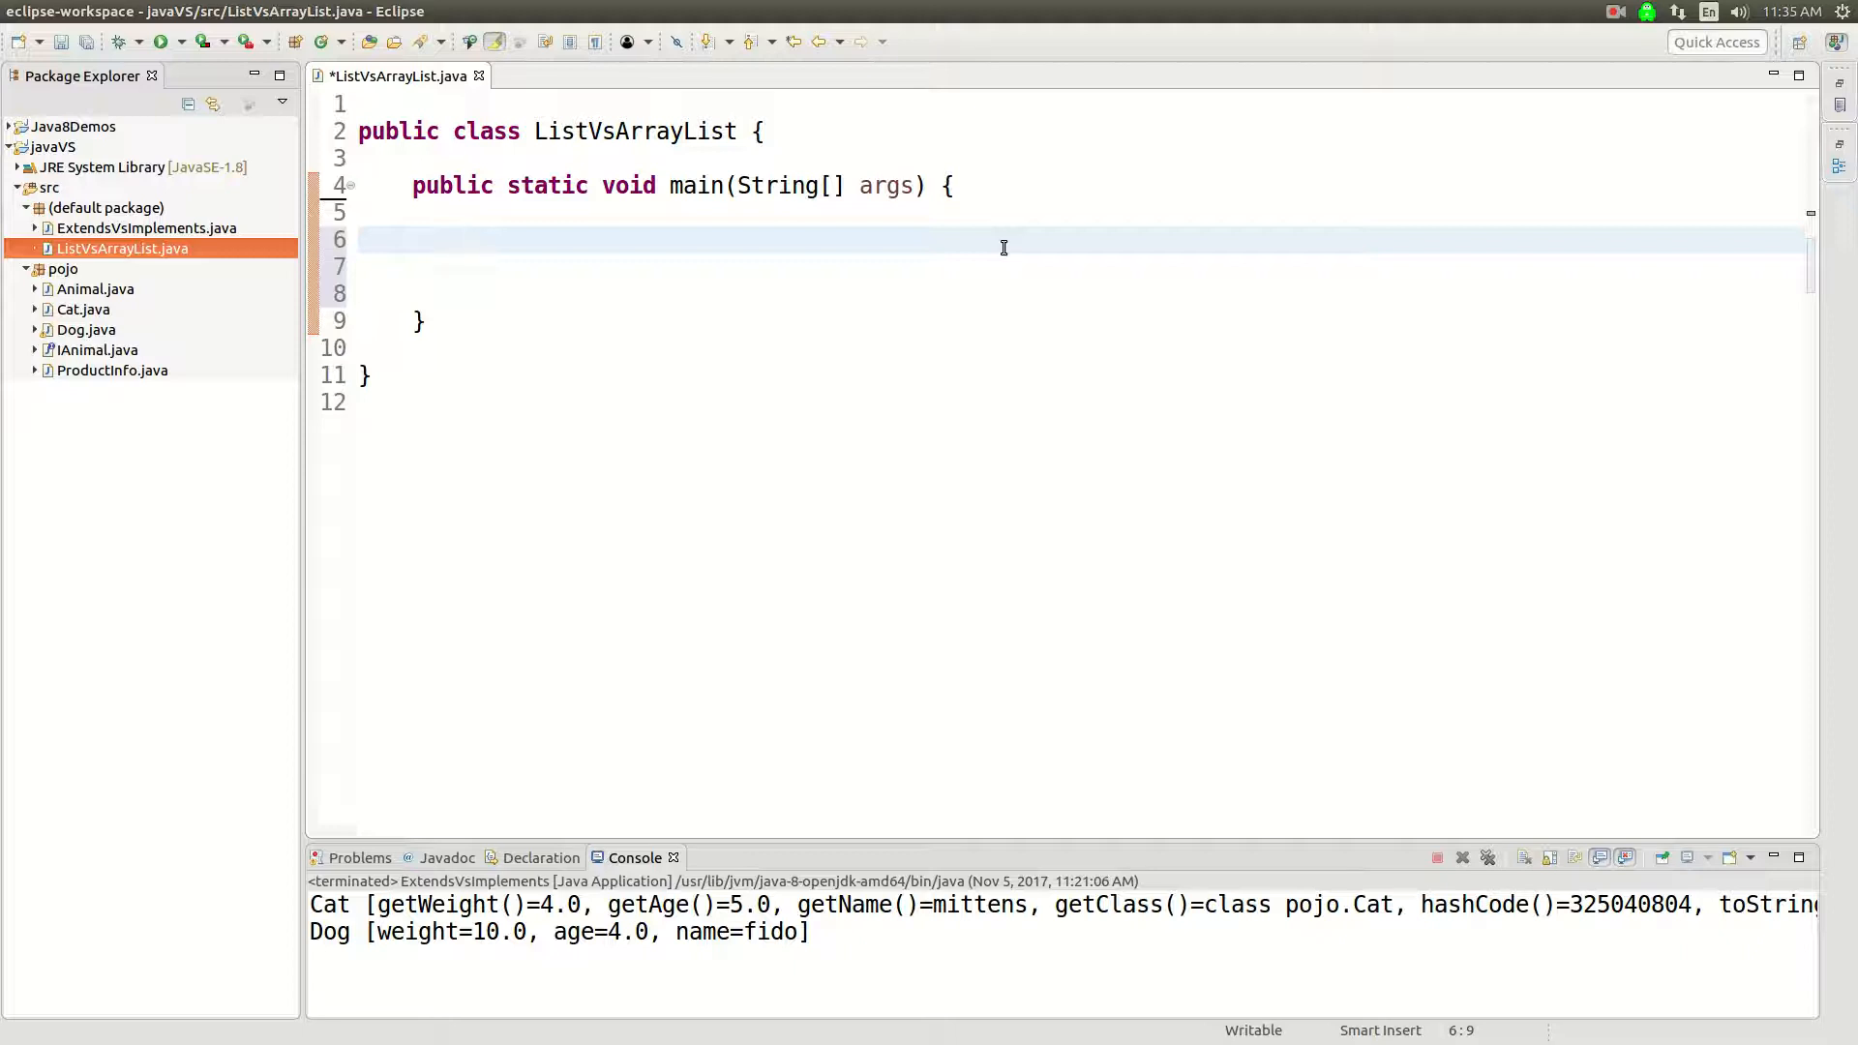
Declare int [] ints = new int [] {1,2,3}; inside main.
{"action": "left_click", "coordinate": [466, 241]}
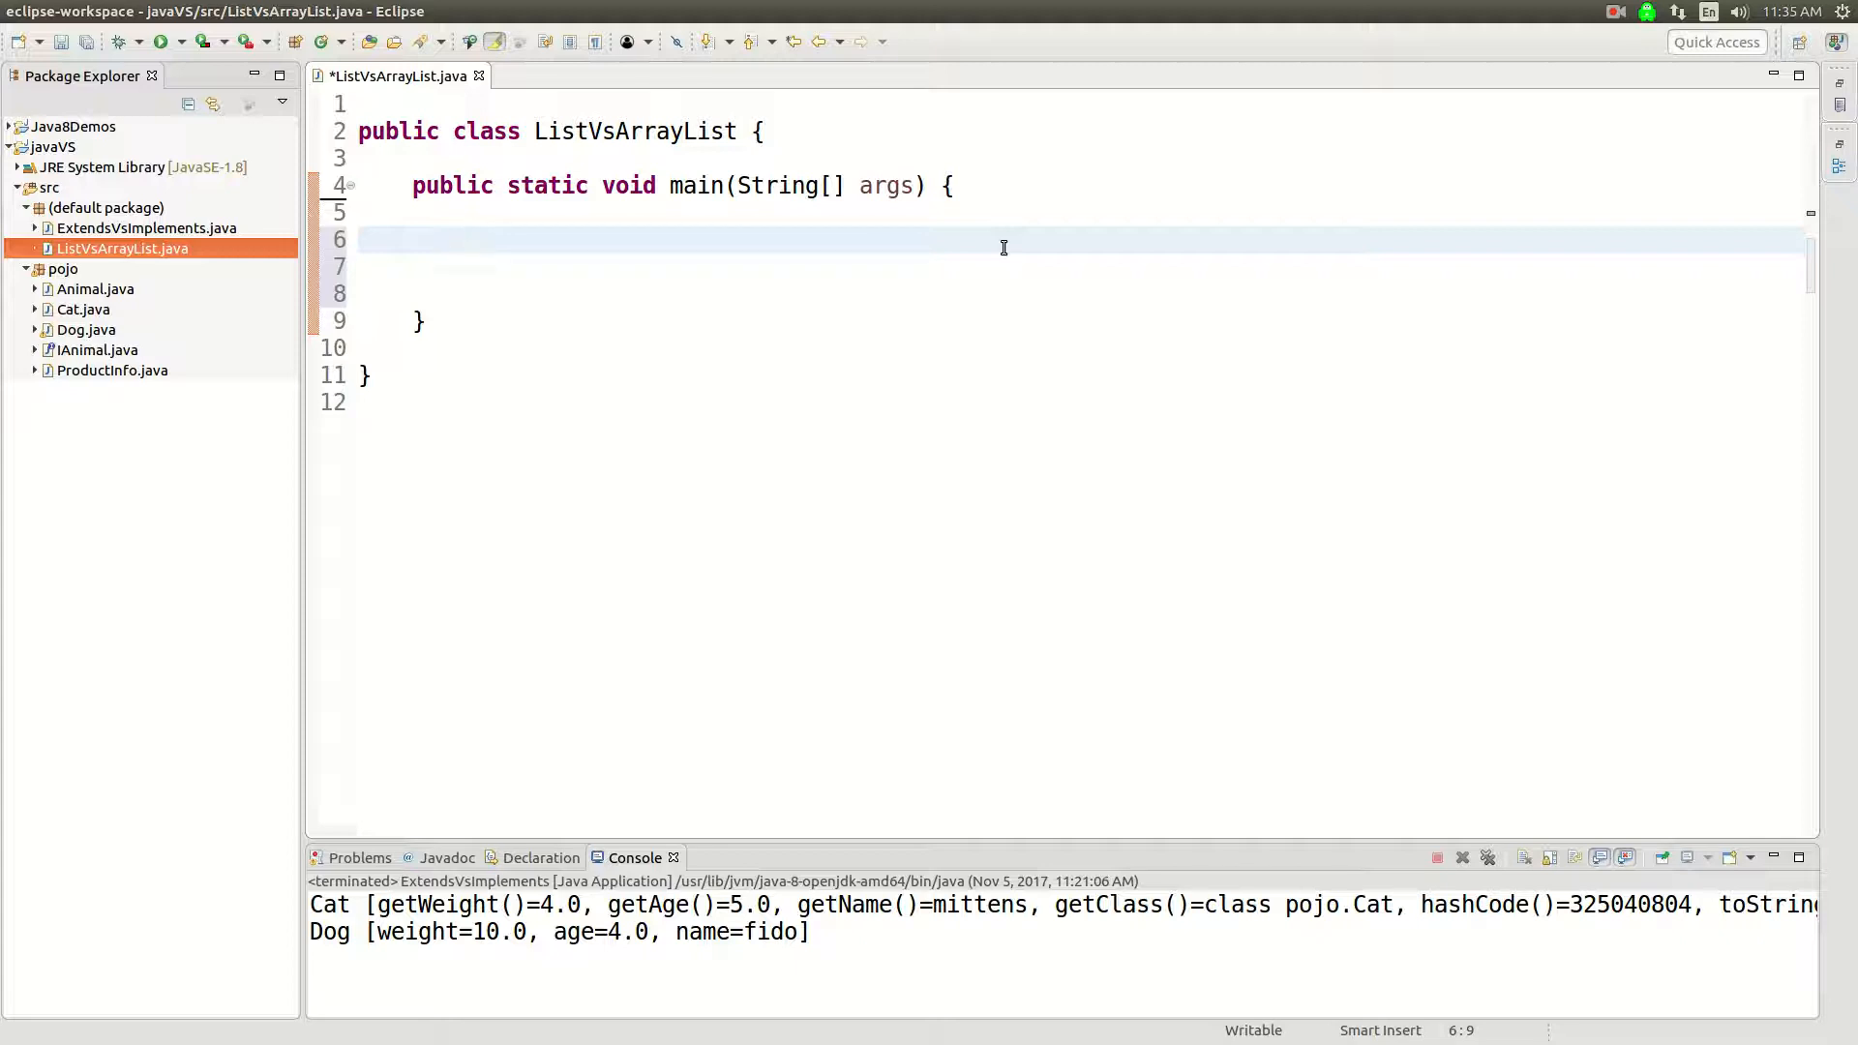
{"action": "type", "text": "int []"}
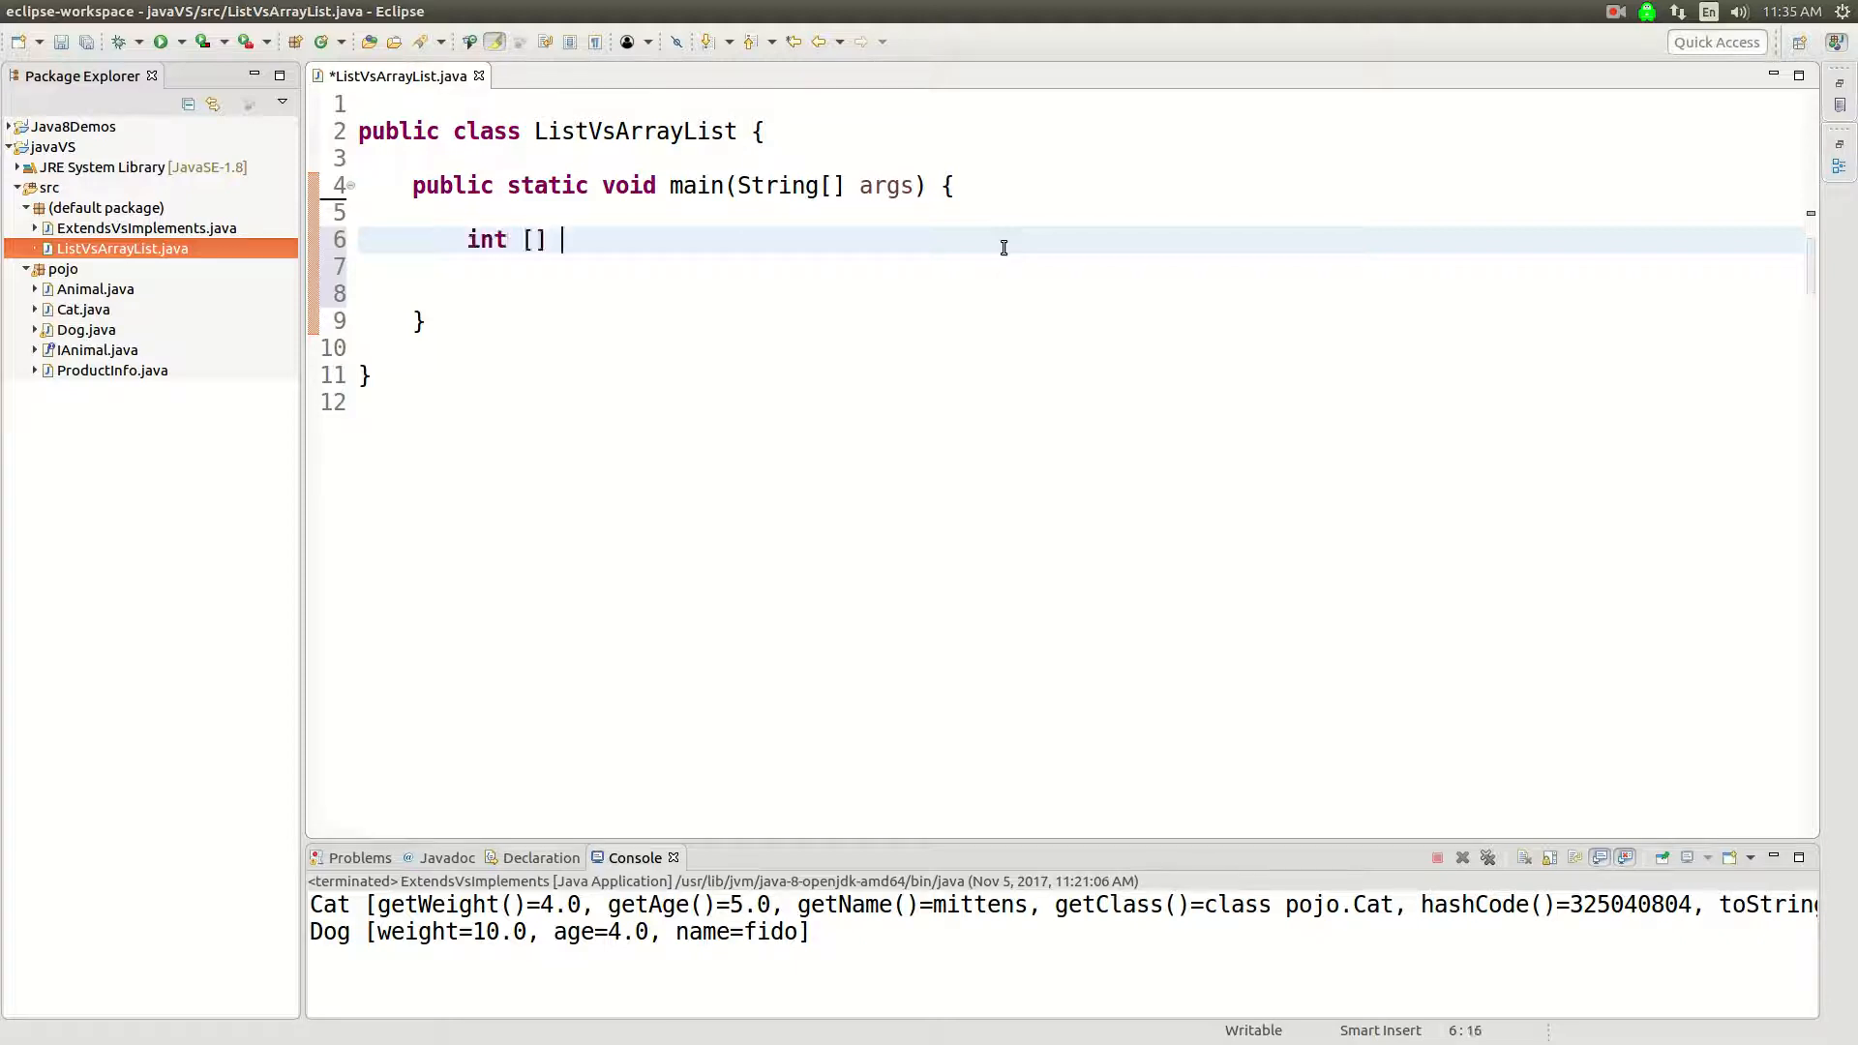
{"action": "type", "text": "int"}
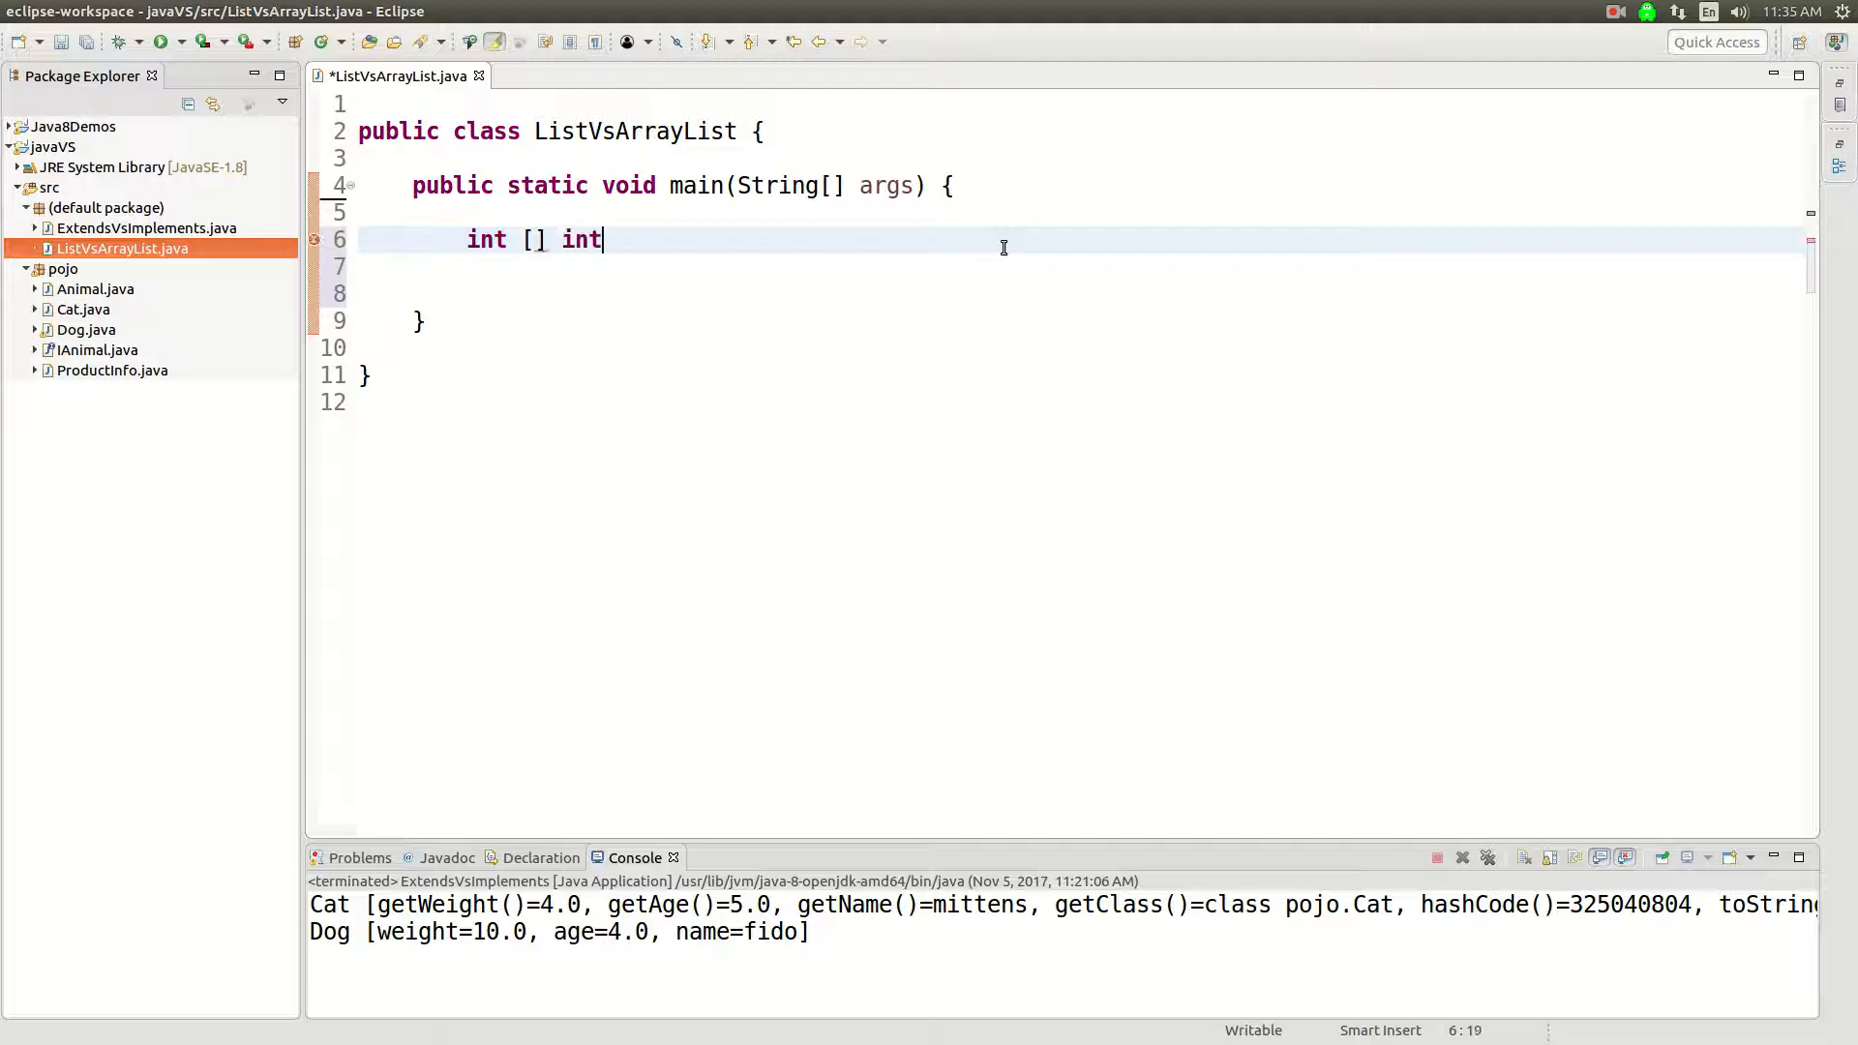
{"action": "type", "text": "s = new"}
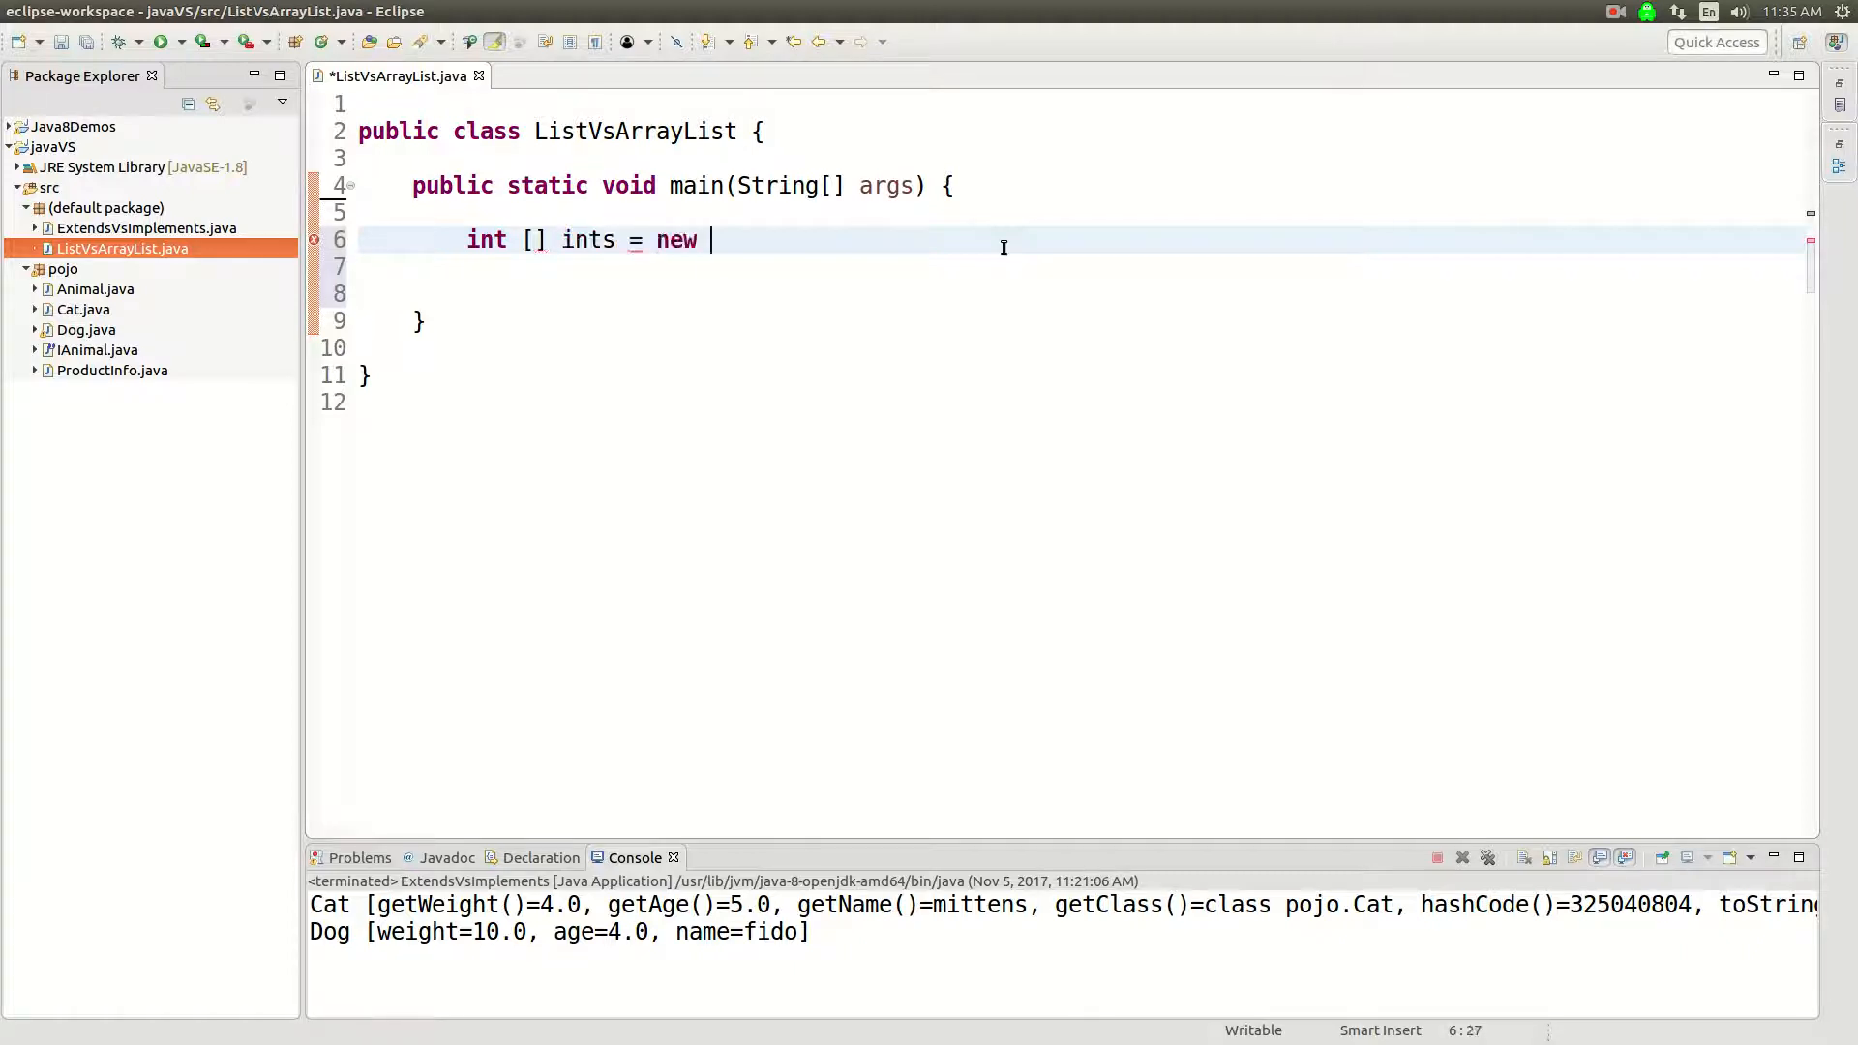
{"action": "type", "text": "int"}
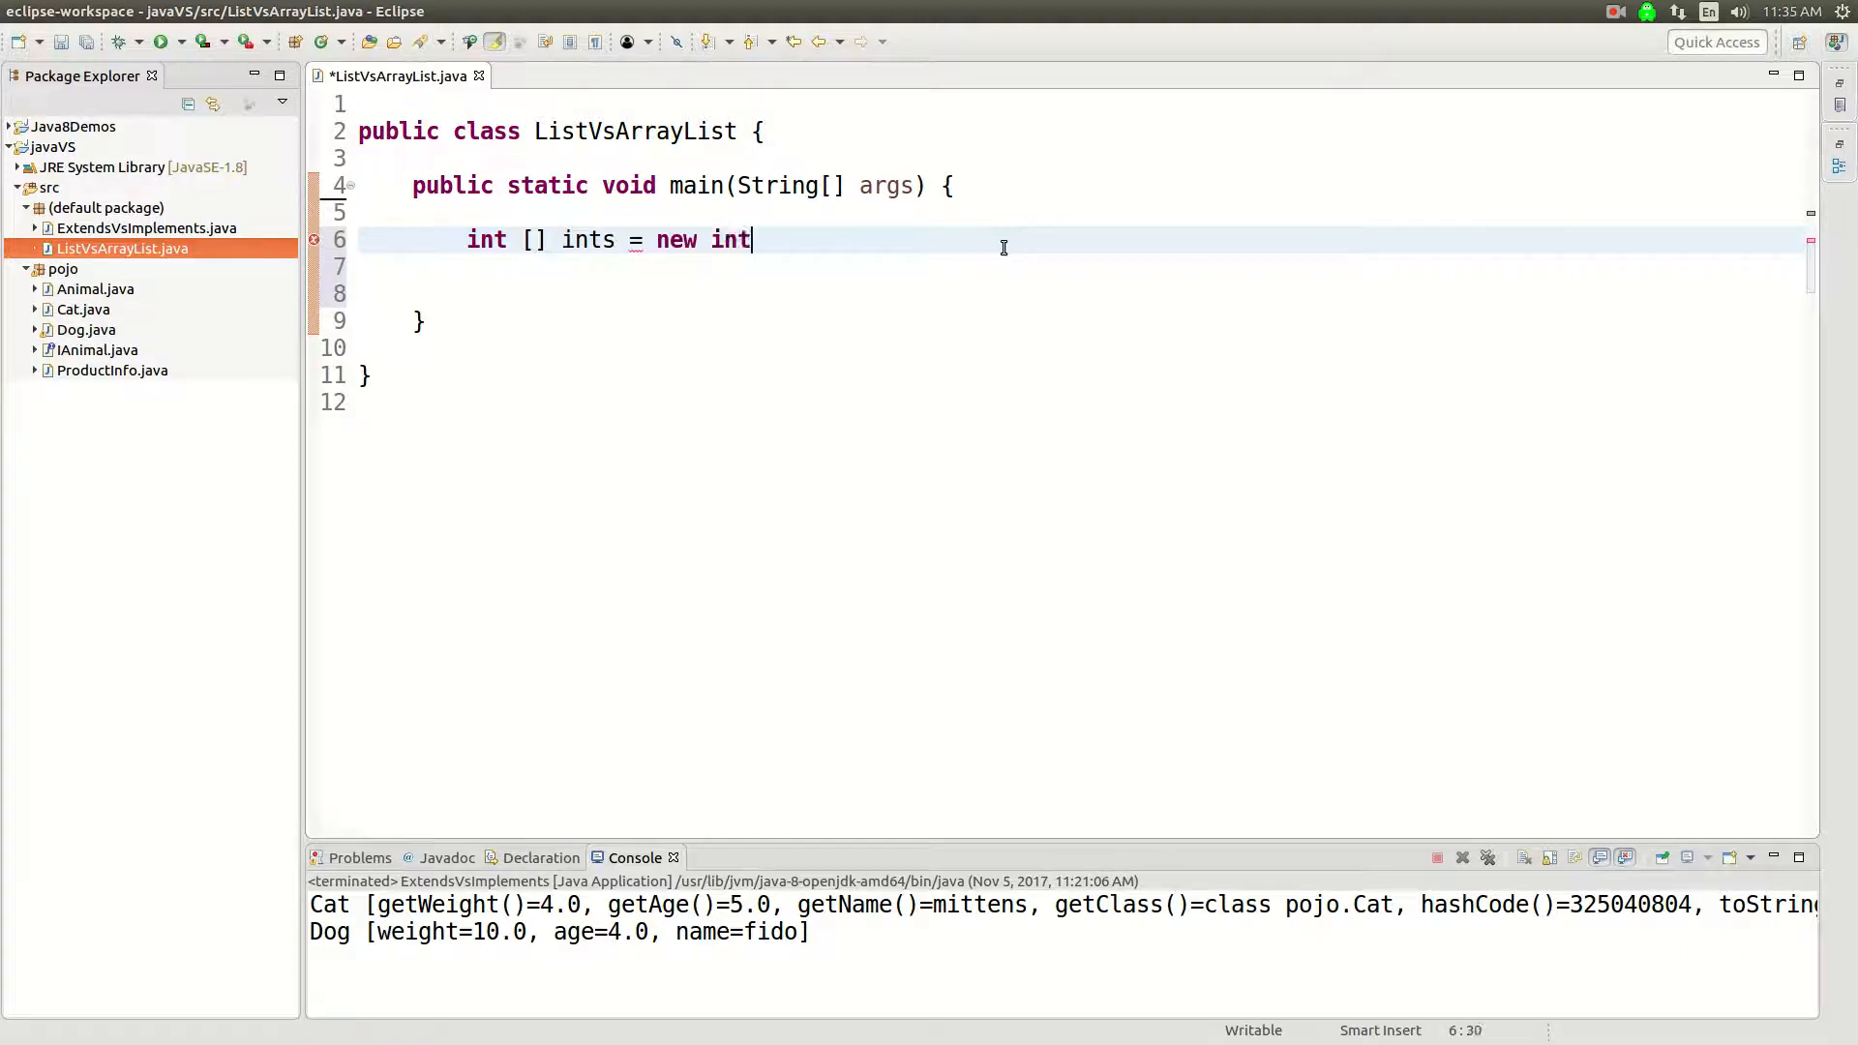
{"action": "type", "text": "[] {"}
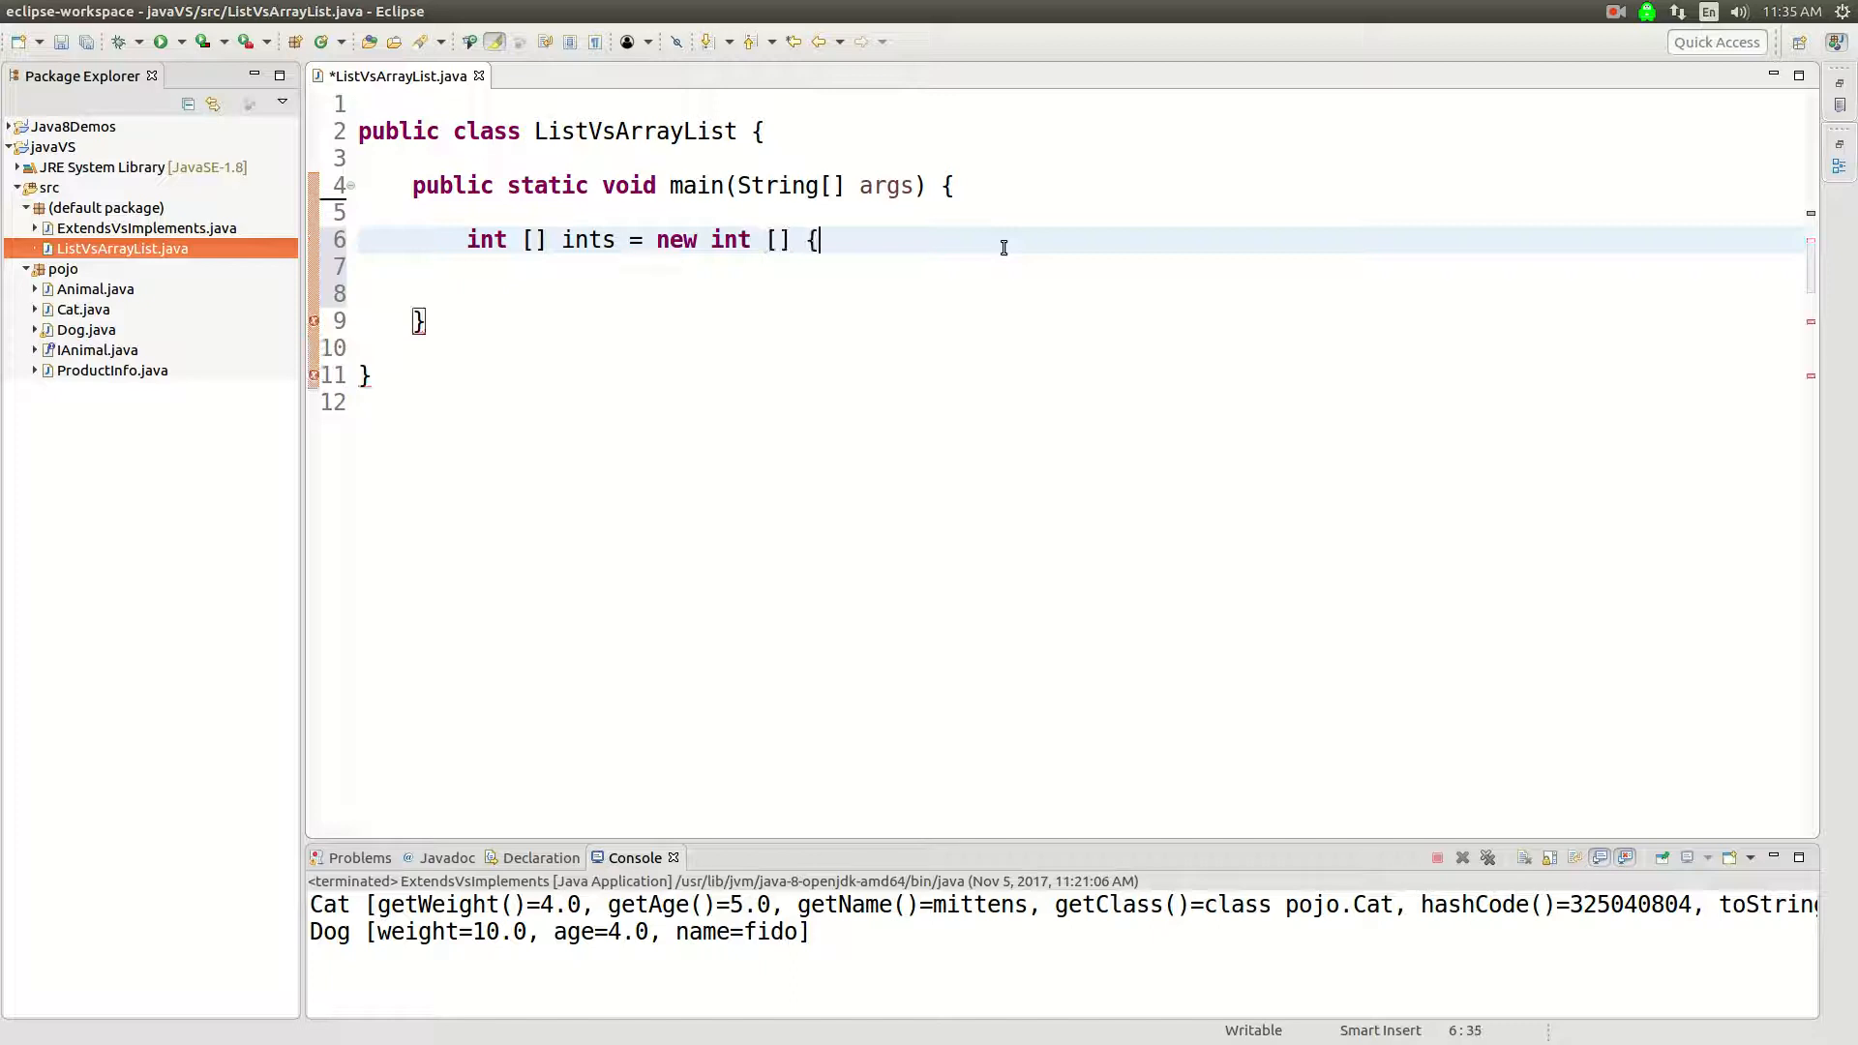
{"action": "type", "text": "1,2,3};"}
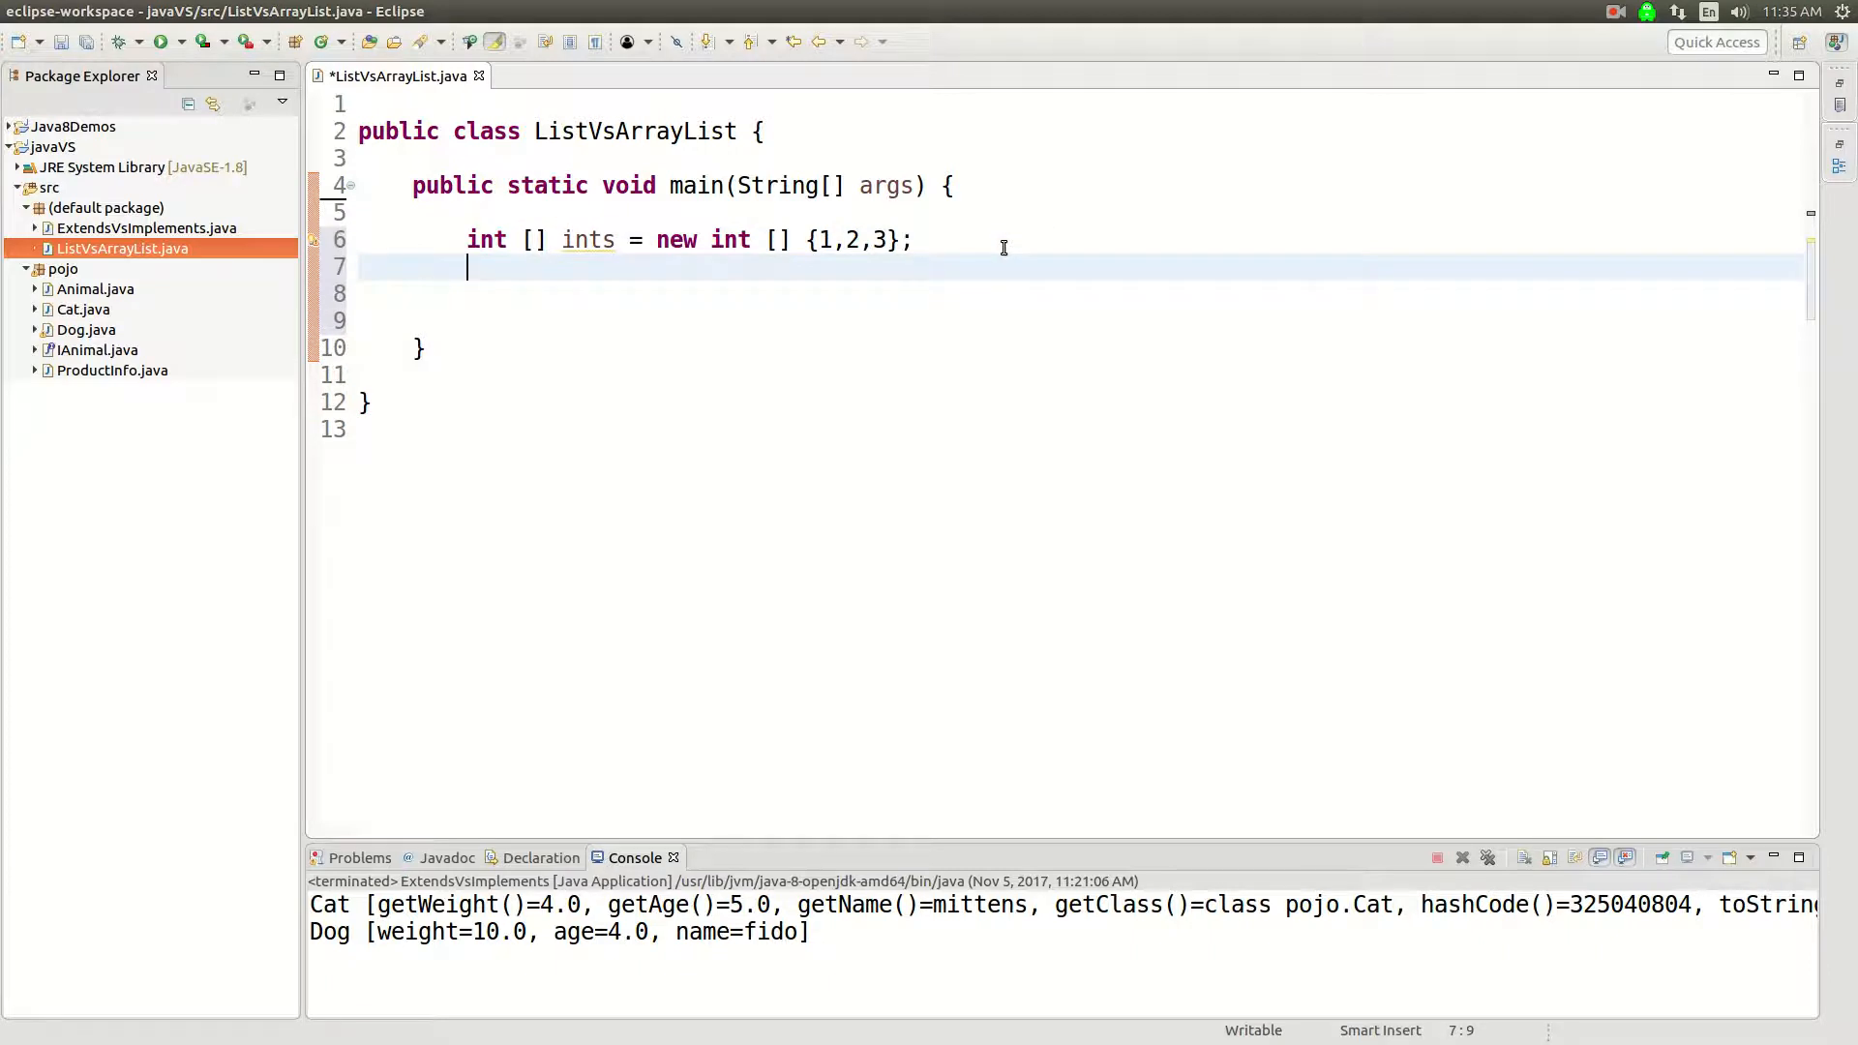
Declare List<Integer> intsList = new ArrayList<>(), importing java.util.List and ArrayList.
{"action": "type", "text": "List<In>"}
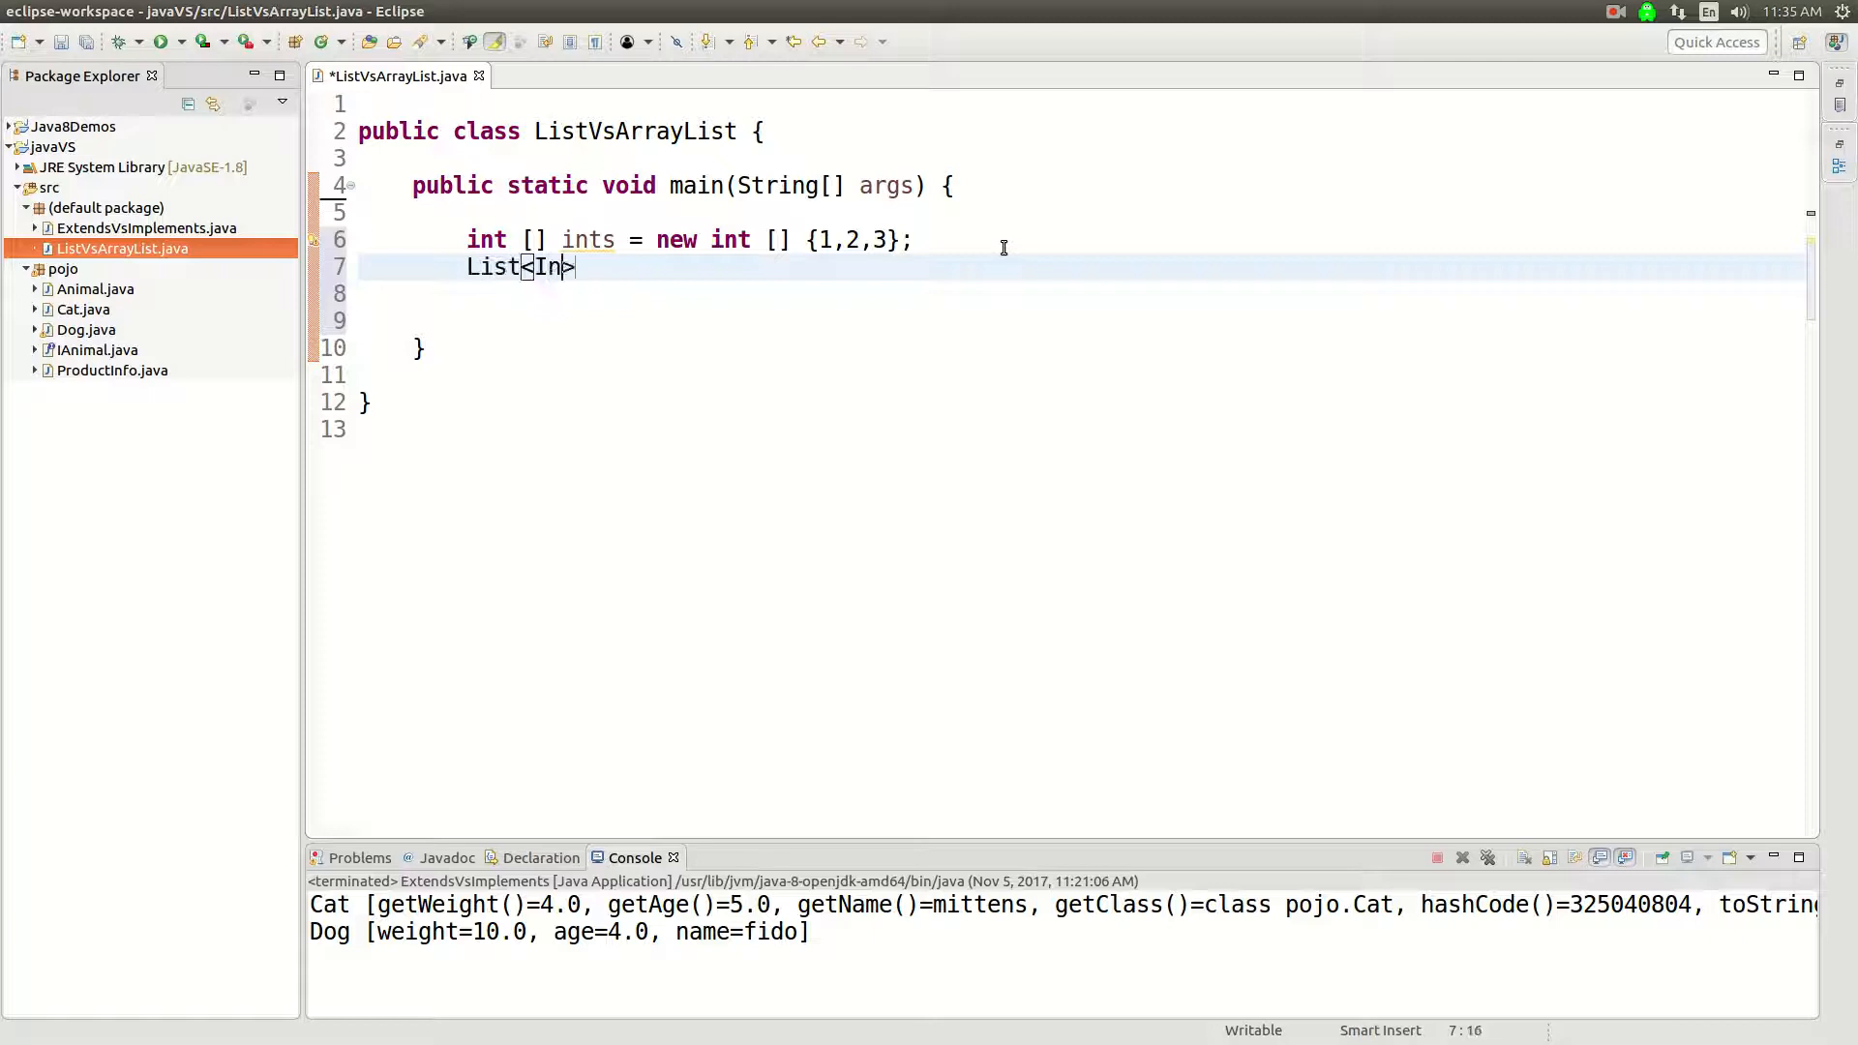
{"action": "type", "text": "teger>"}
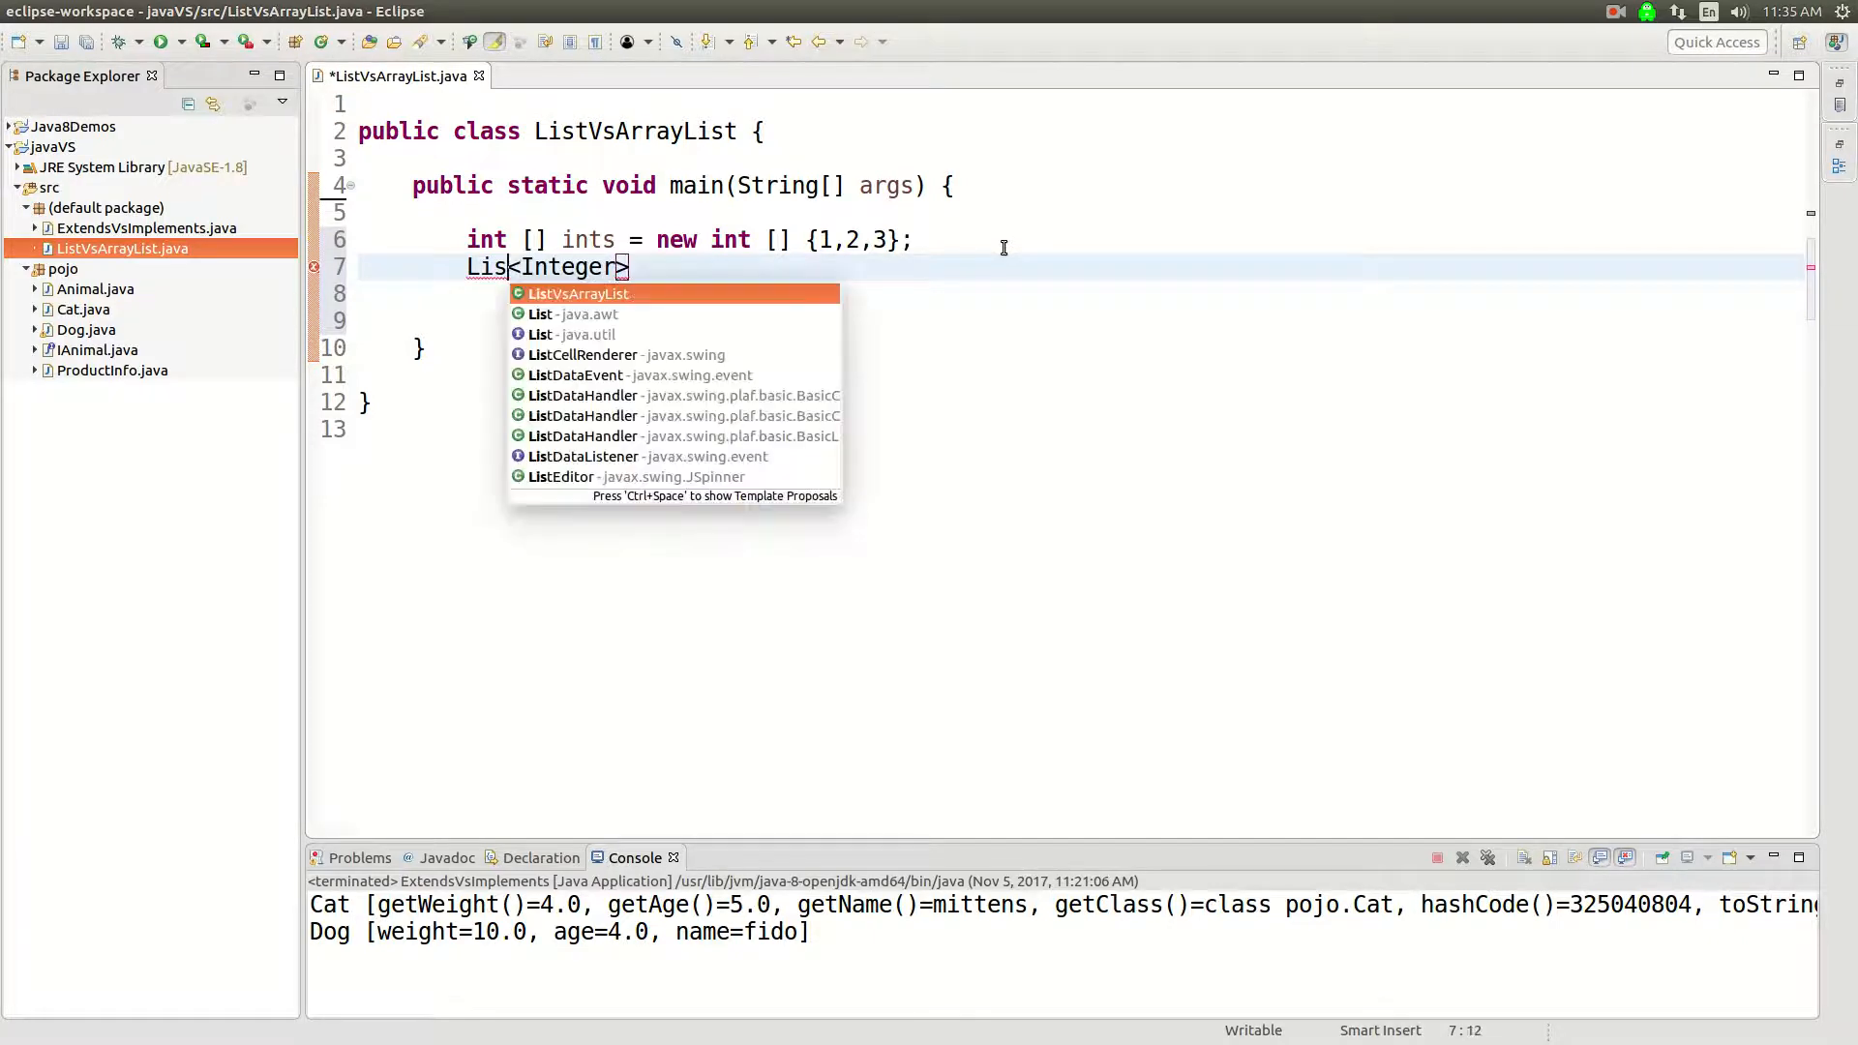
{"action": "left_click", "coordinate": [580, 333]}
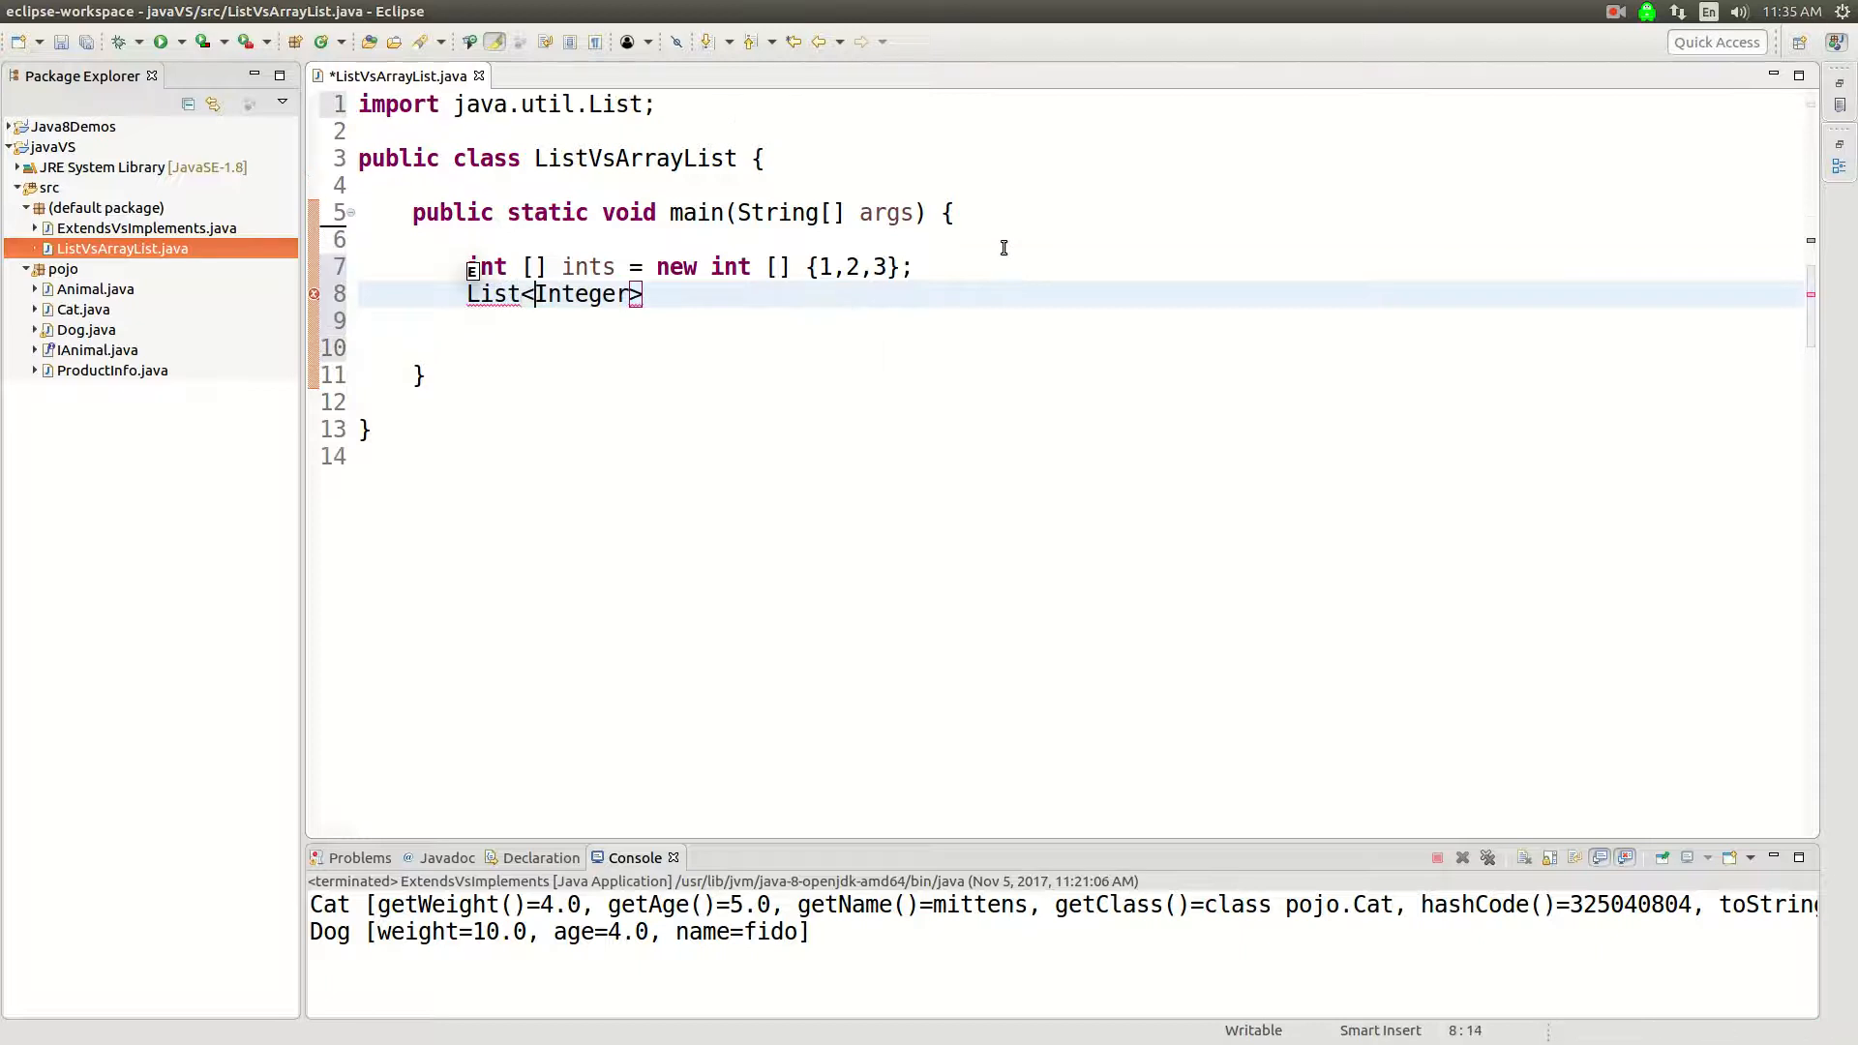
{"action": "type", "text": "int"}
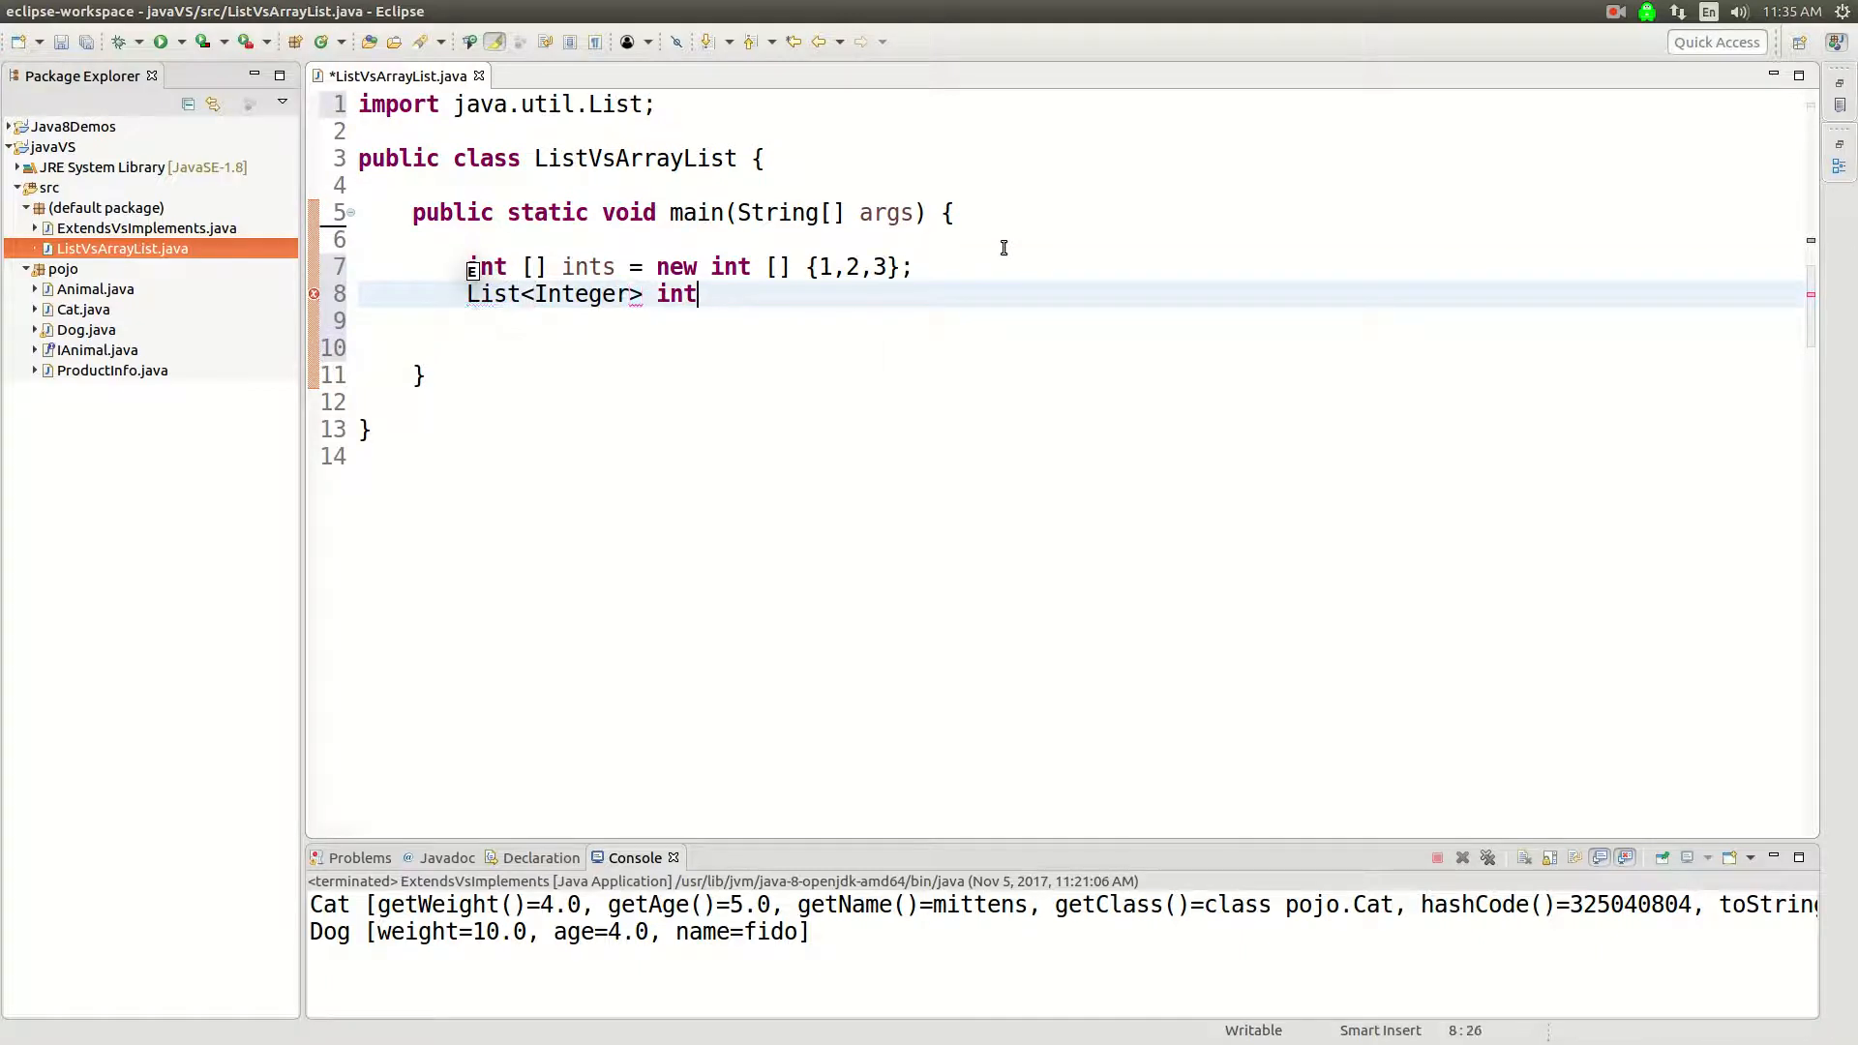
{"action": "type", "text": "sList ="}
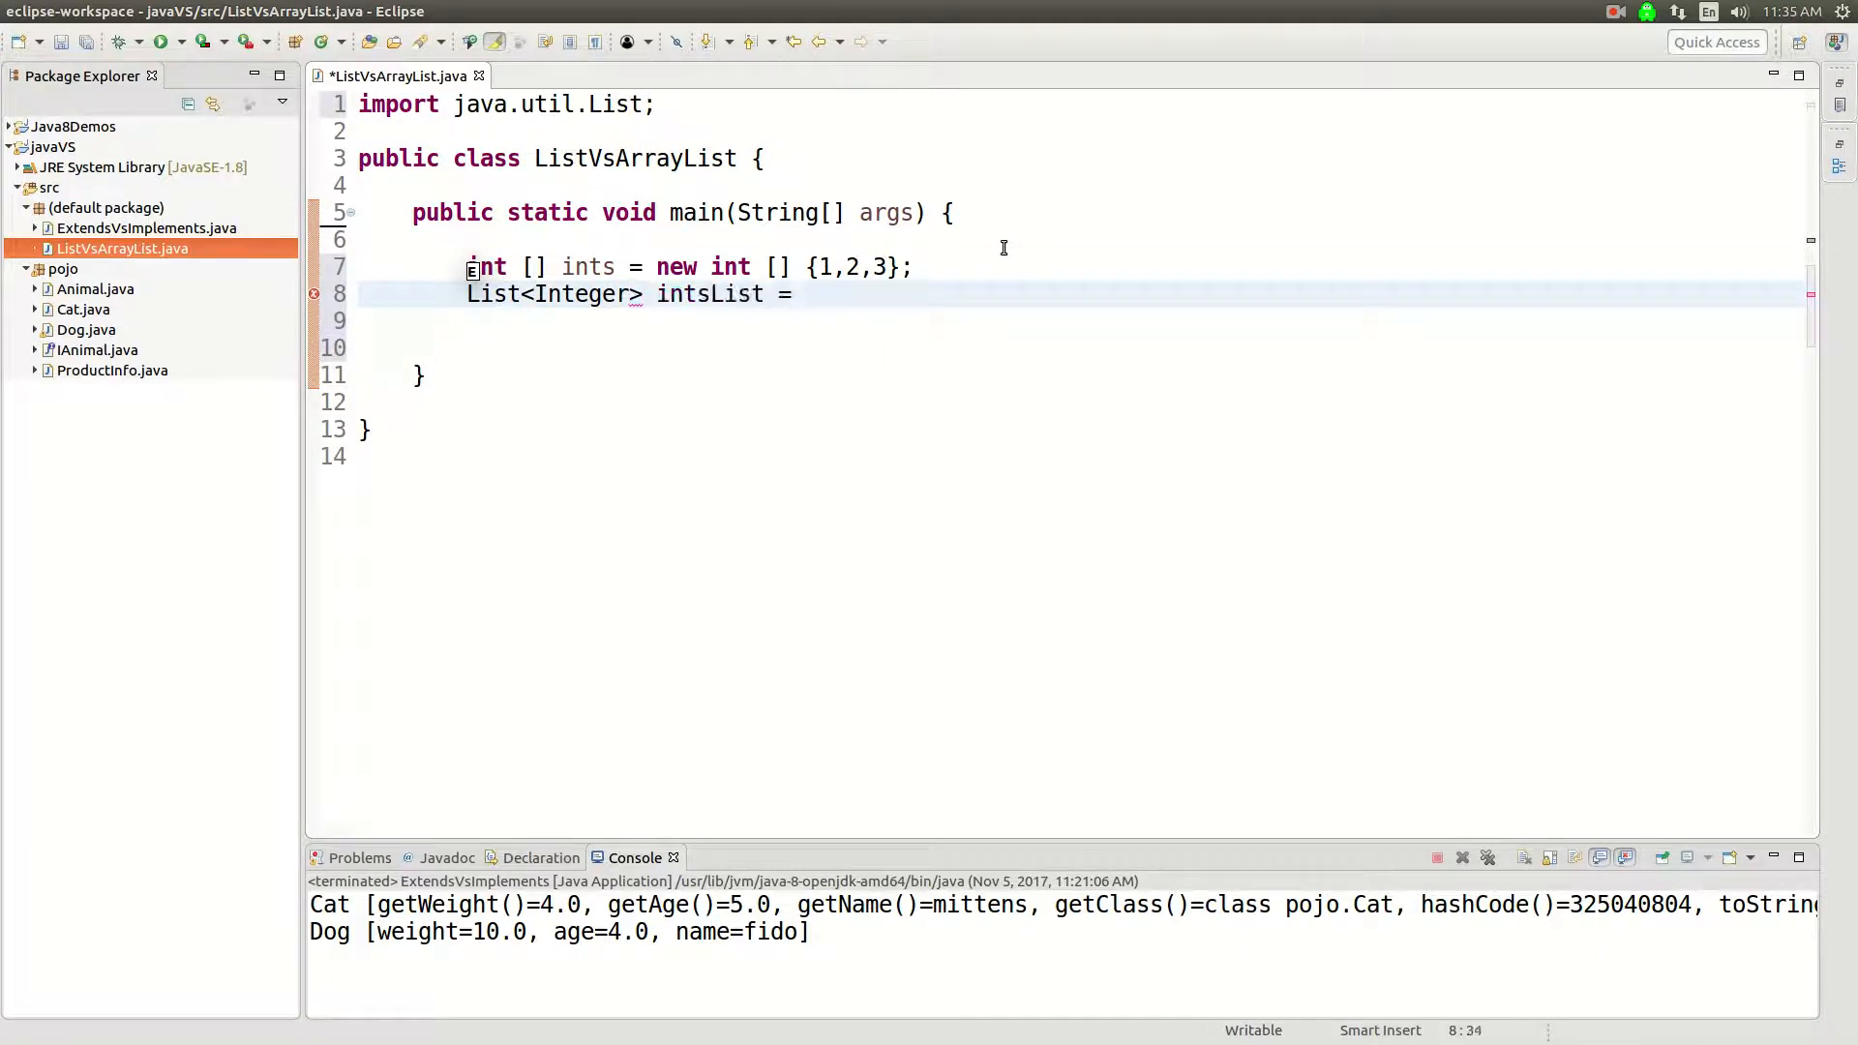
{"action": "type", "text": "new ArrayList<>();"}
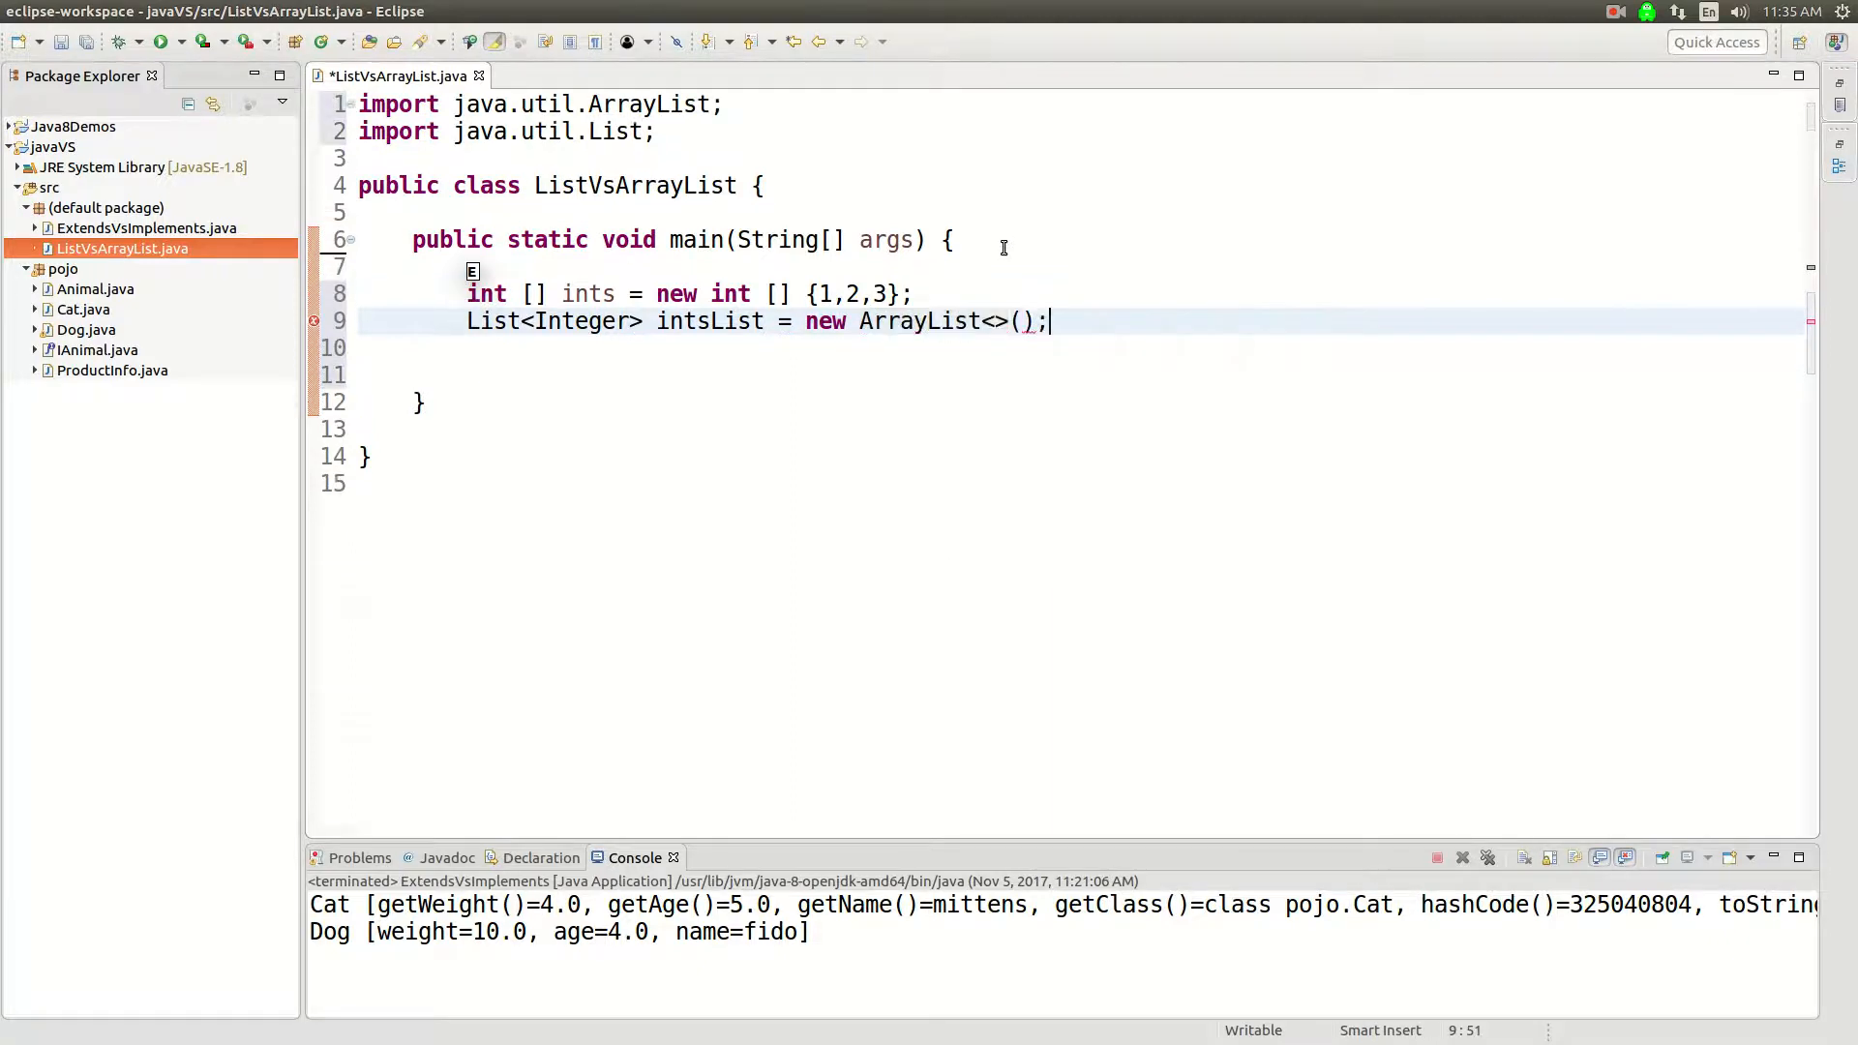
{"action": "key", "text": "Return"}
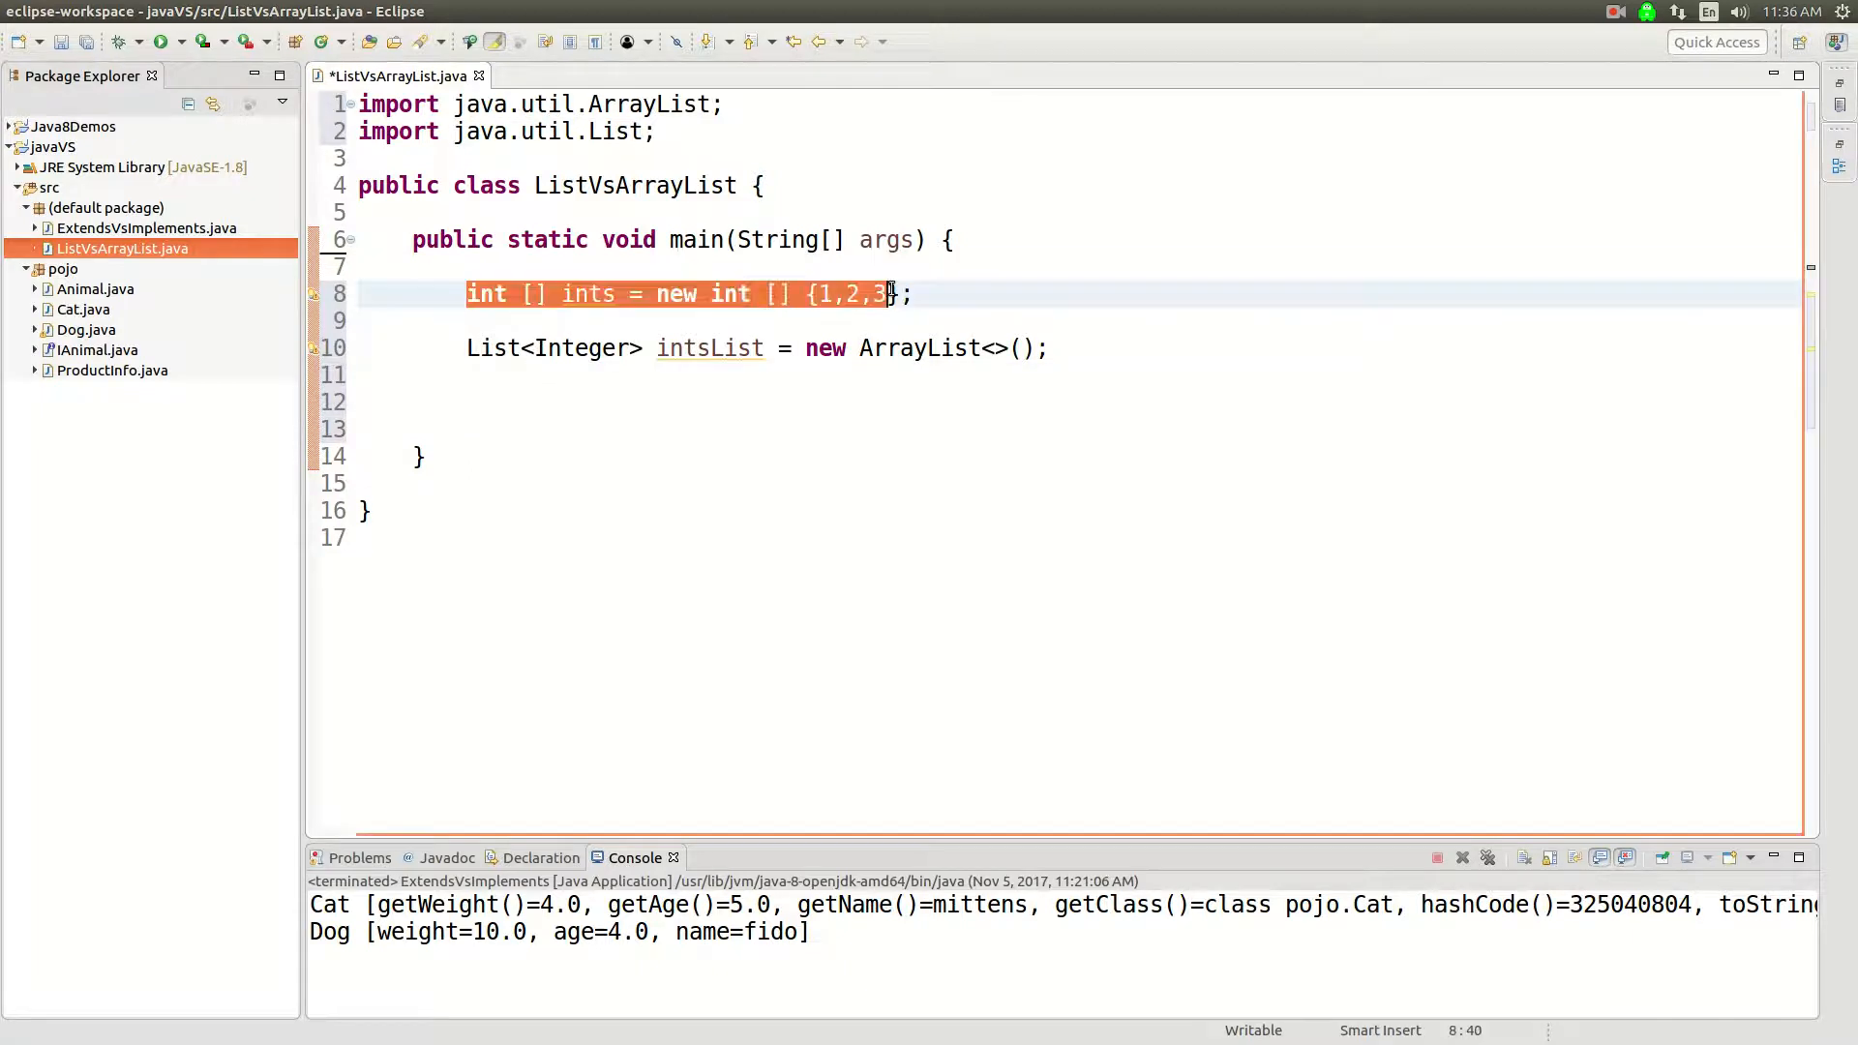
Place the cursor after the equals sign in intsList to comment out its ArrayList initialiser.
{"action": "left_click", "coordinate": [913, 294]}
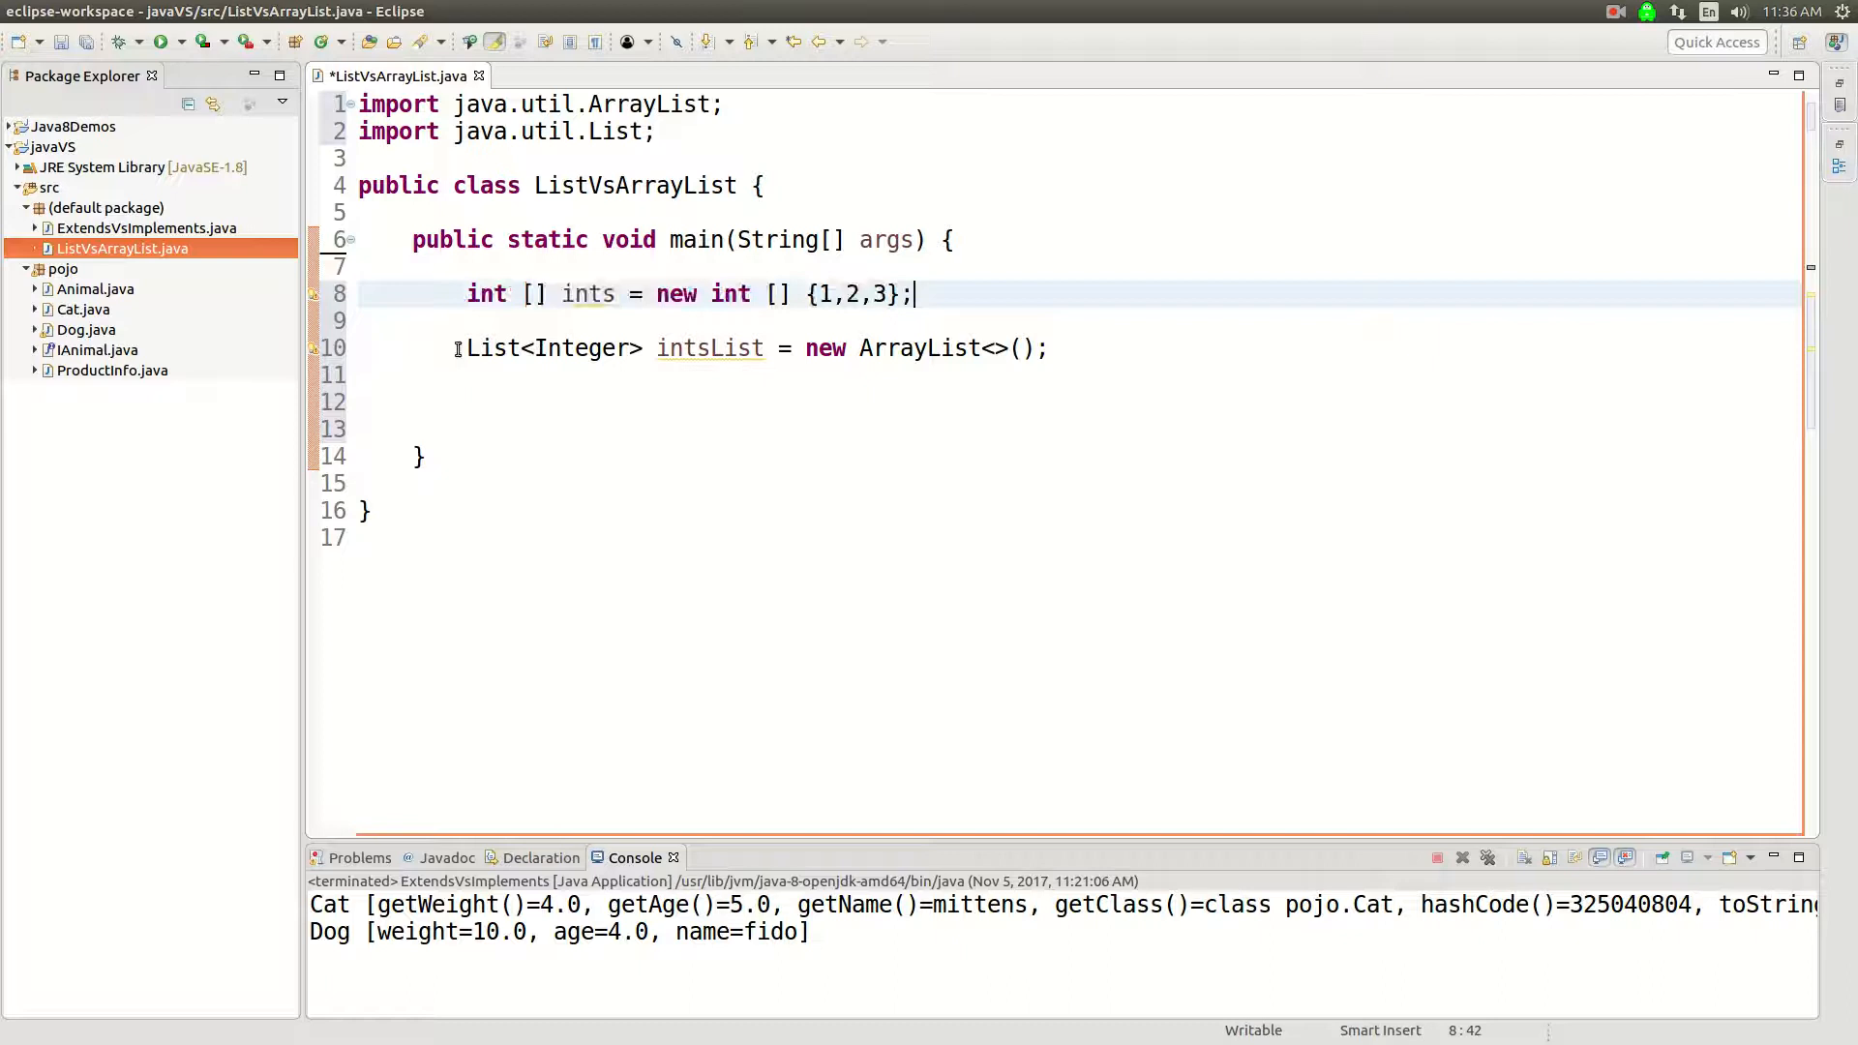
{"action": "left_click", "coordinate": [1017, 348]}
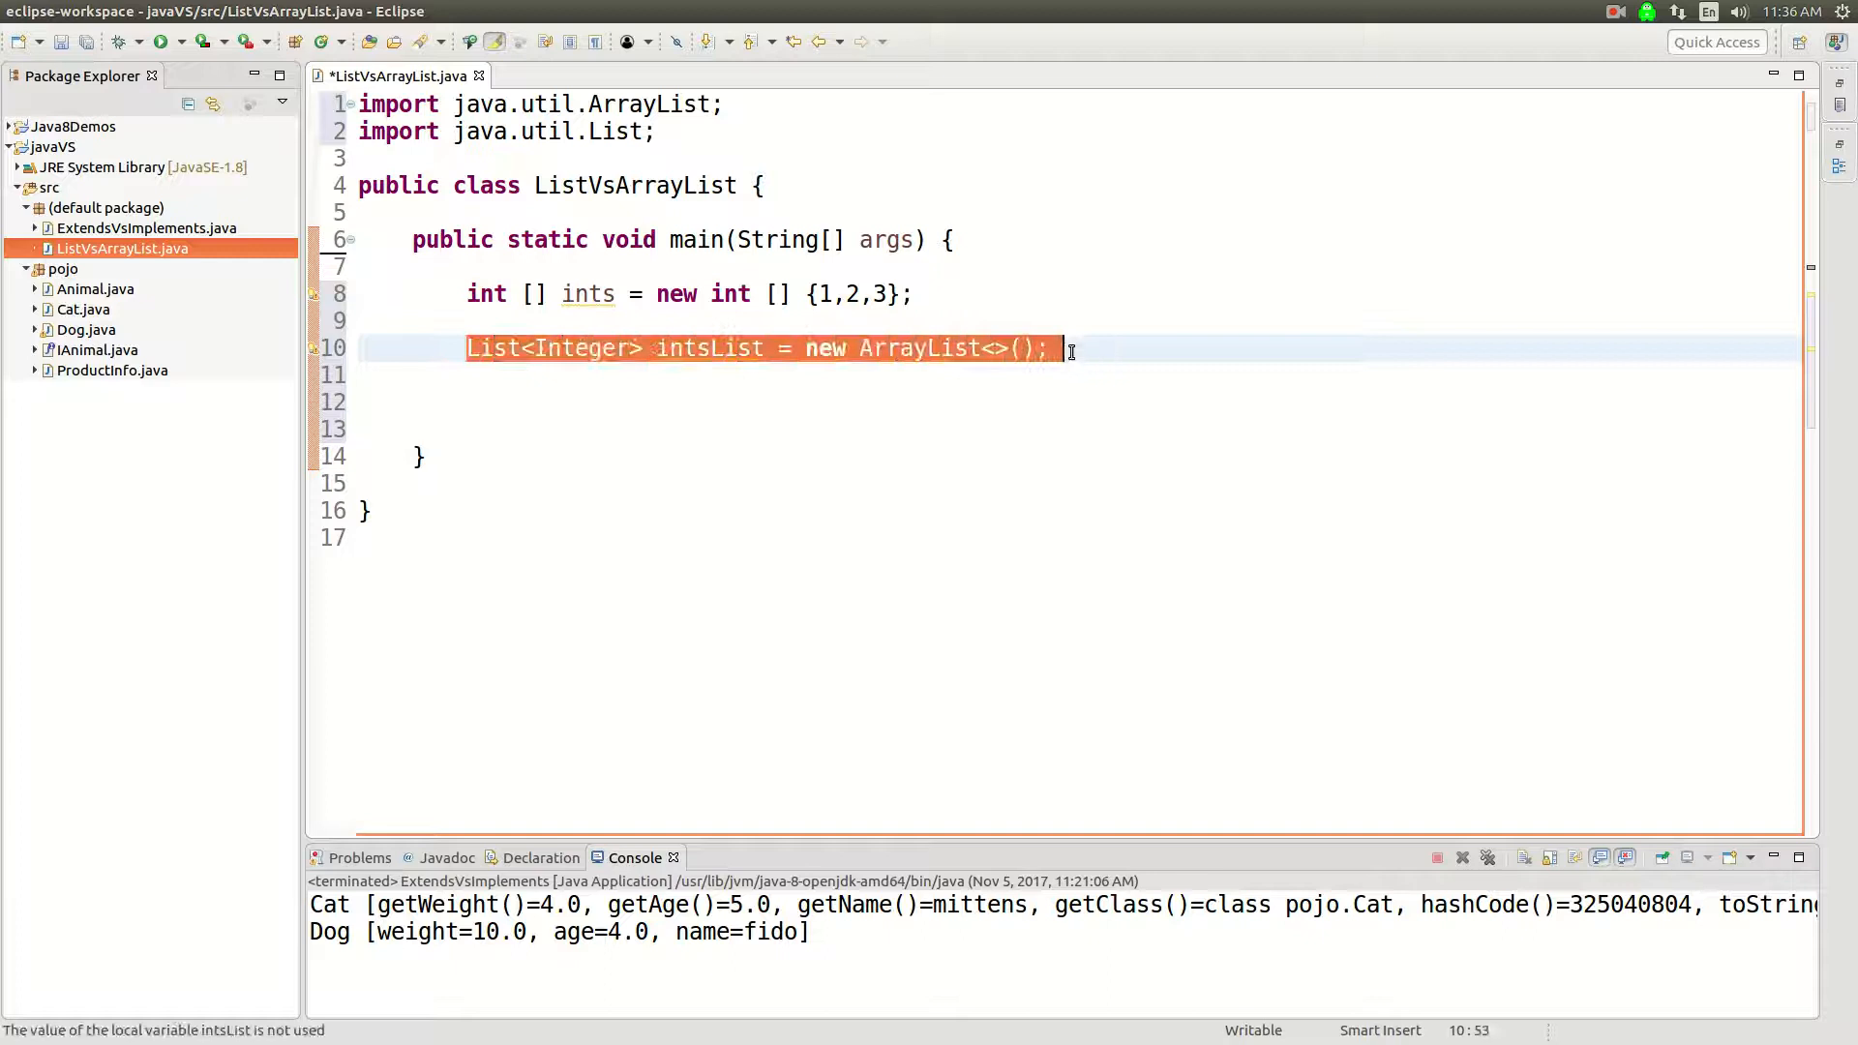
{"action": "left_click", "coordinate": [513, 348]}
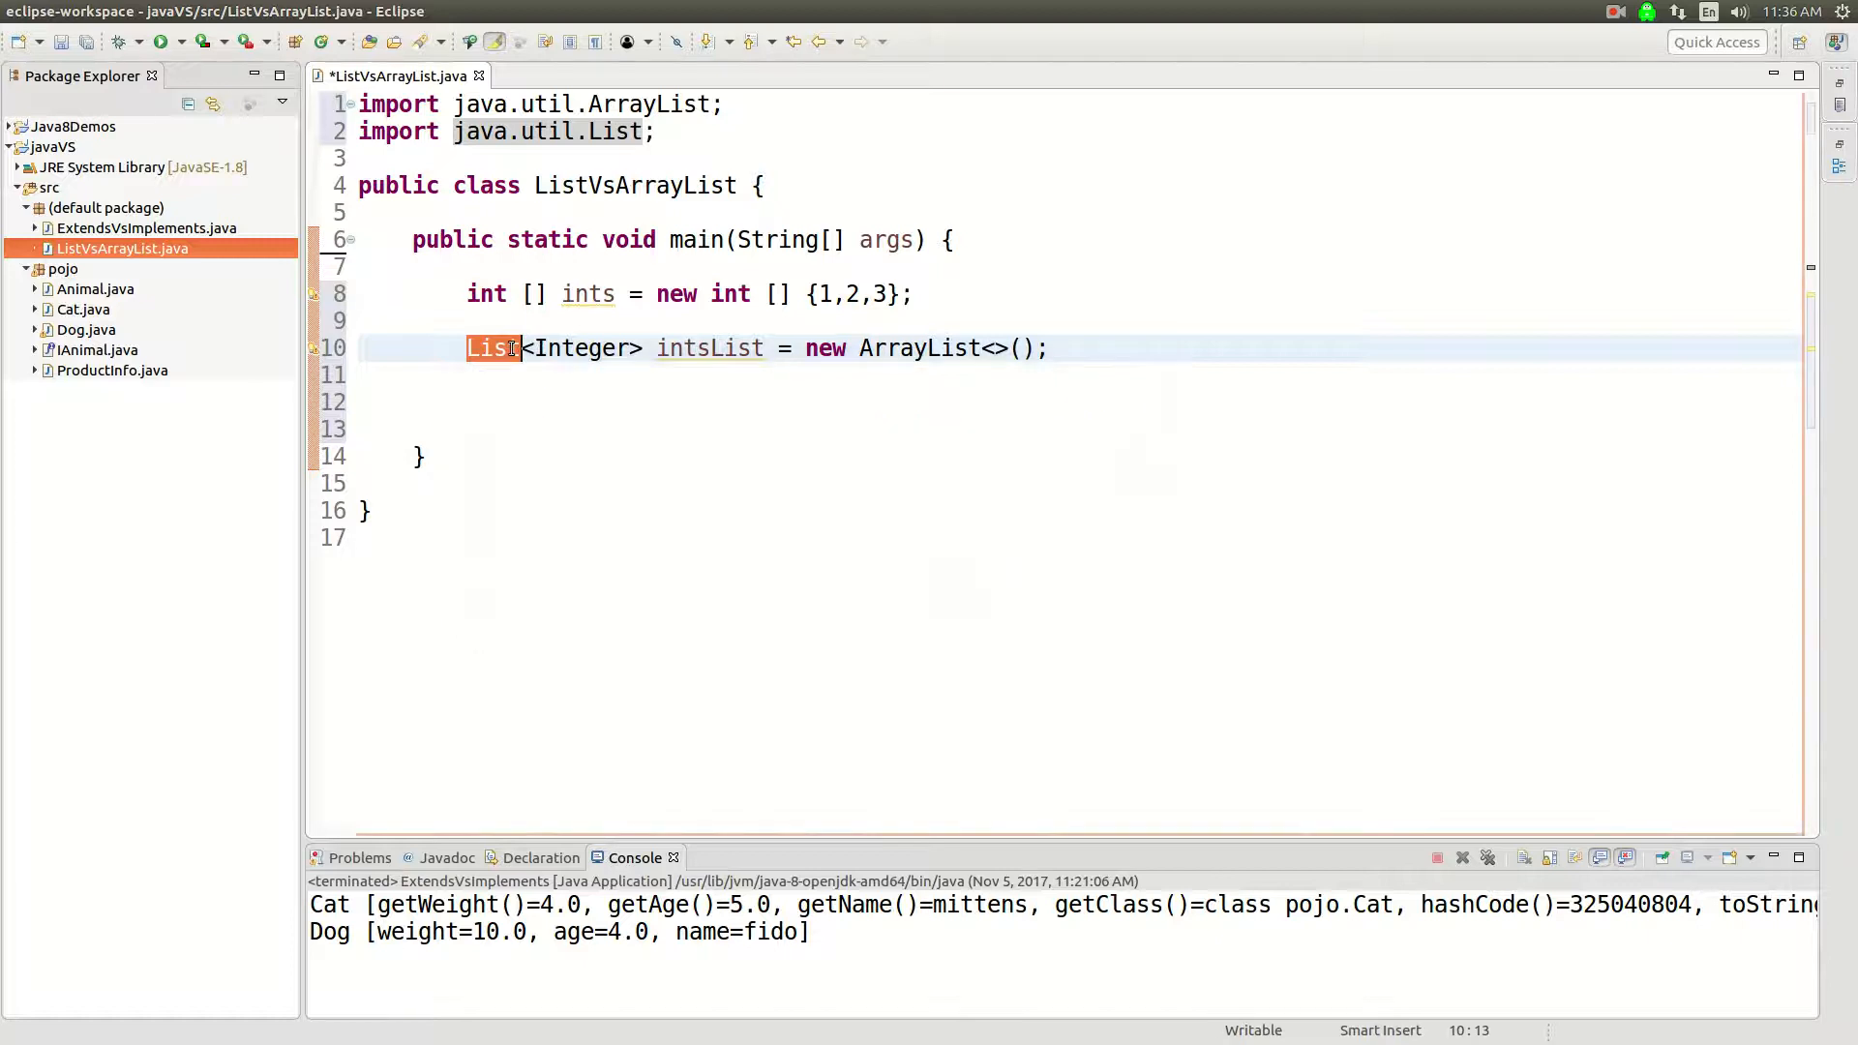
{"action": "left_click", "coordinate": [517, 374]}
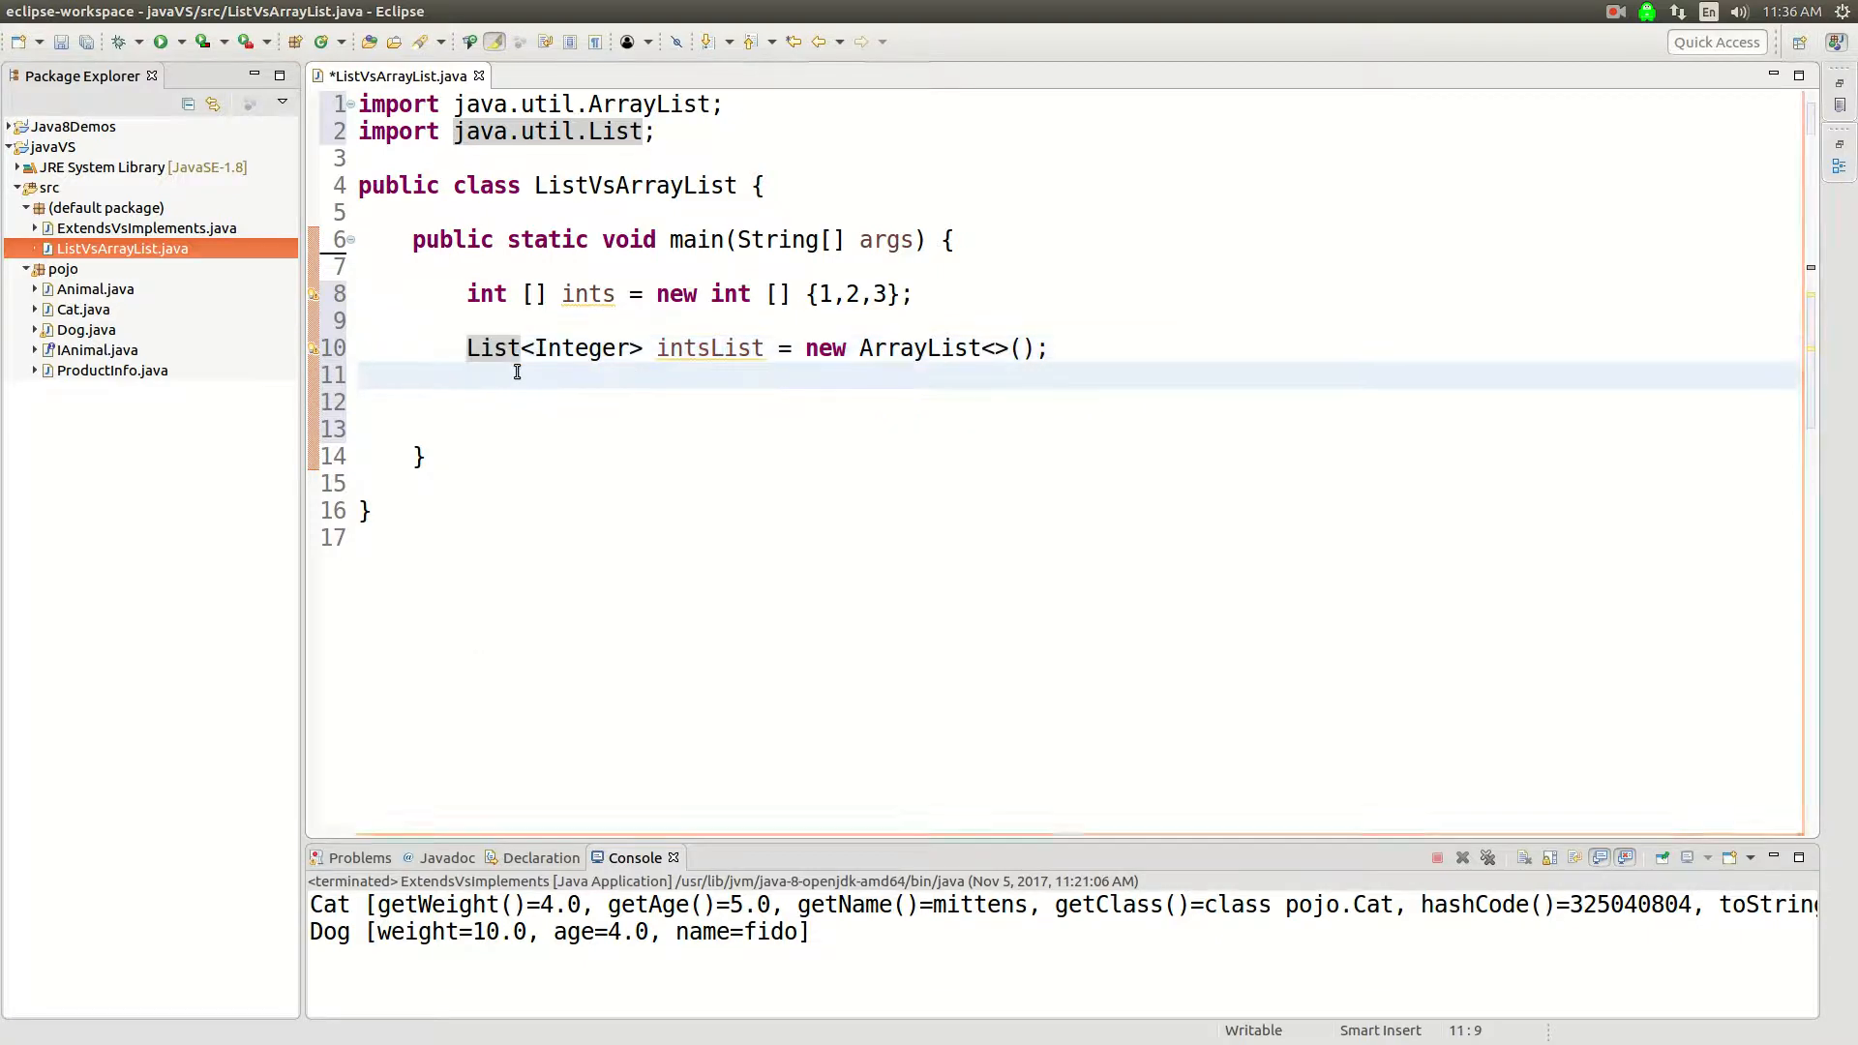
{"action": "left_click", "coordinate": [811, 348]}
{"action": "type", "text": " //"}
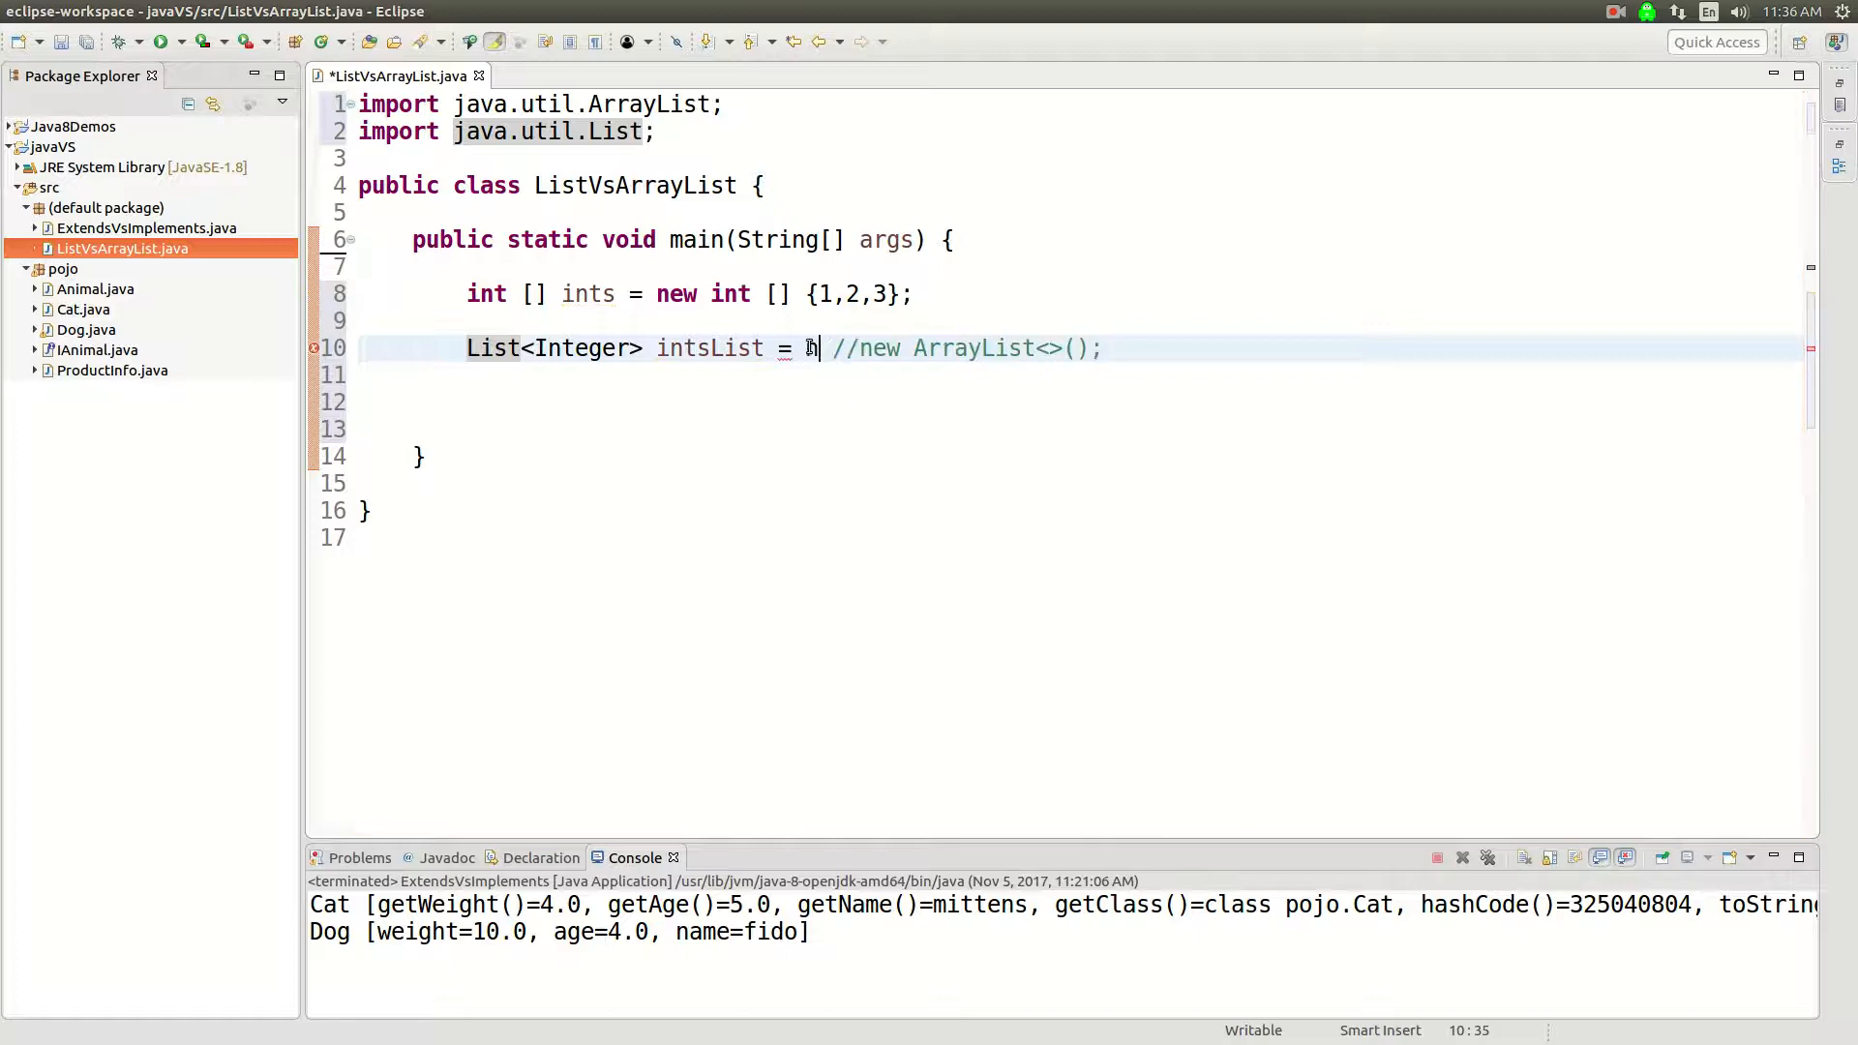
Initialise intsList as new LinkedList<>(), keeping the ArrayList version as a comment.
{"action": "type", "text": "new LInkedList<>();"}
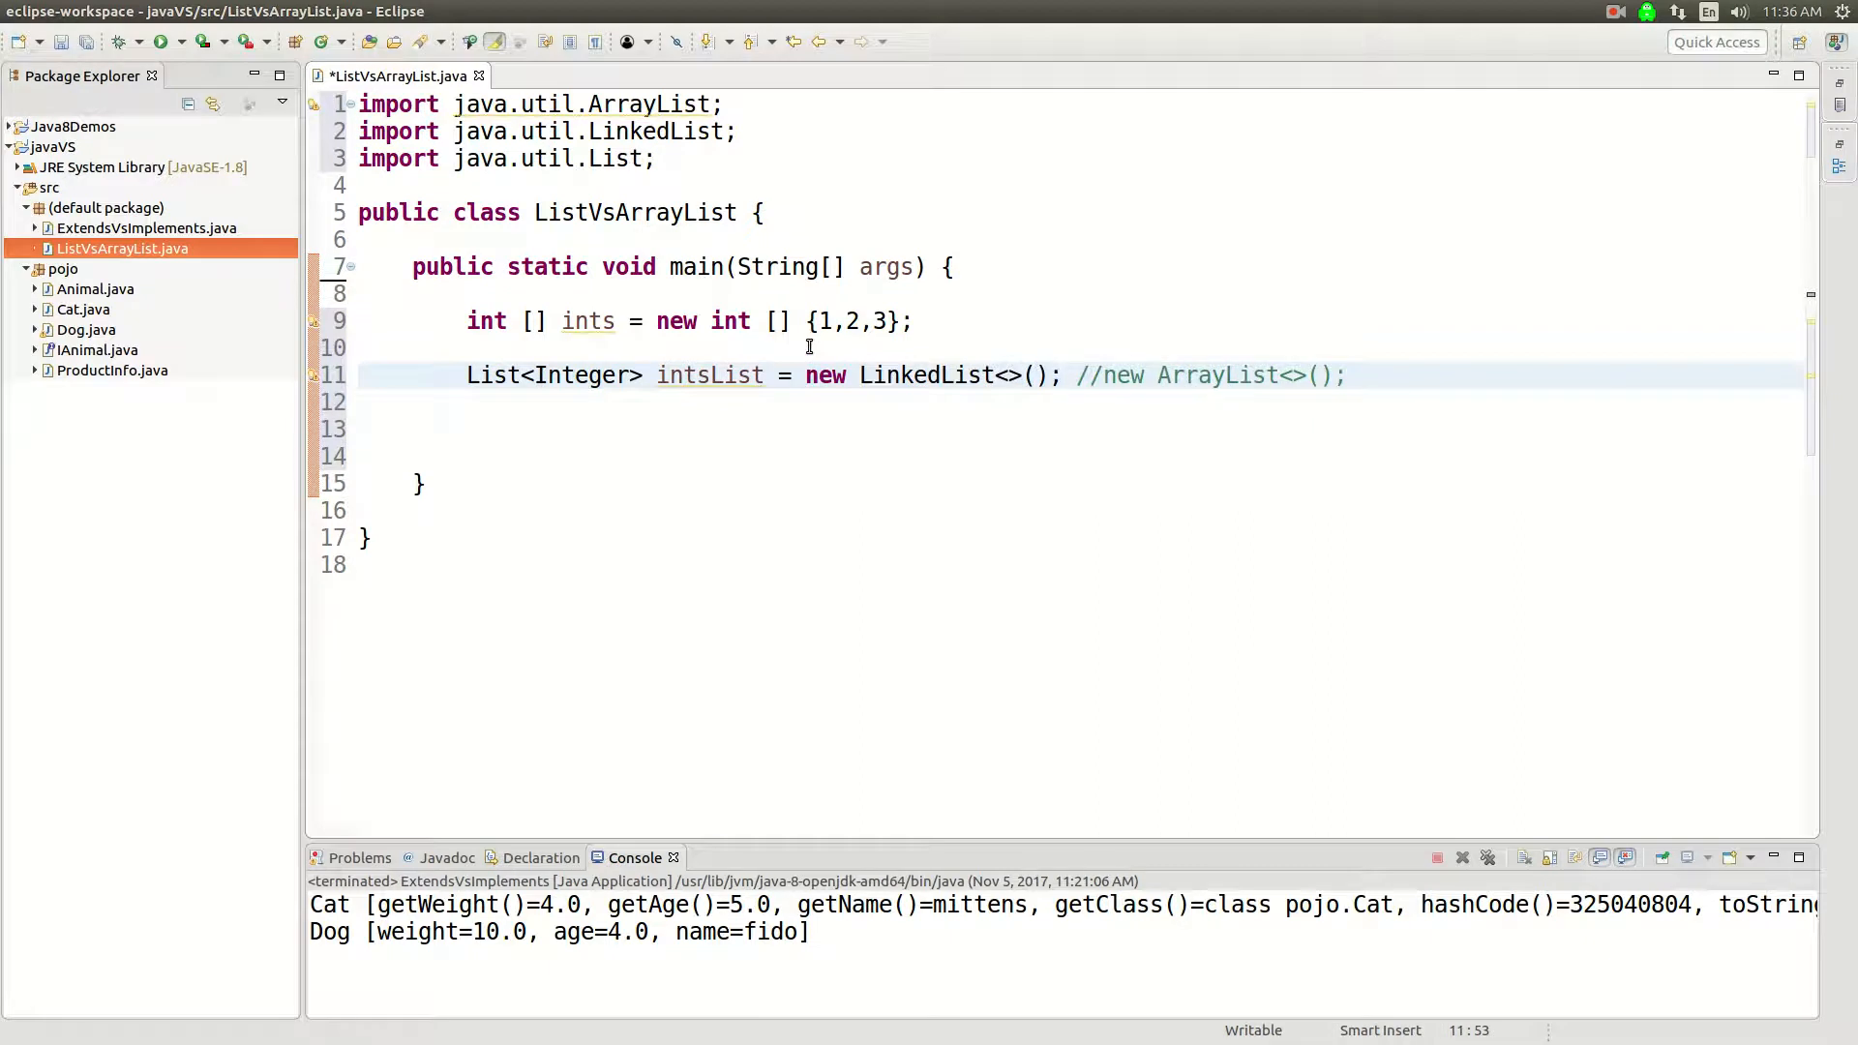
{"action": "double_click", "coordinate": [1226, 374]}
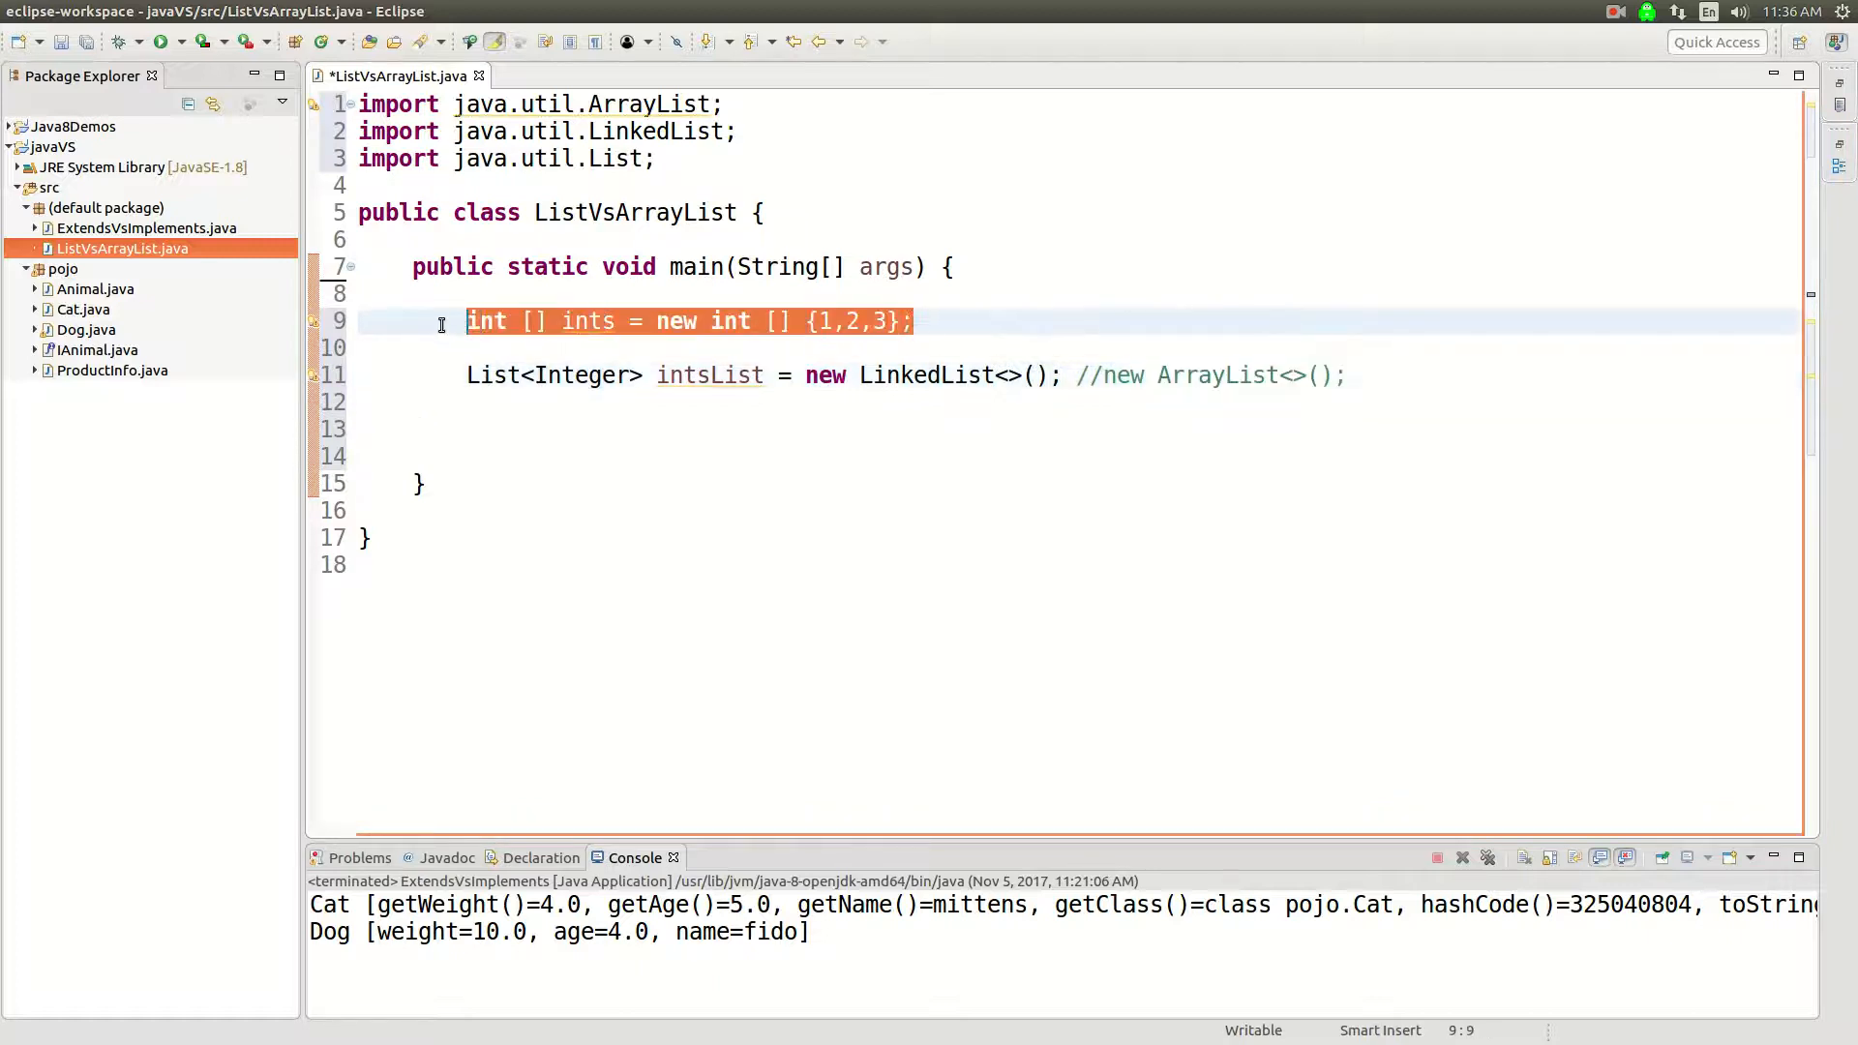
{"action": "left_click", "coordinate": [688, 429]}
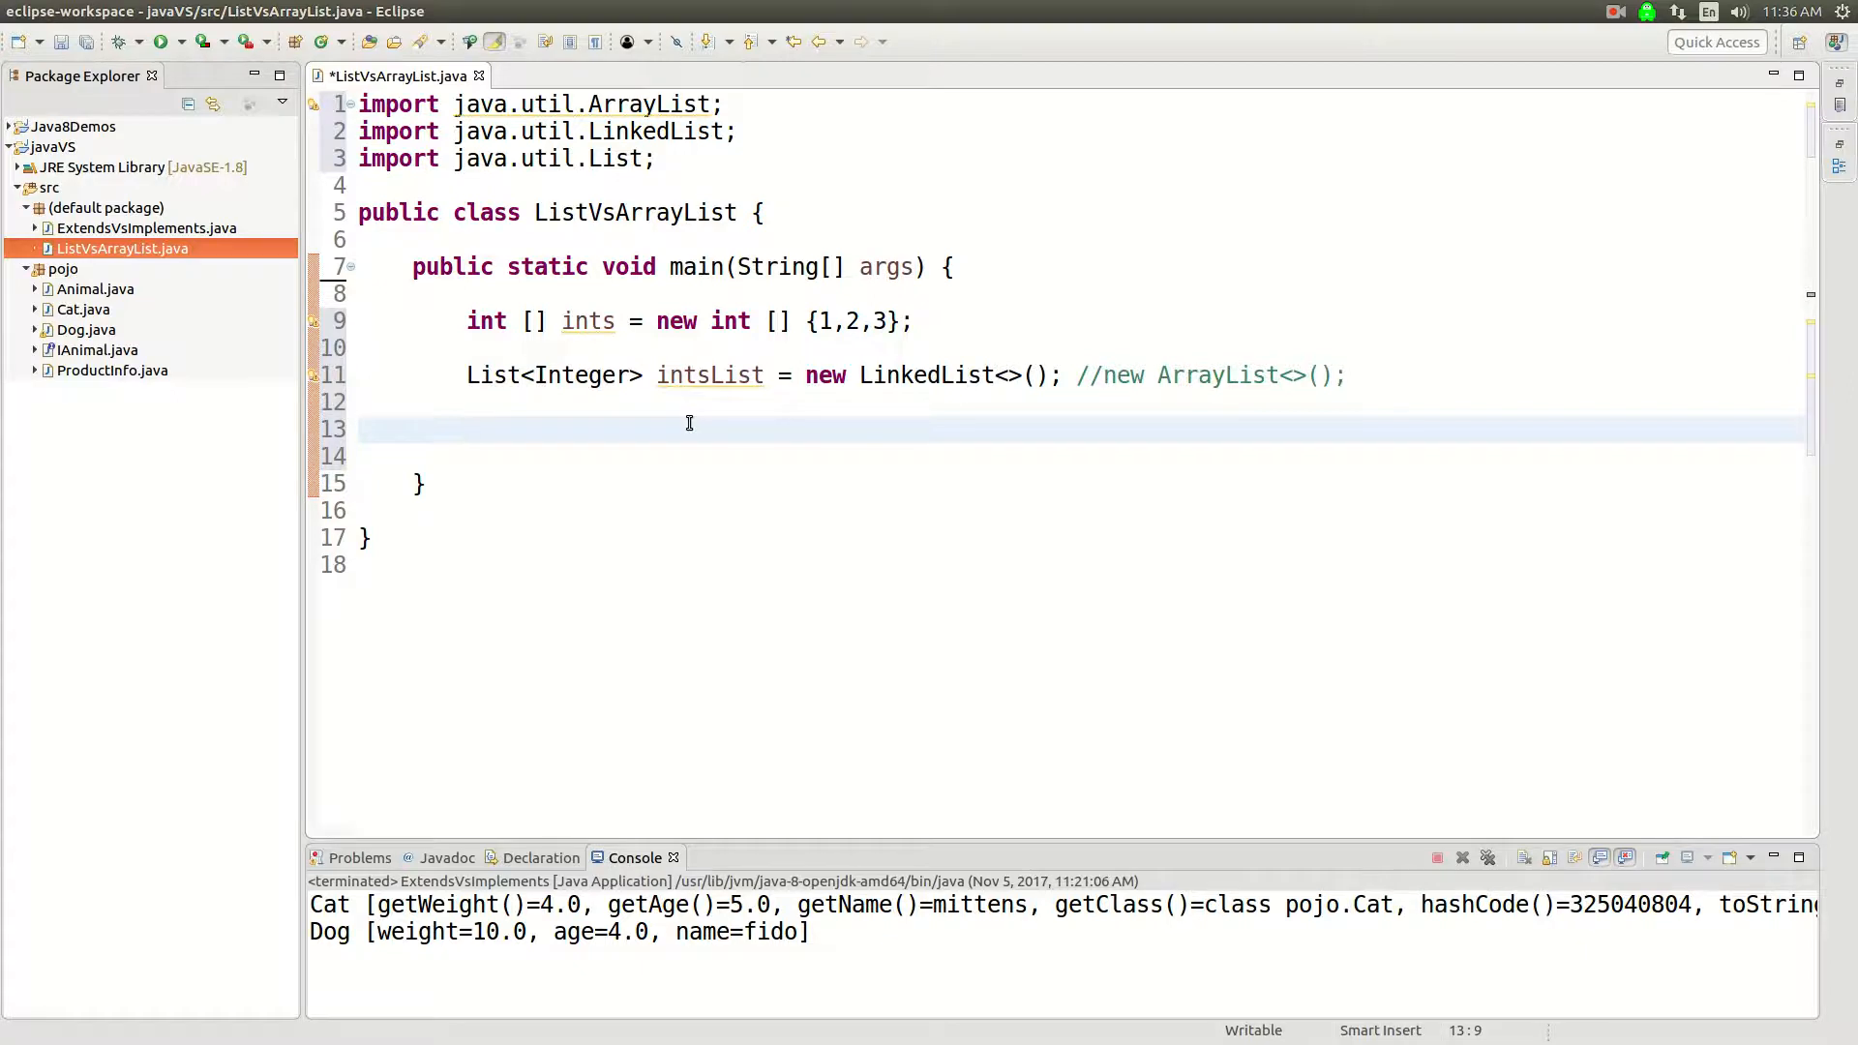
{"action": "left_click", "coordinate": [467, 428]}
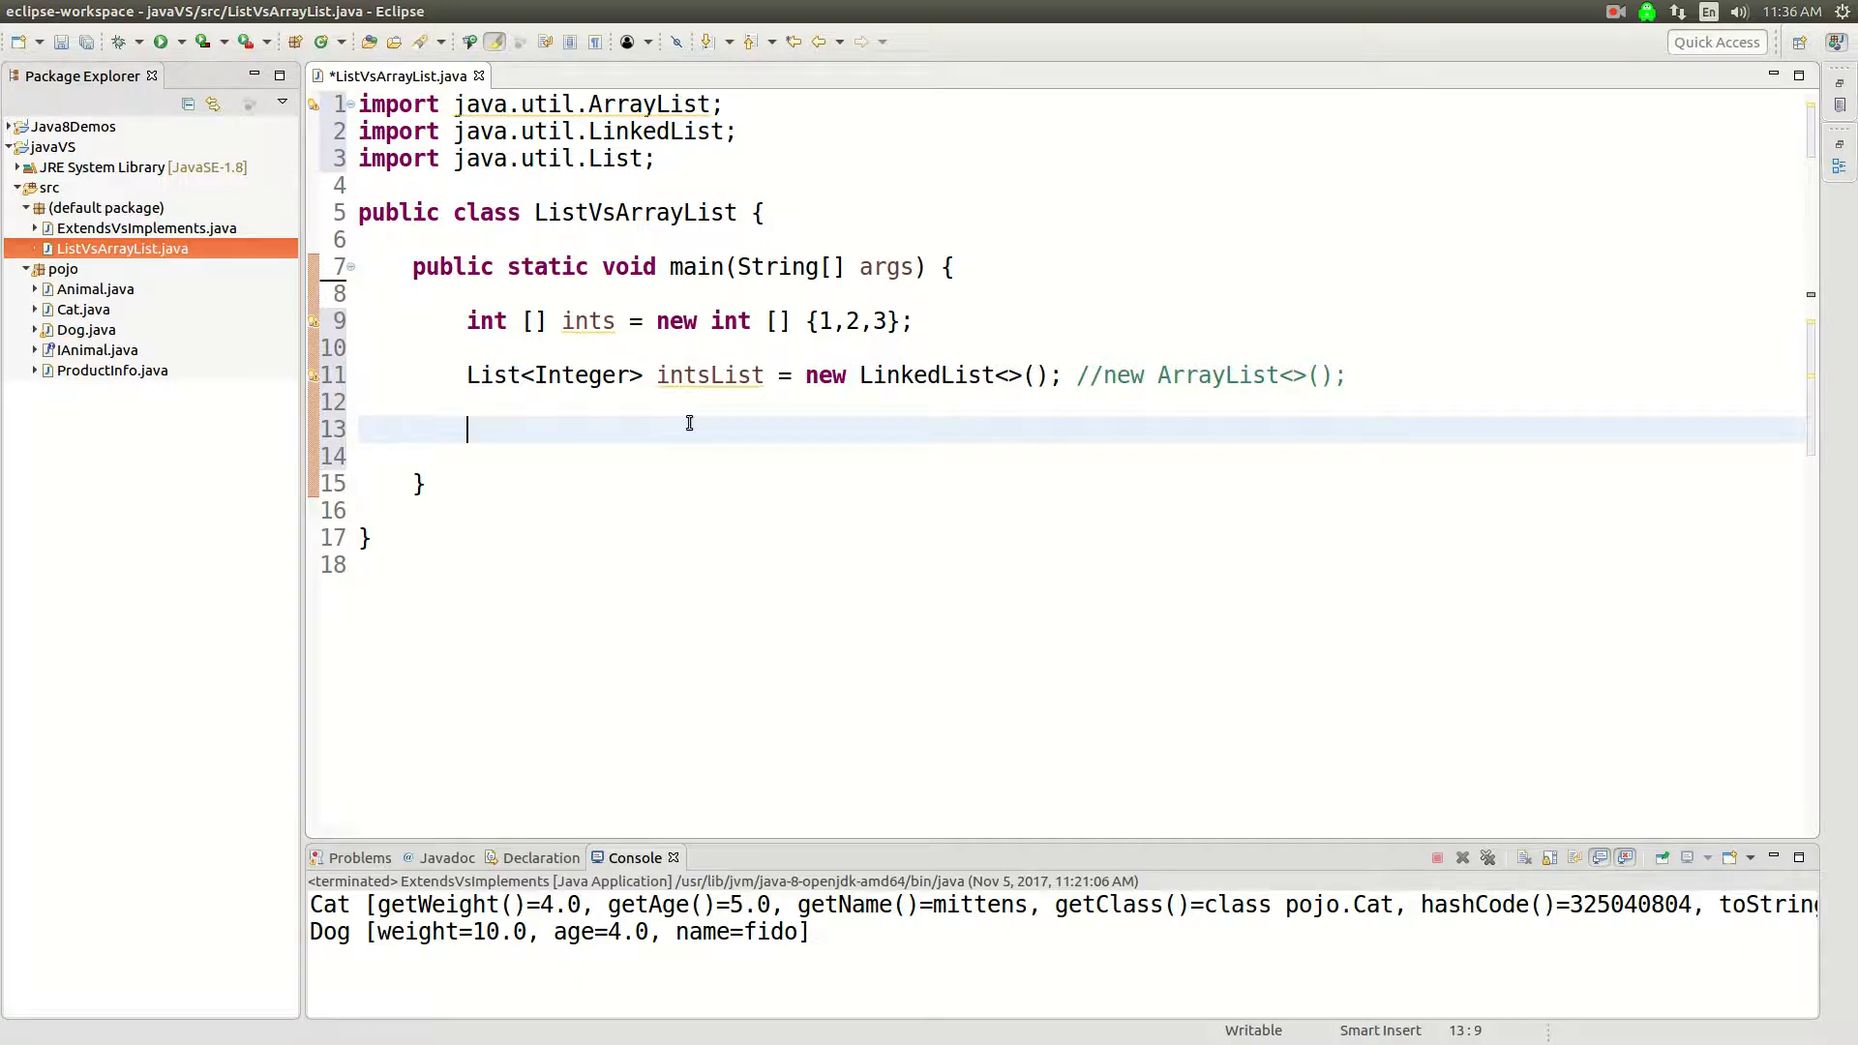
Type List<Integer> intsList2 = new on line 13, deleting the mistyped 'Lis'.
{"action": "type", "text": "List"}
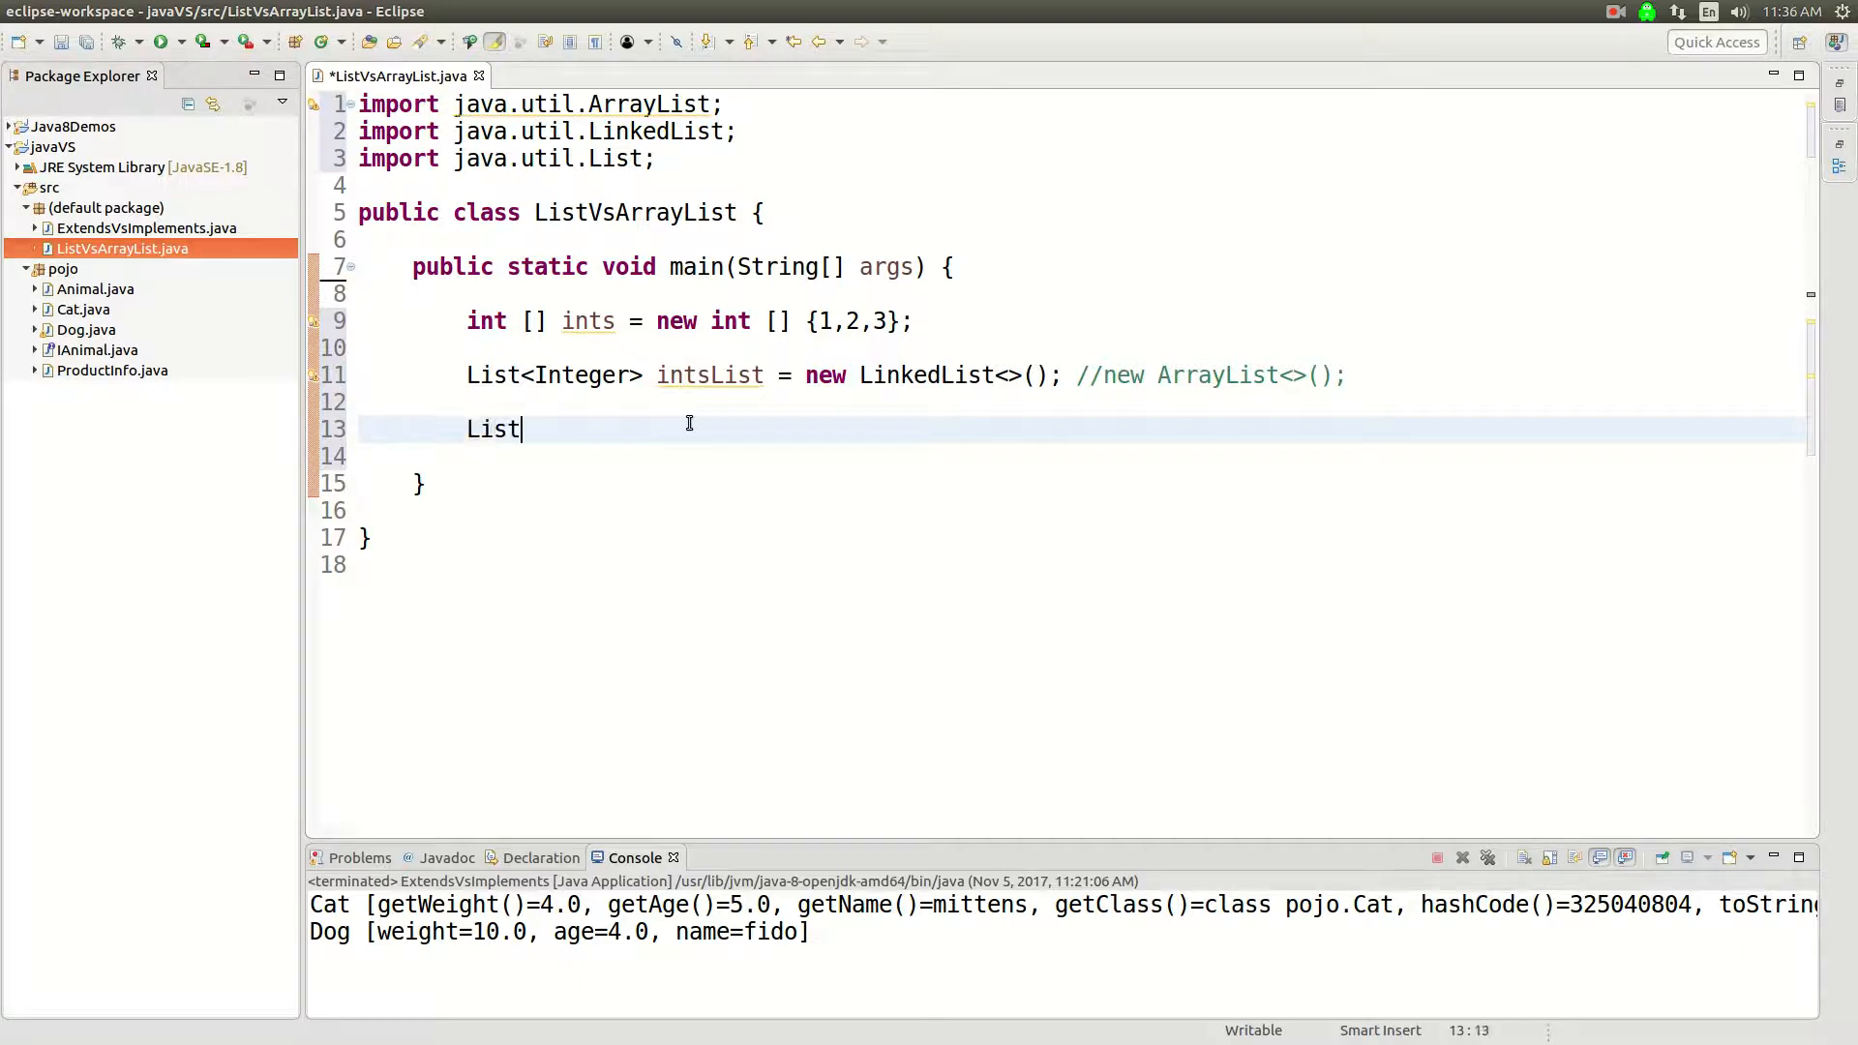
{"action": "type", "text": "<Integer>"}
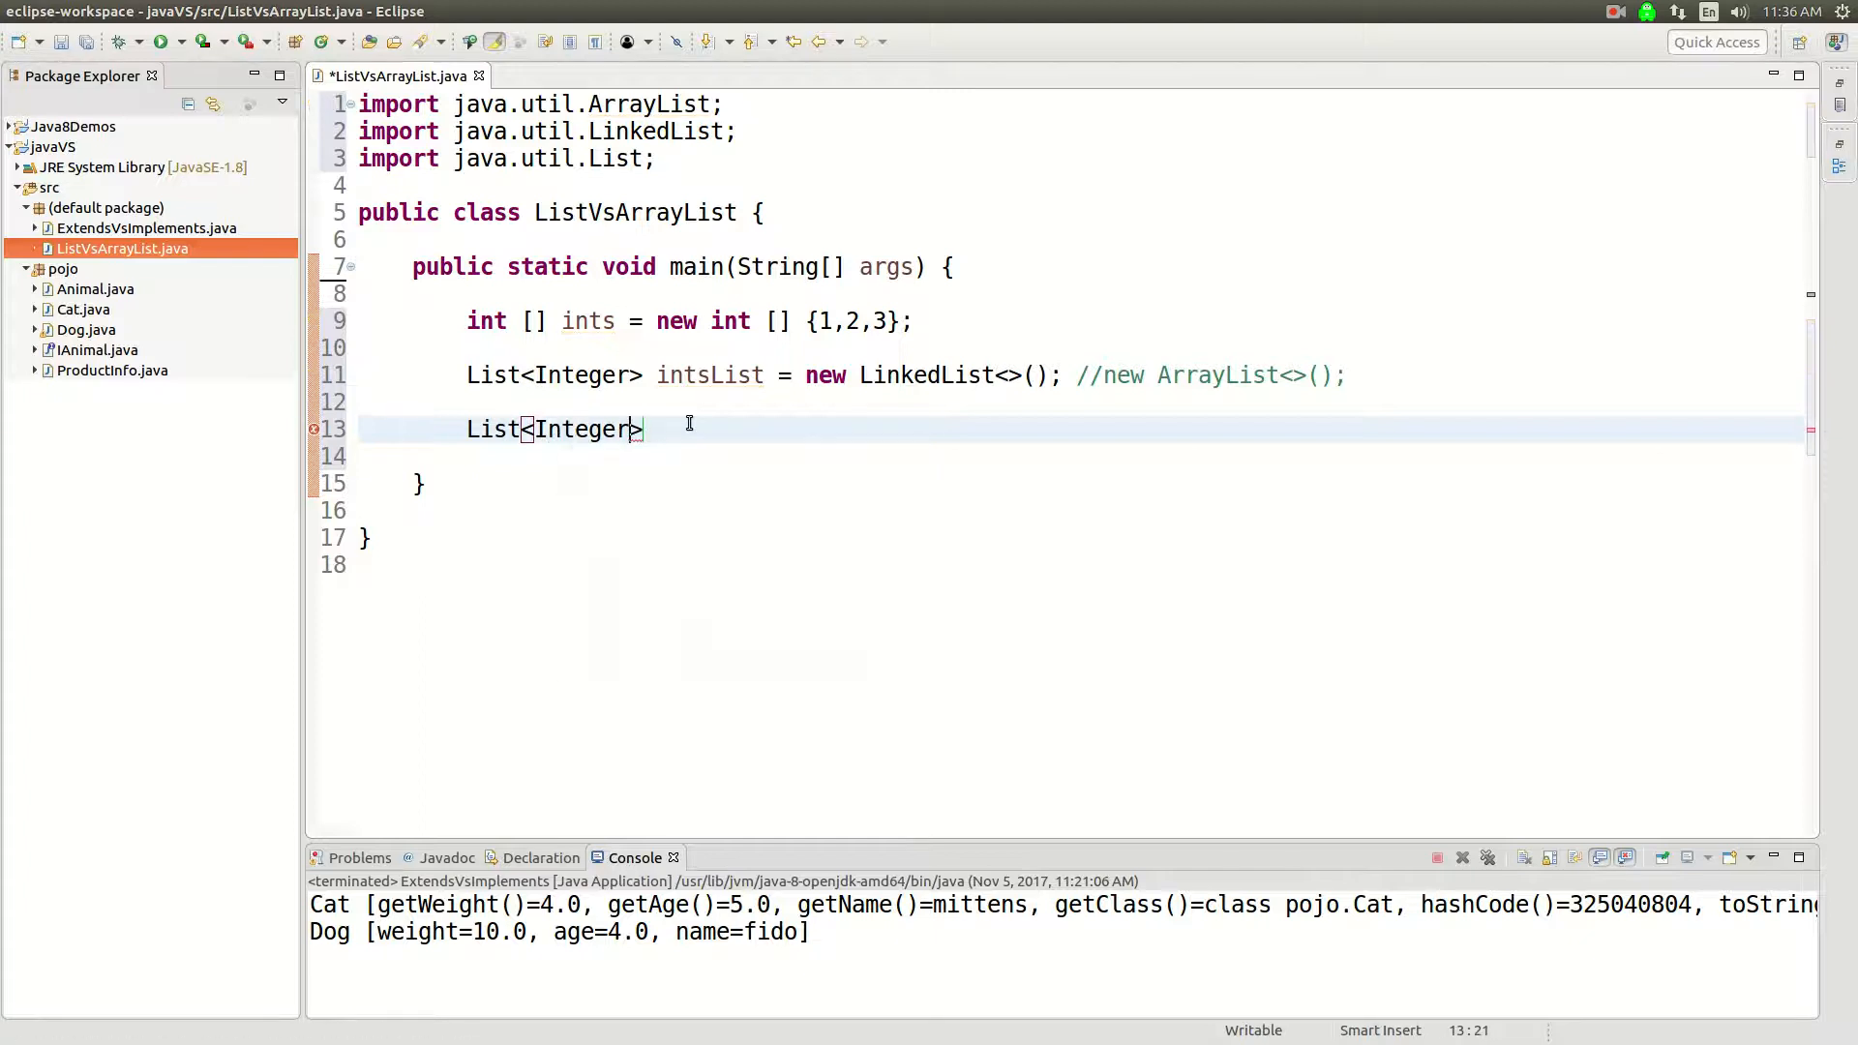
{"action": "type", "text": "intsList2 = new l"}
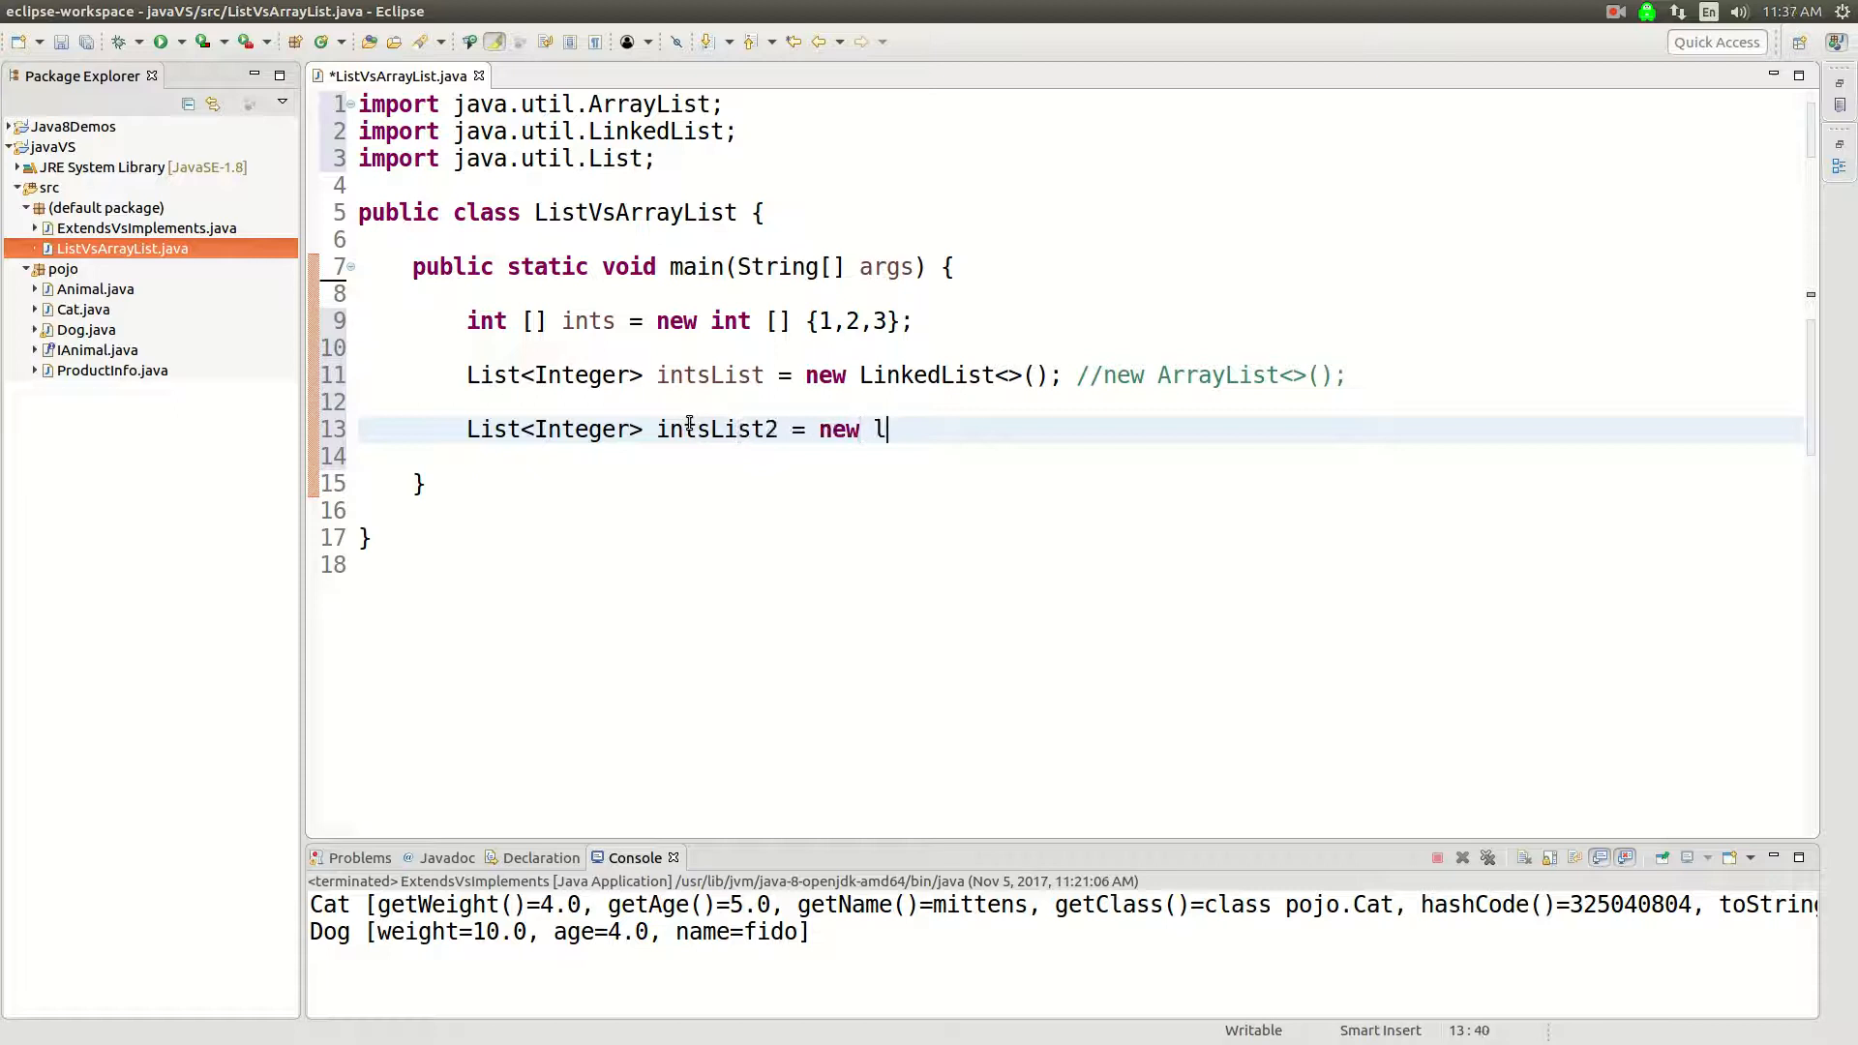
{"action": "type", "text": "is"}
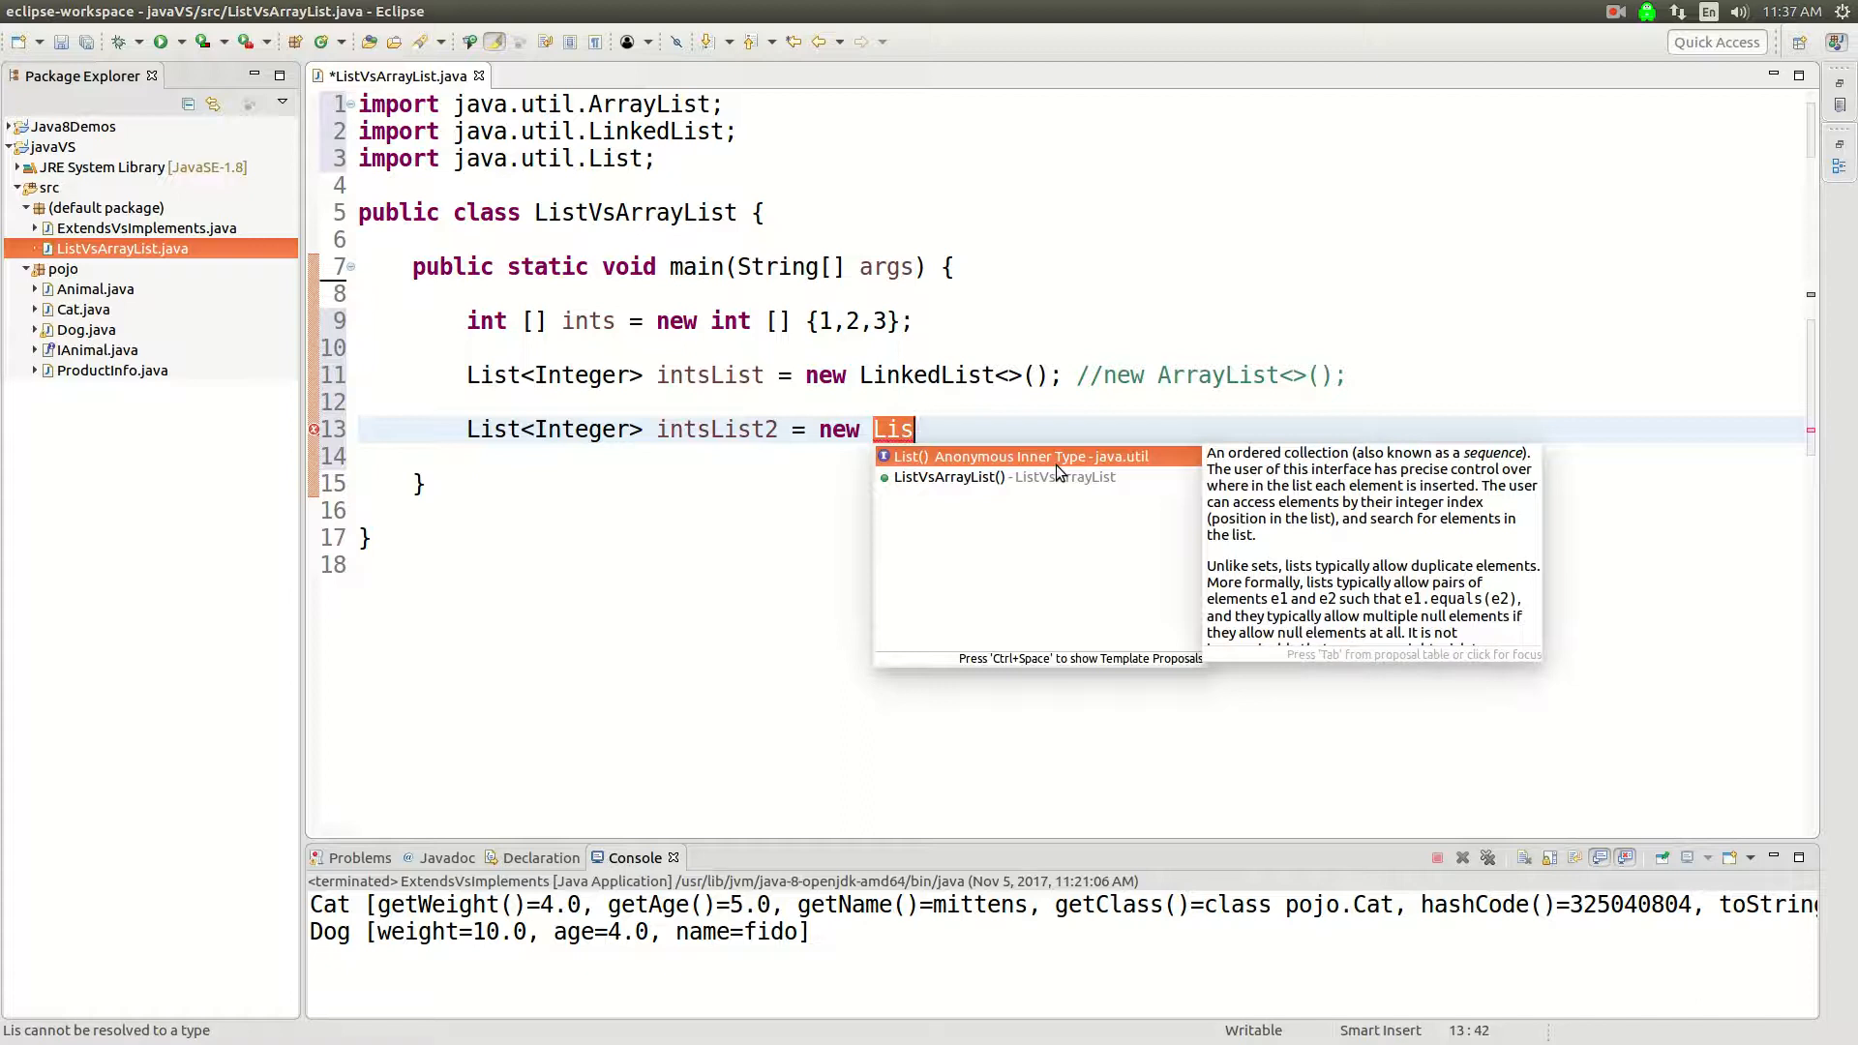
{"action": "key", "text": "BackSpace"}
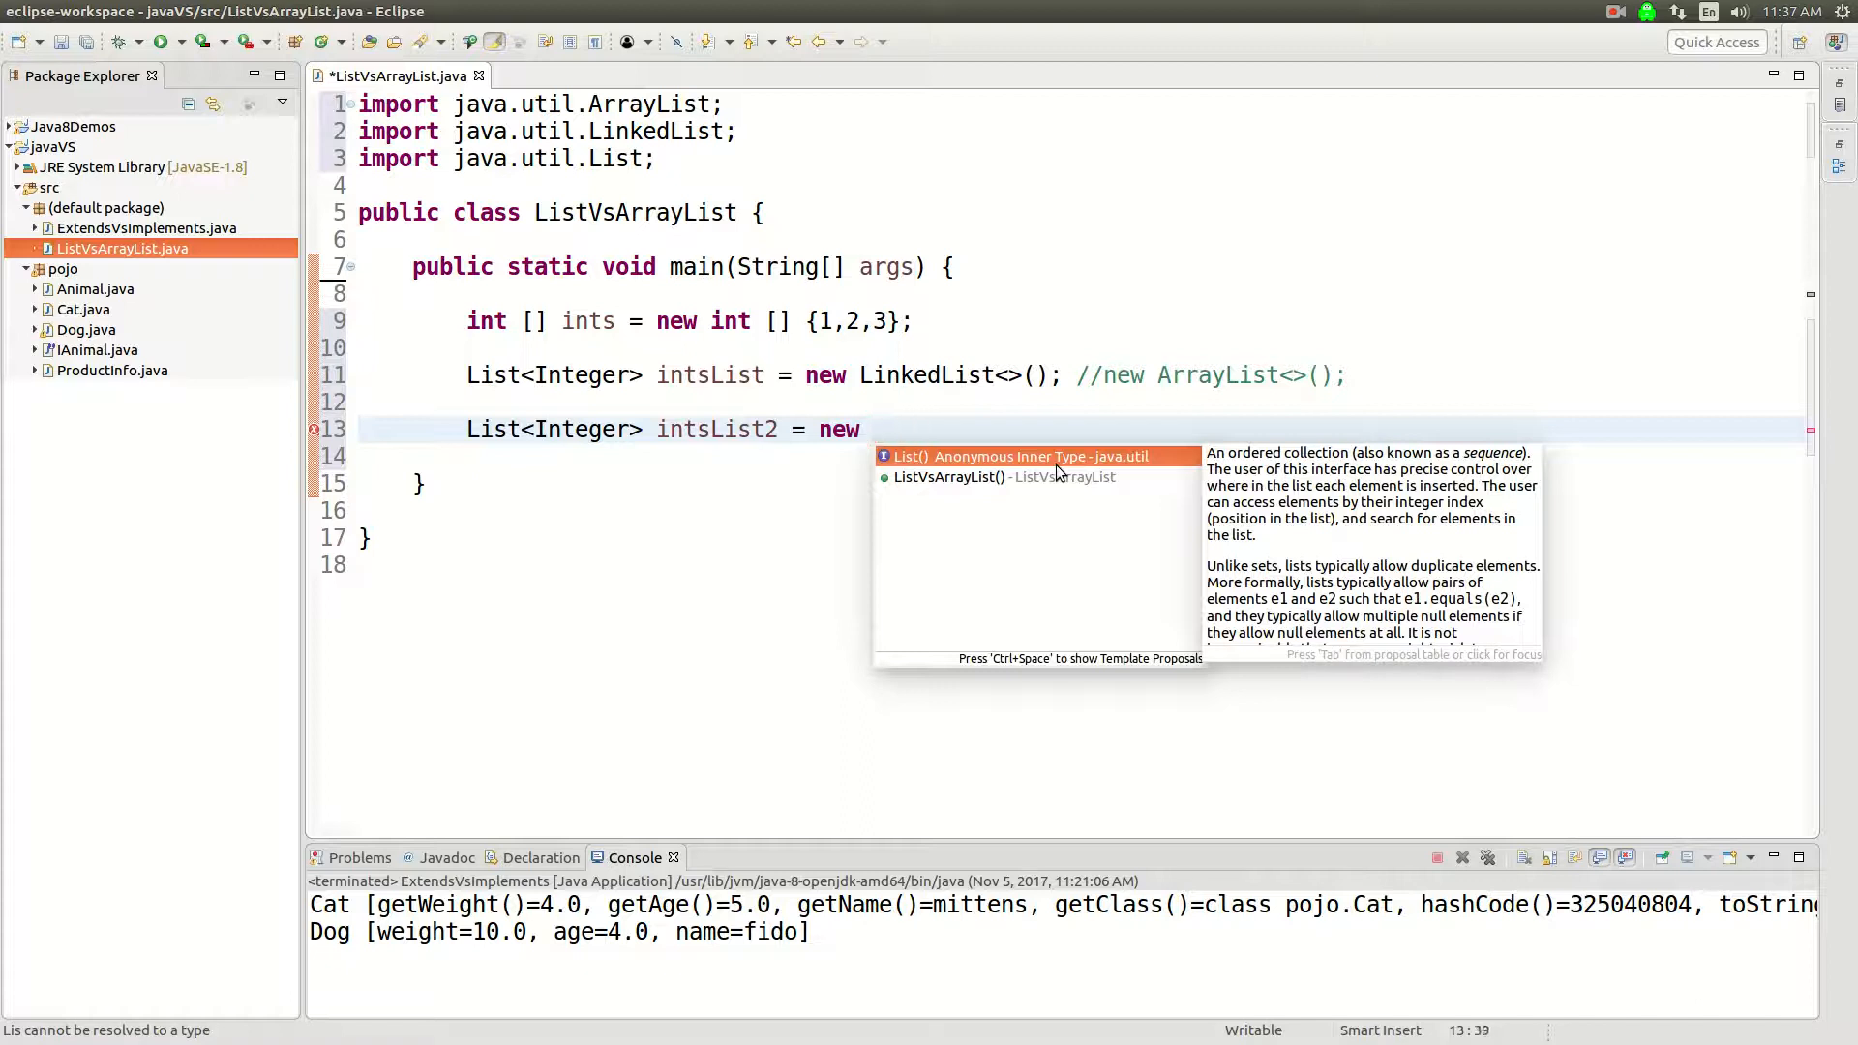
Complete intsList2 as new ArrayList<>() and add intsList2.add(5); below it.
{"action": "type", "text": "Arra"}
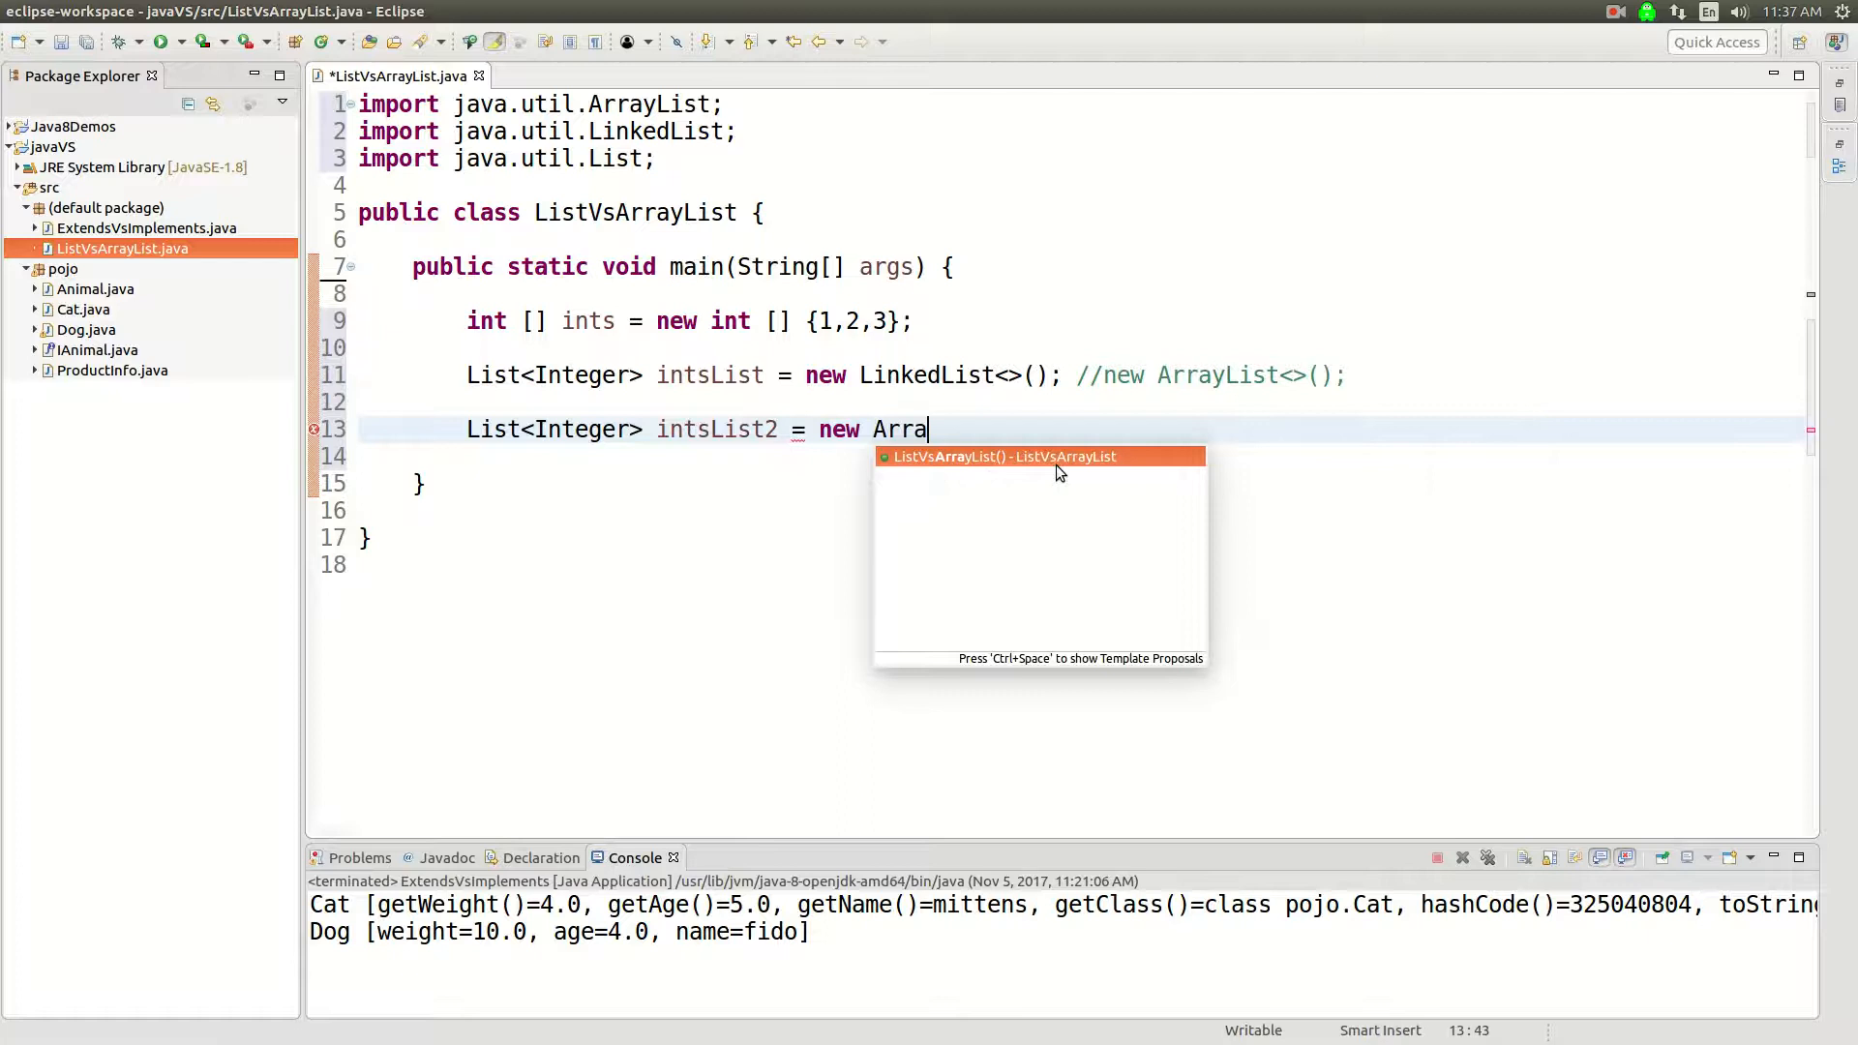
{"action": "type", "text": "yL"}
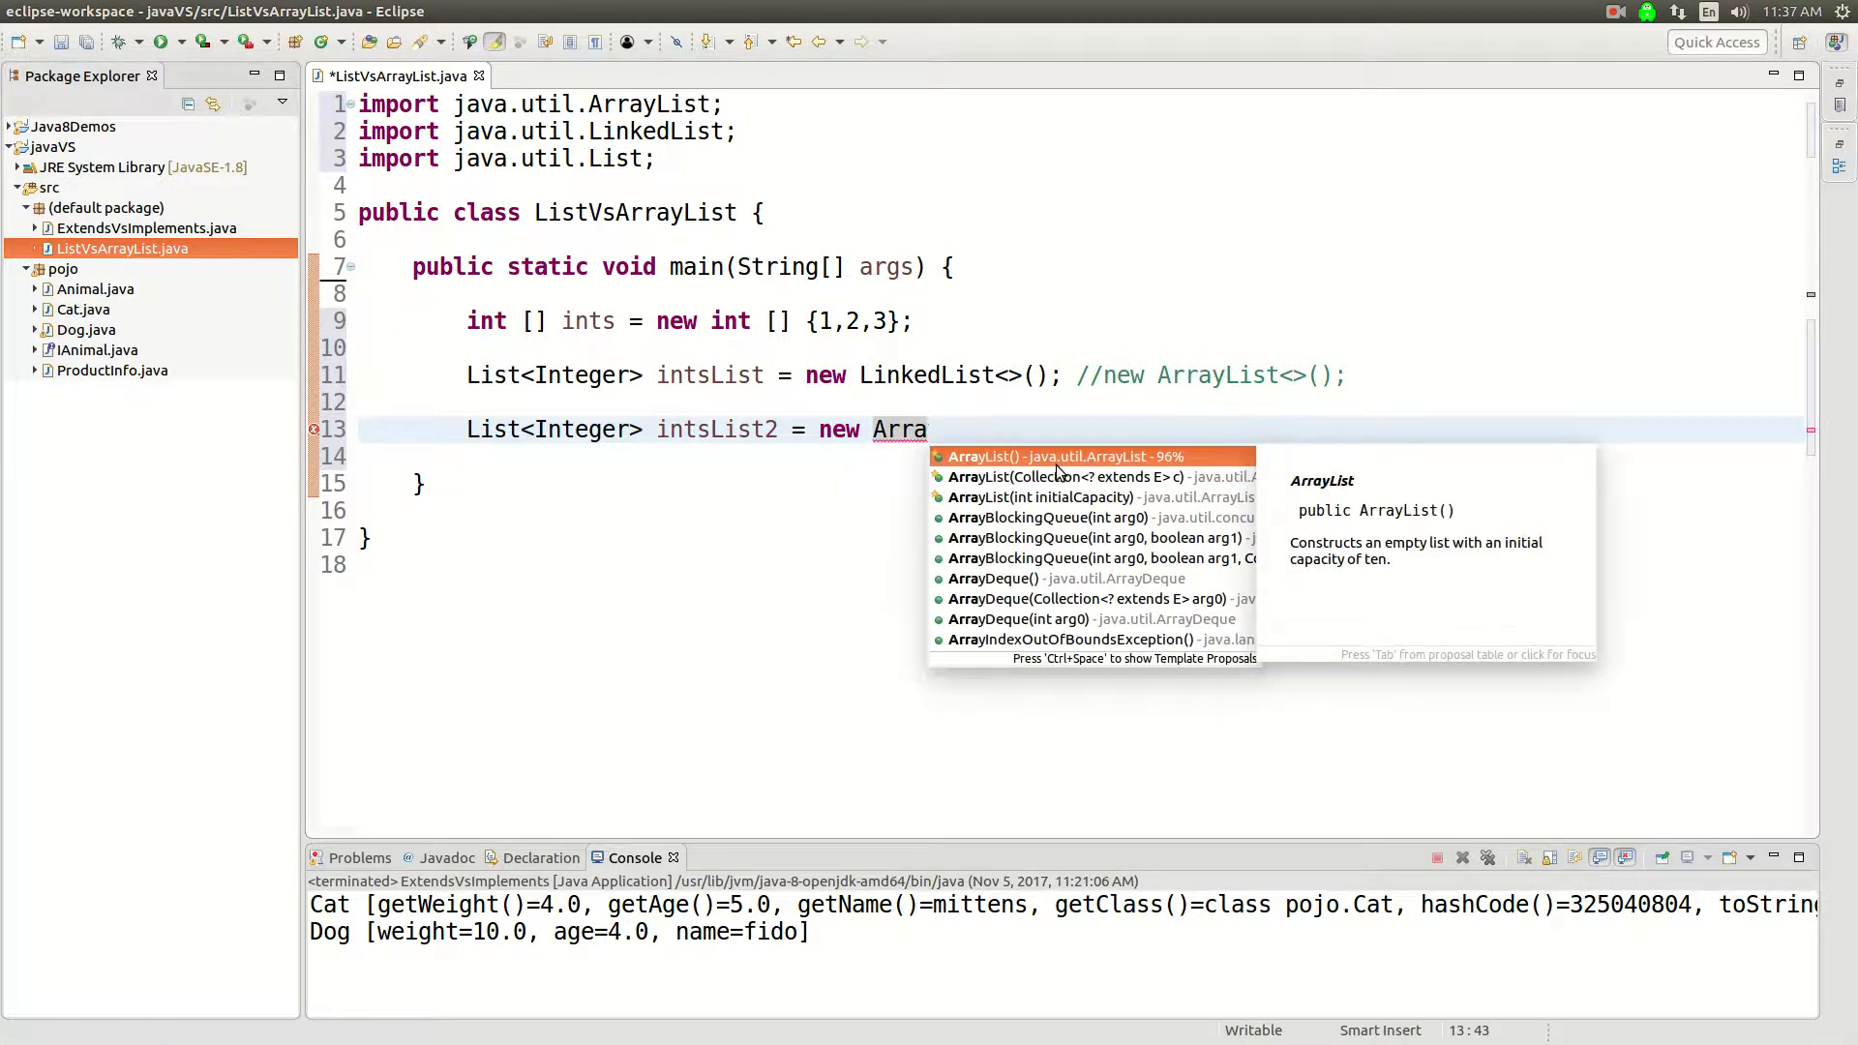
{"action": "left_click", "coordinate": [1088, 456]}
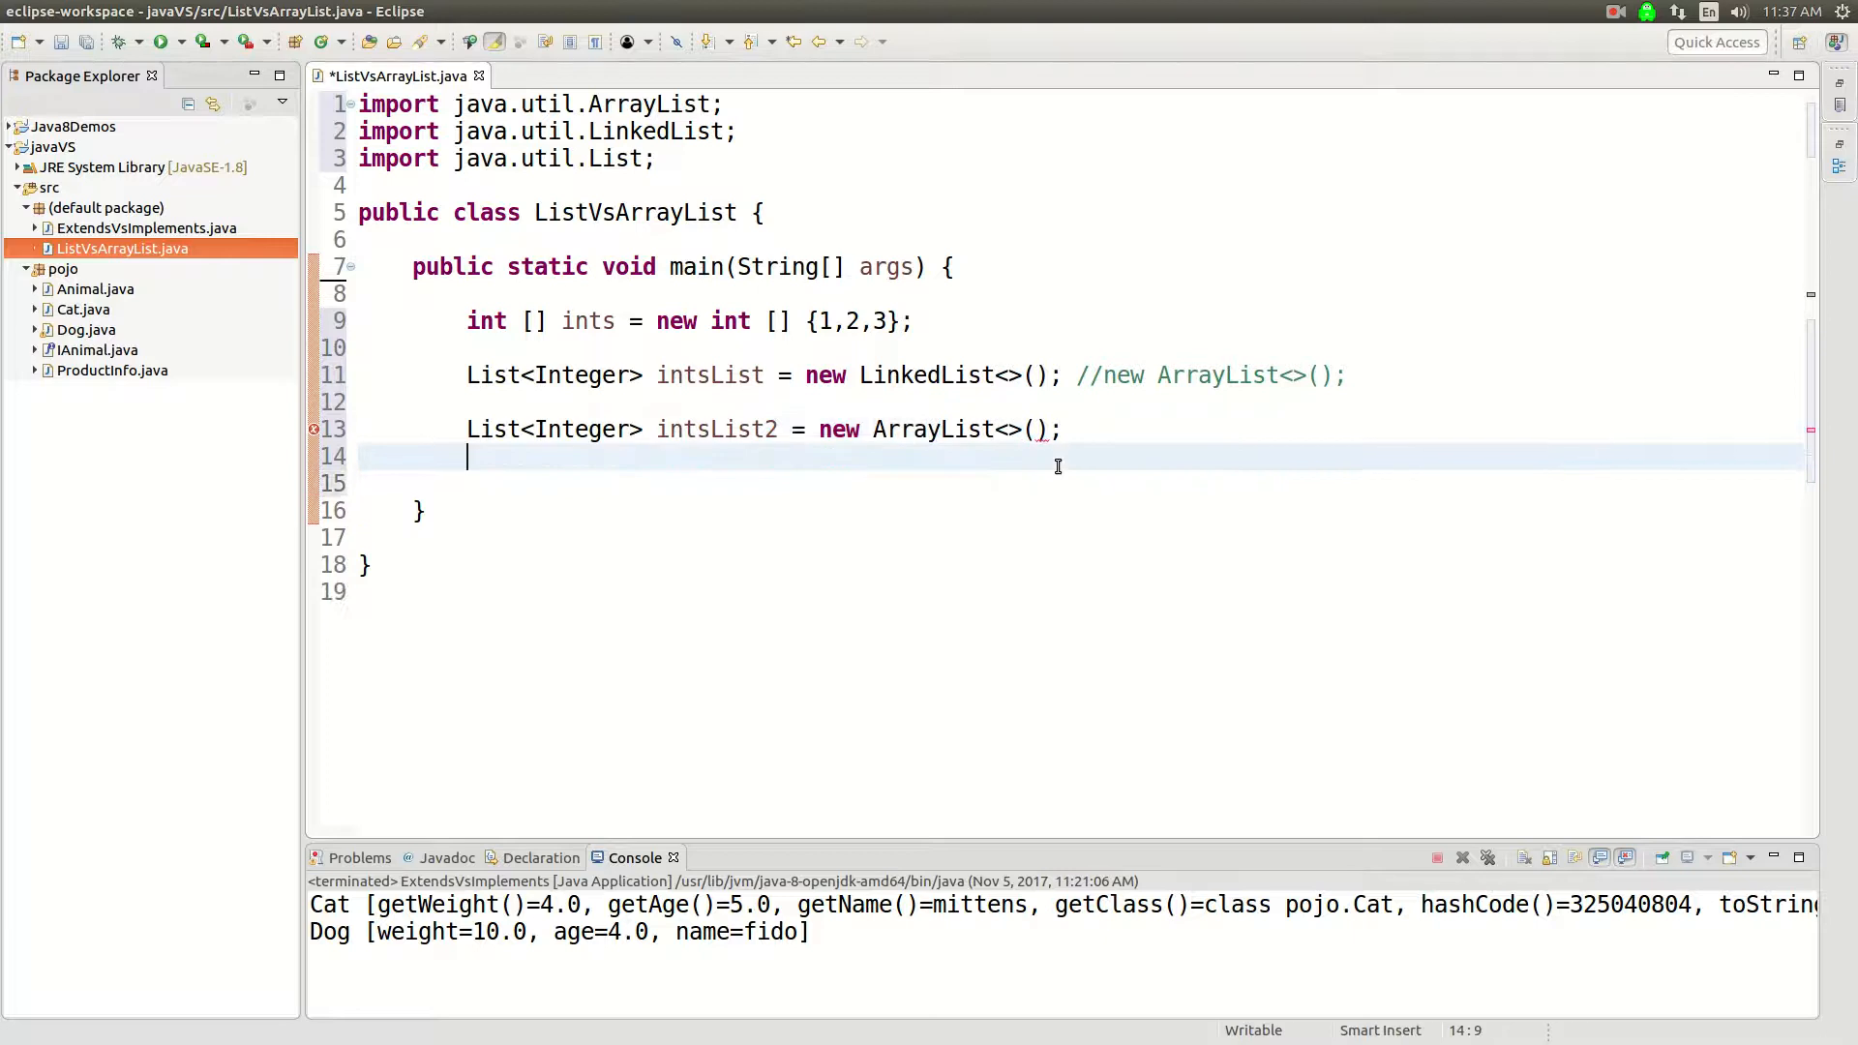
{"action": "type", "text": "int"}
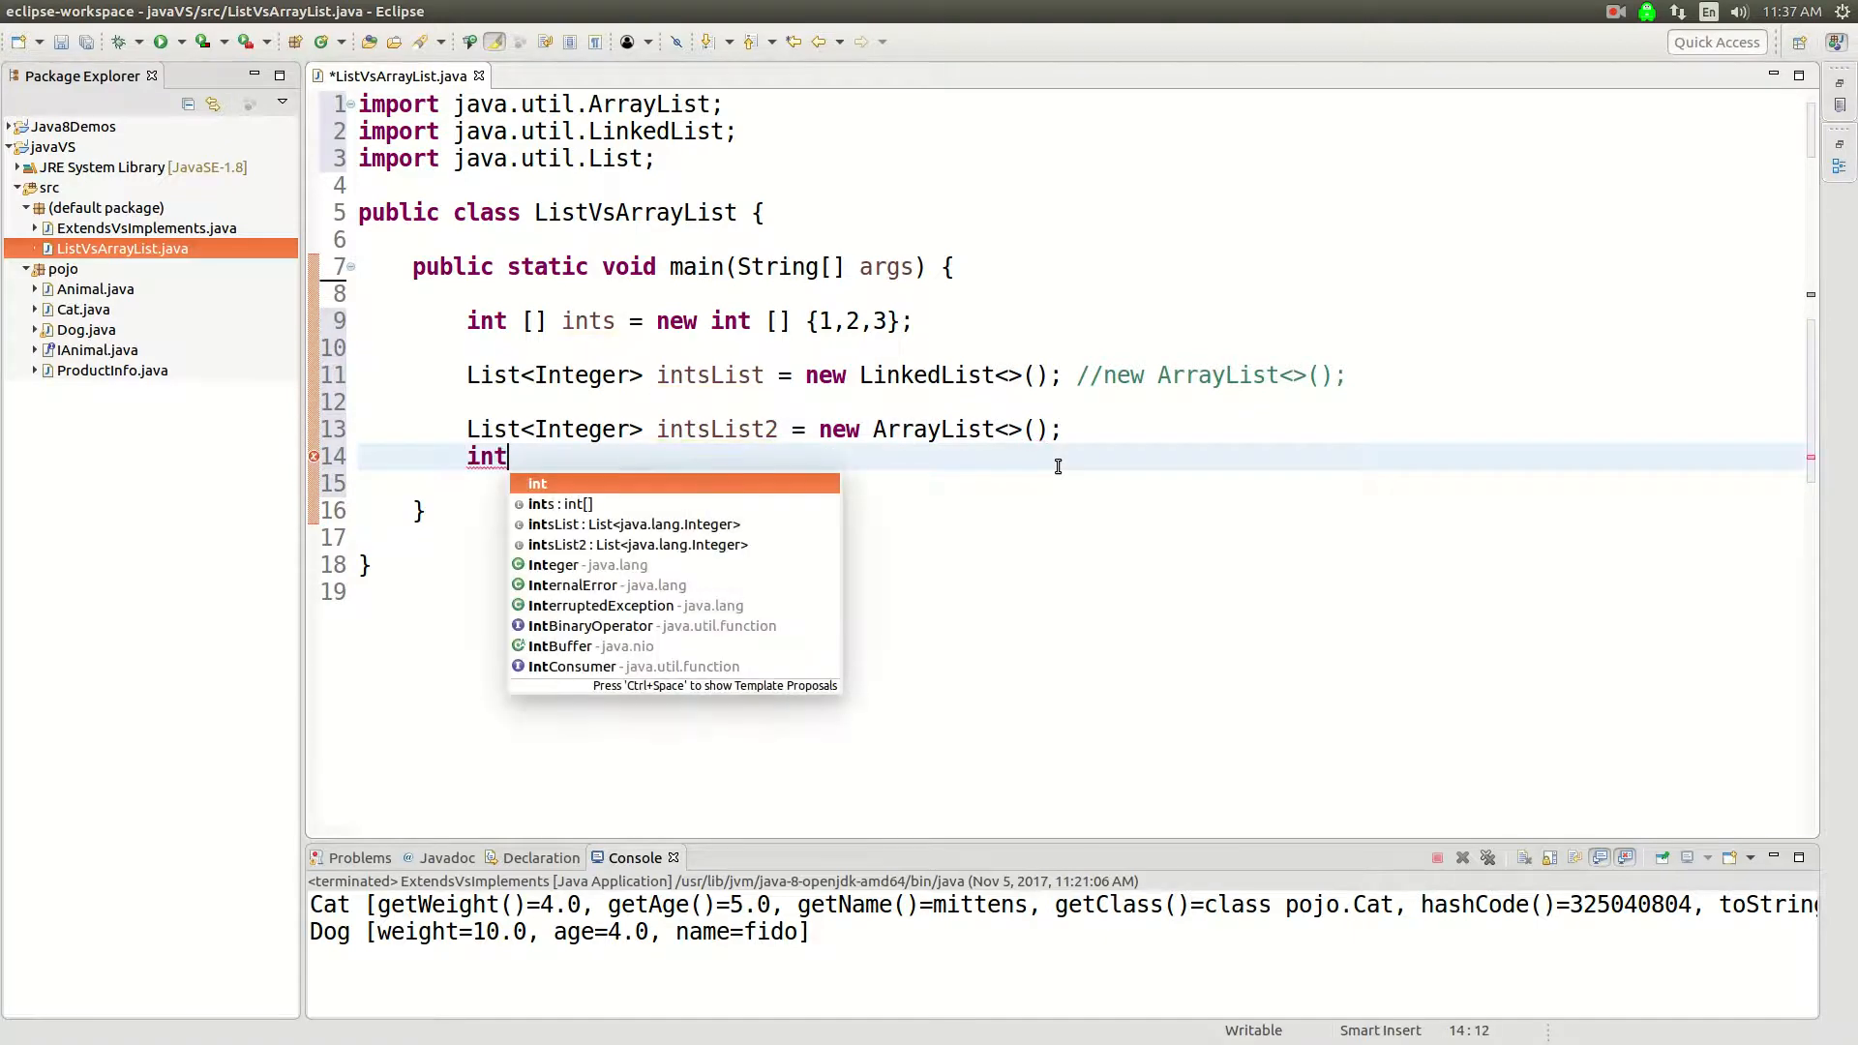
{"action": "type", "text": "sList2"}
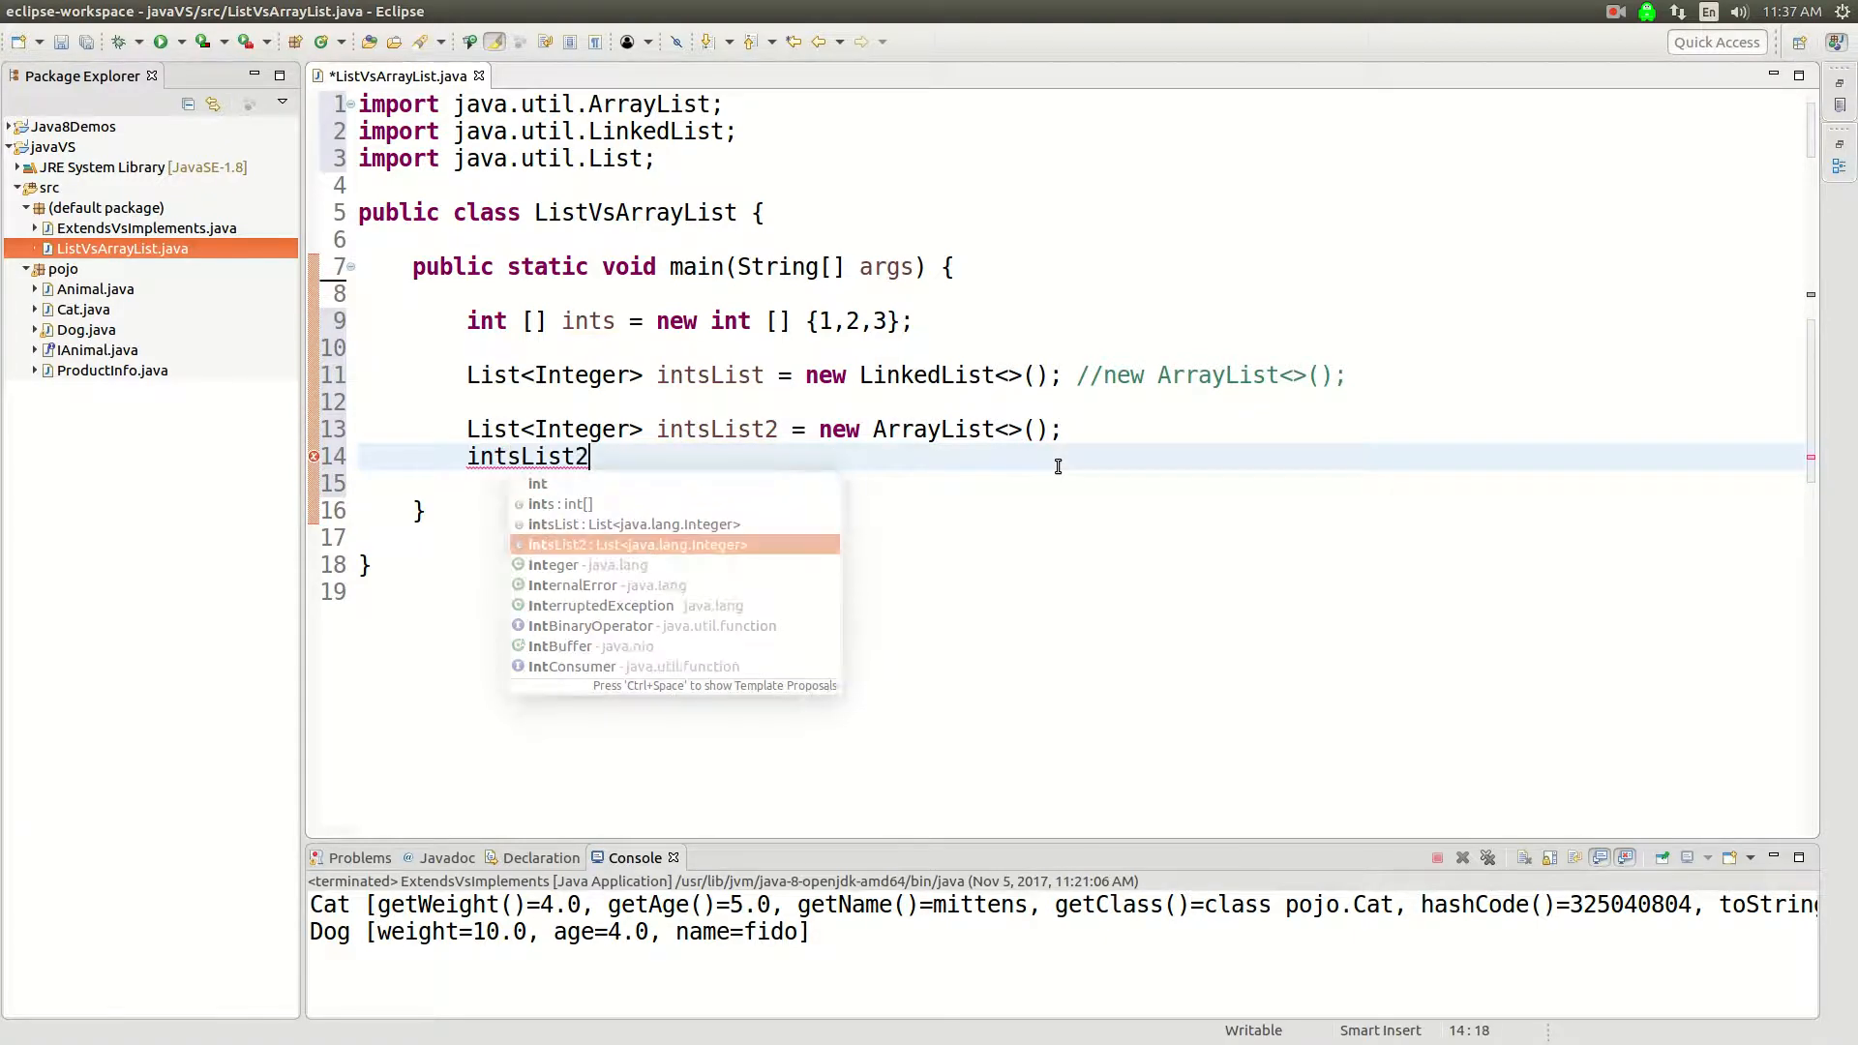
{"action": "type", "text": ".add(5);"}
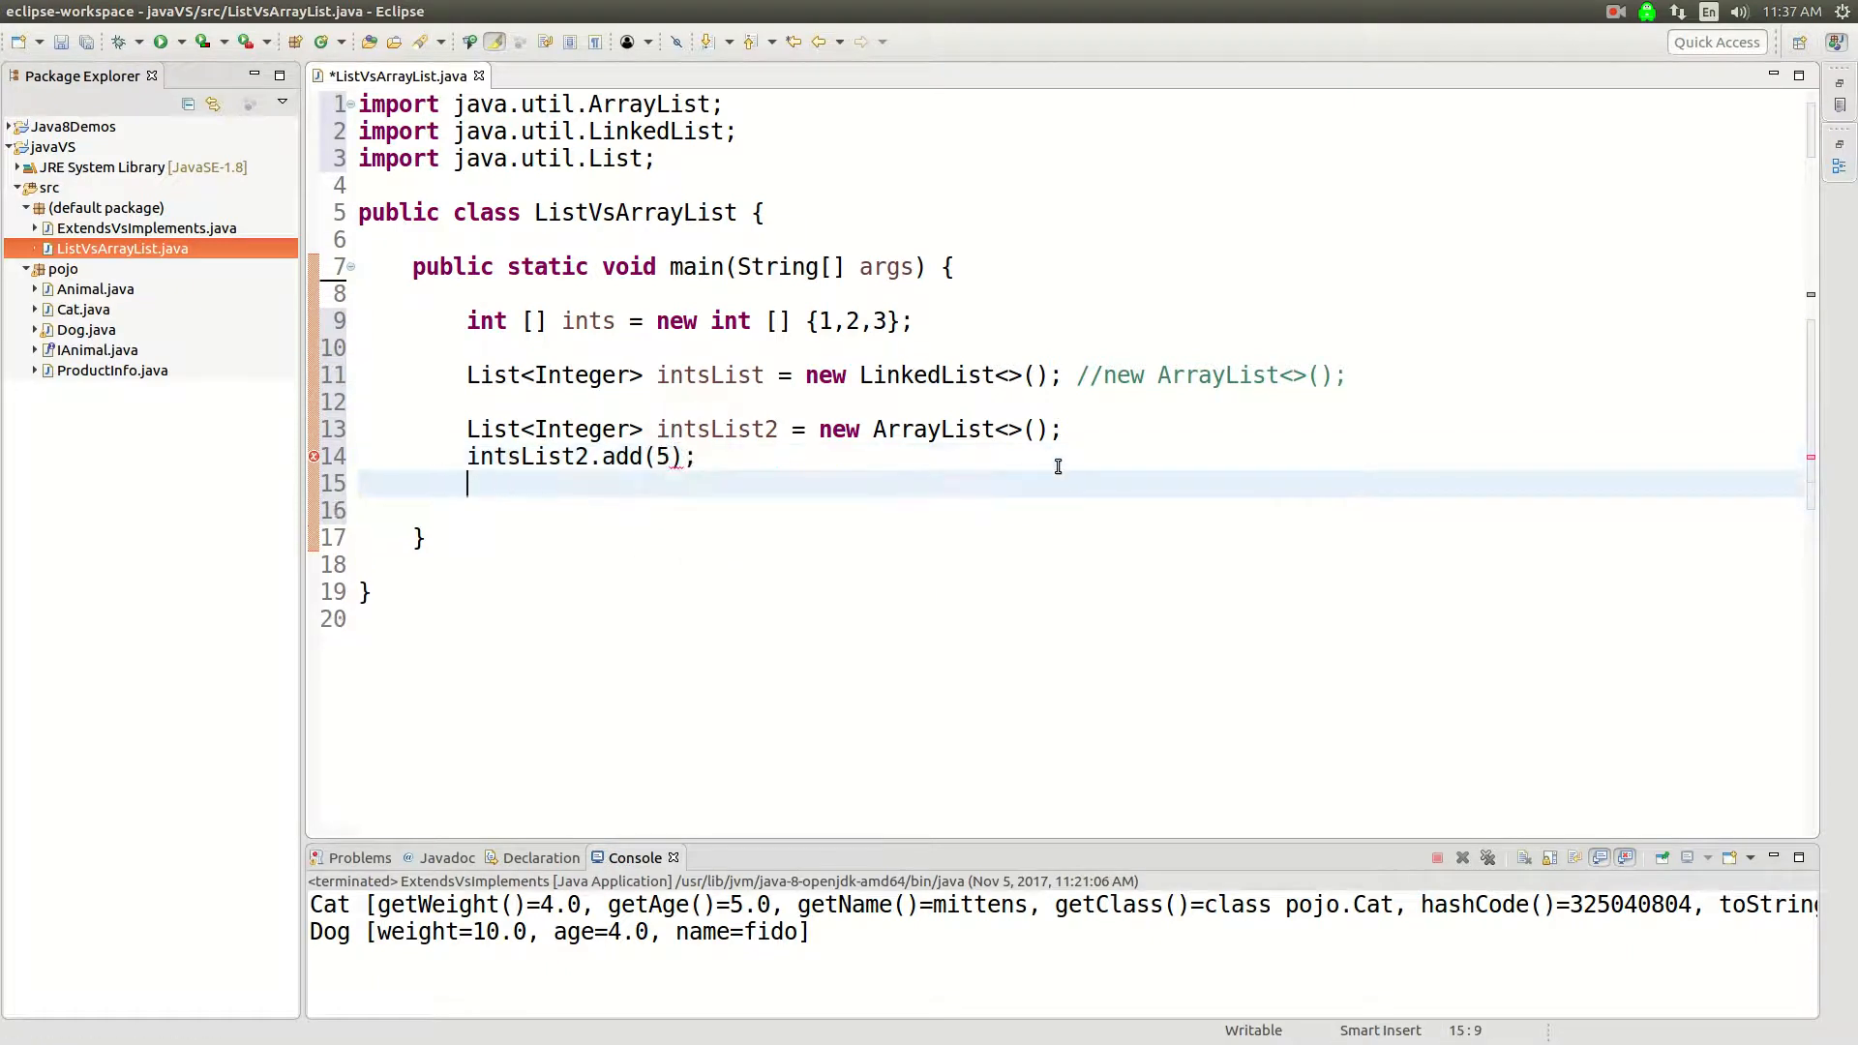
{"action": "key", "text": "Return"}
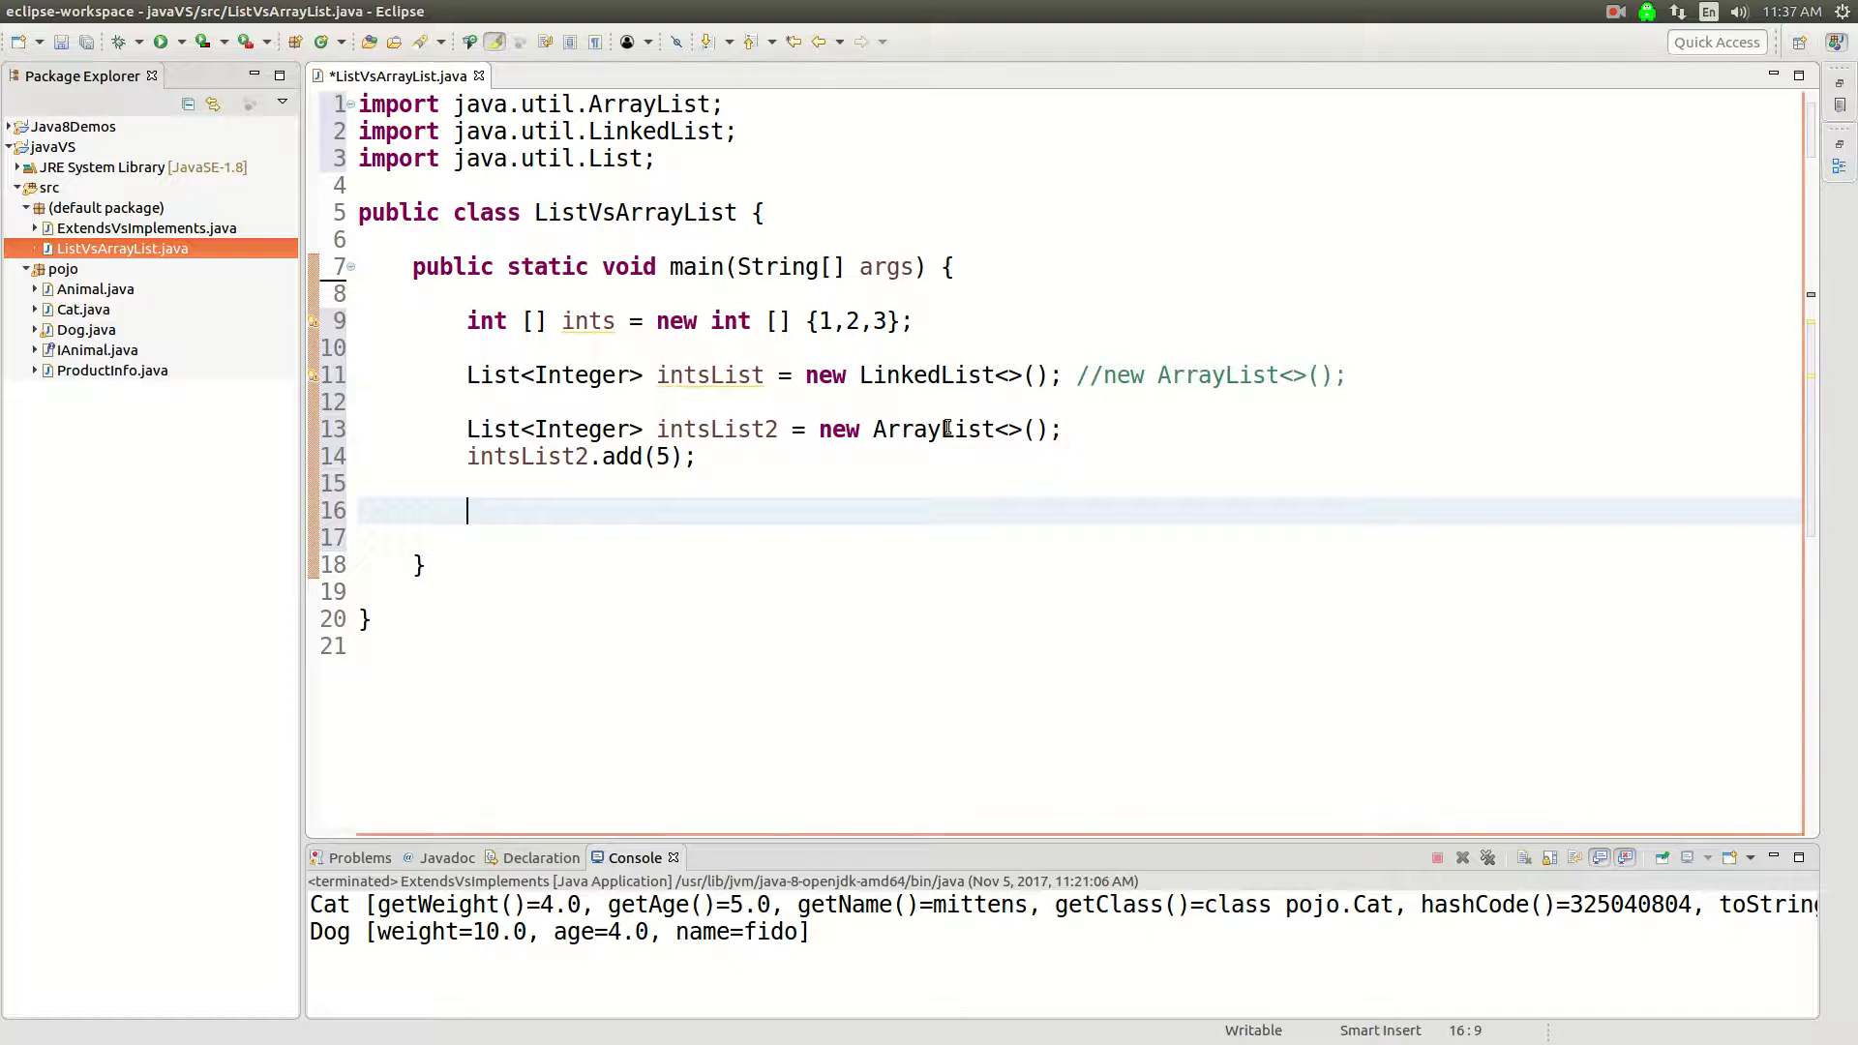
Highlight the occurrences of ArrayList and List, then return below the add call.
{"action": "double_click", "coordinate": [934, 428]}
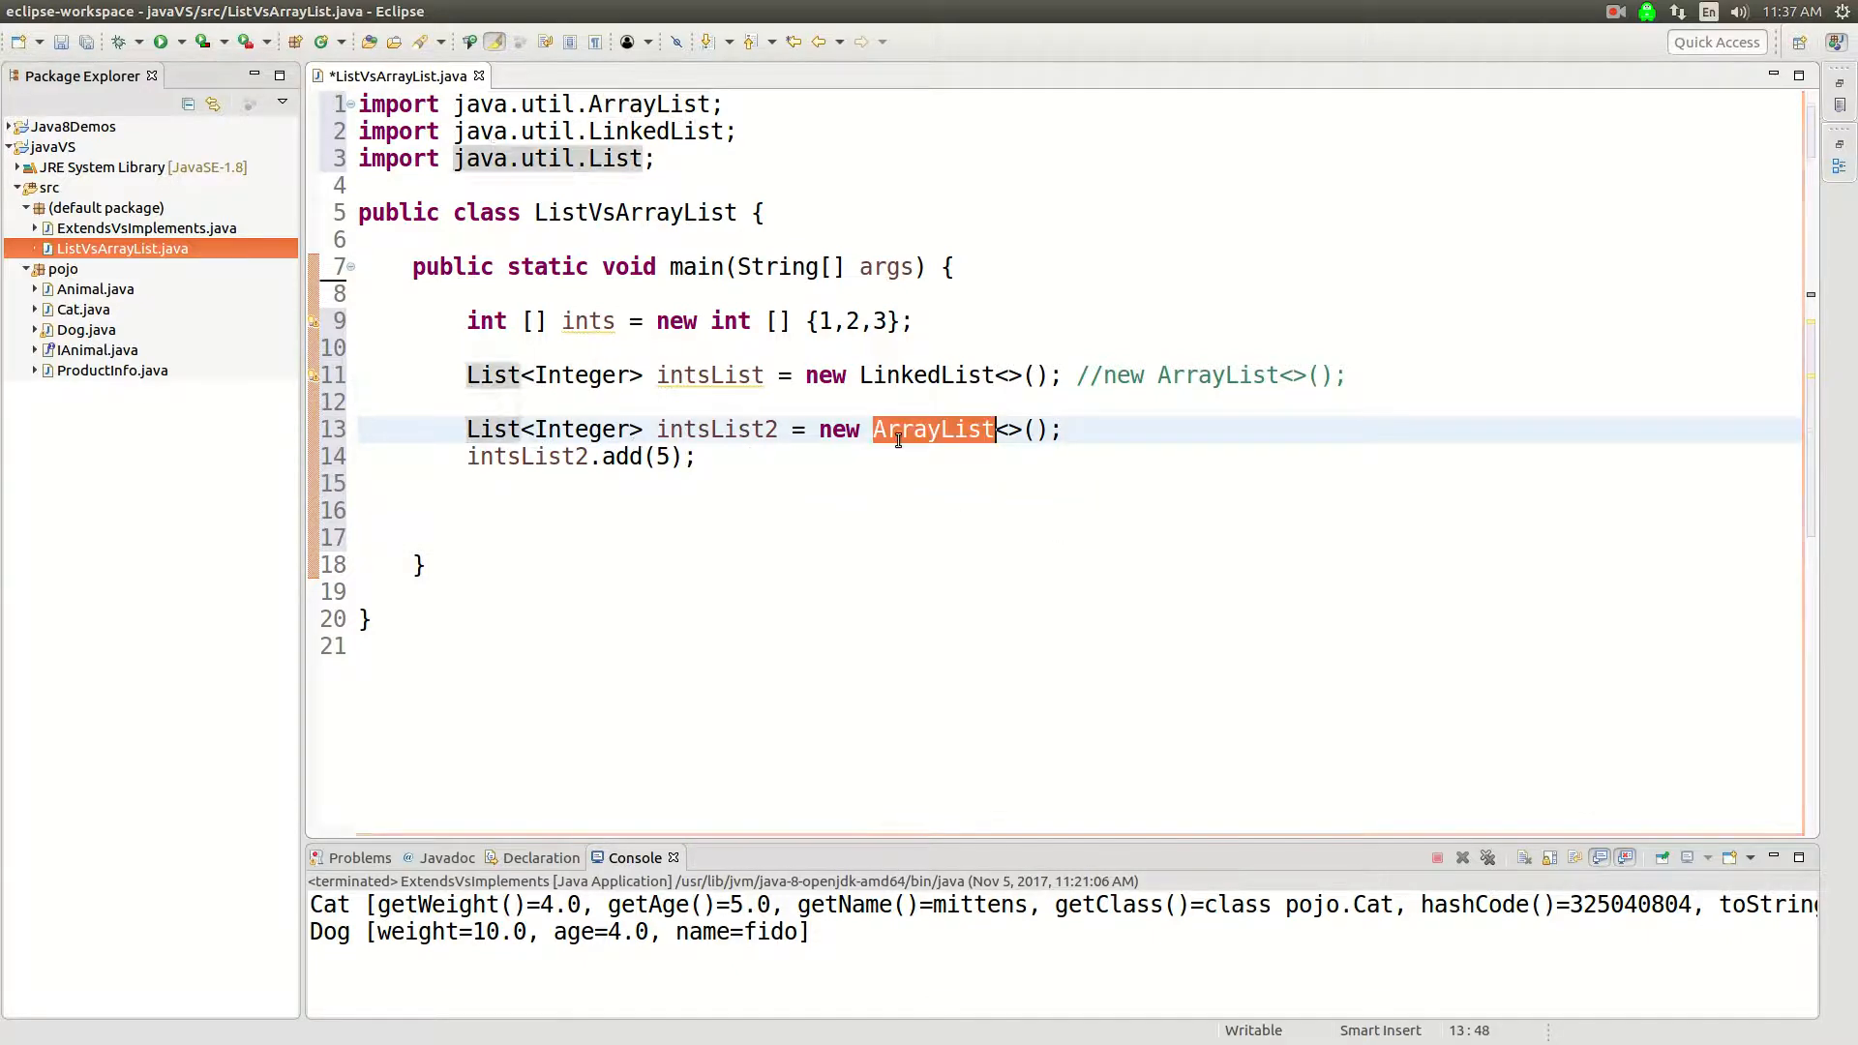
{"action": "double_click", "coordinate": [490, 429]}
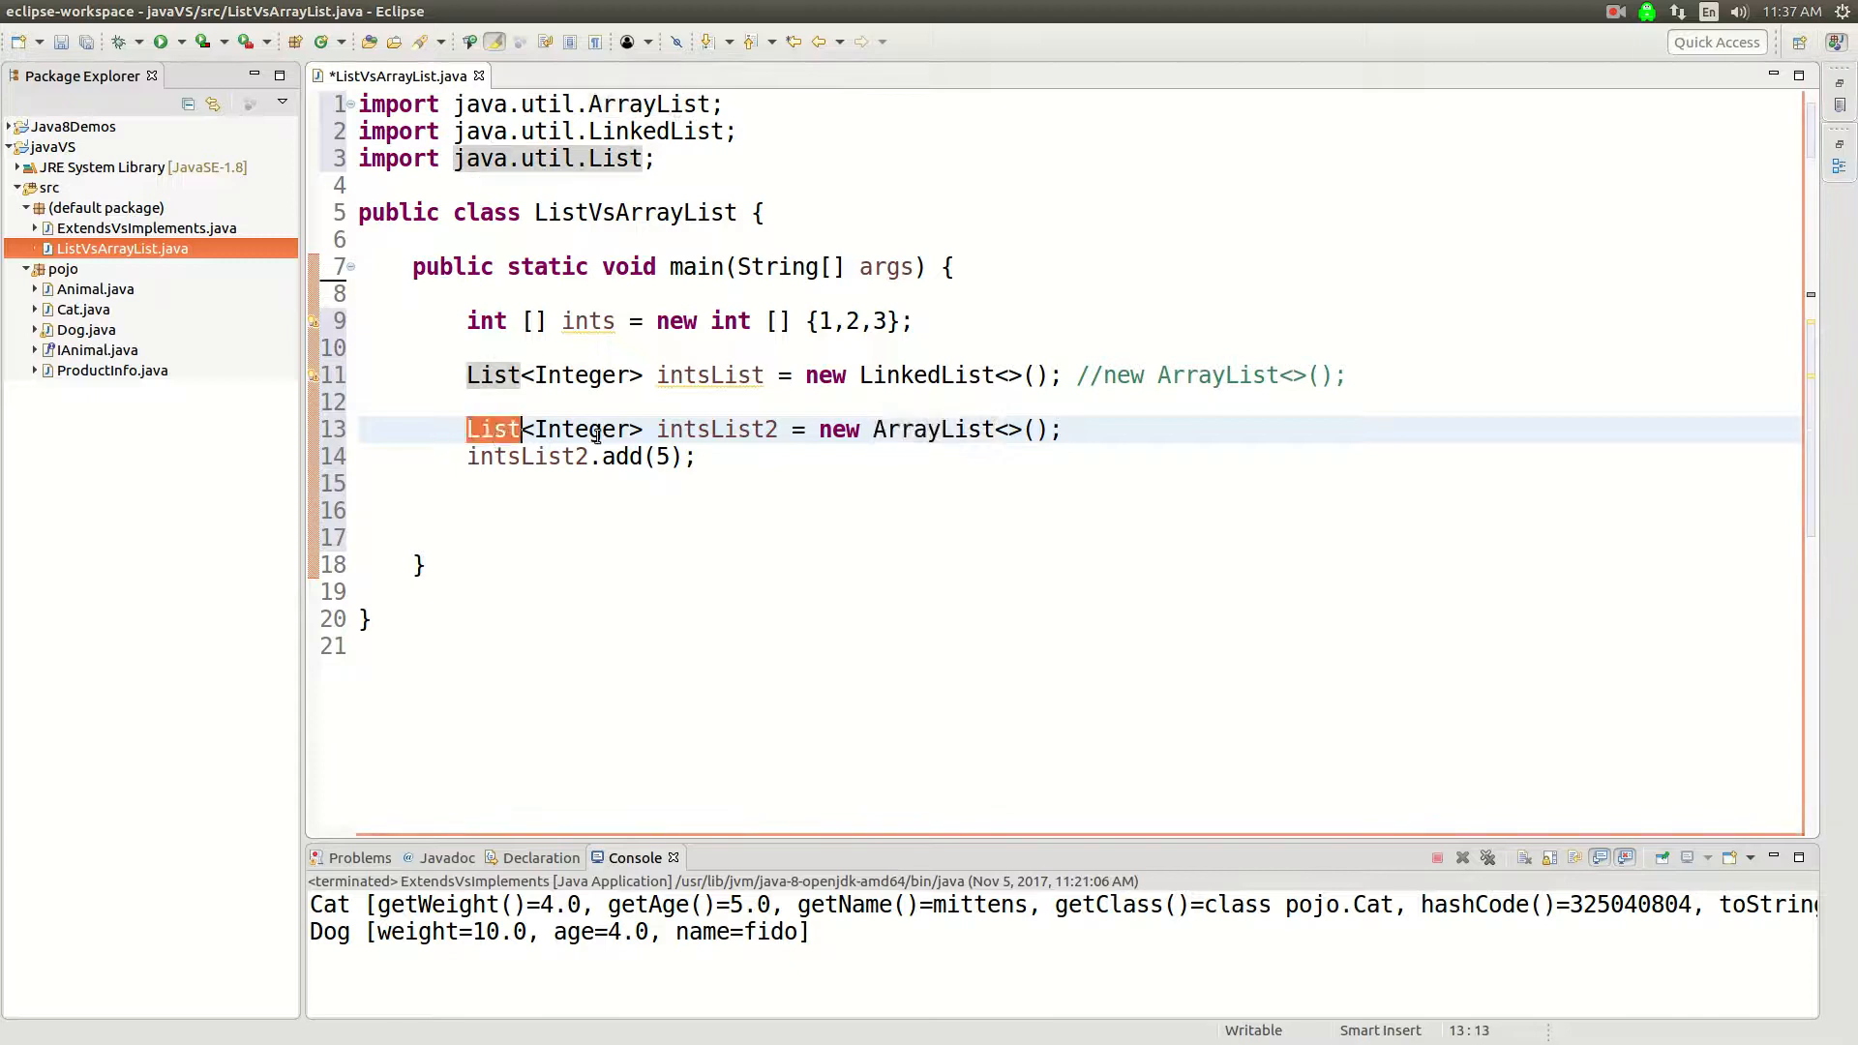
{"action": "left_click", "coordinate": [555, 484]}
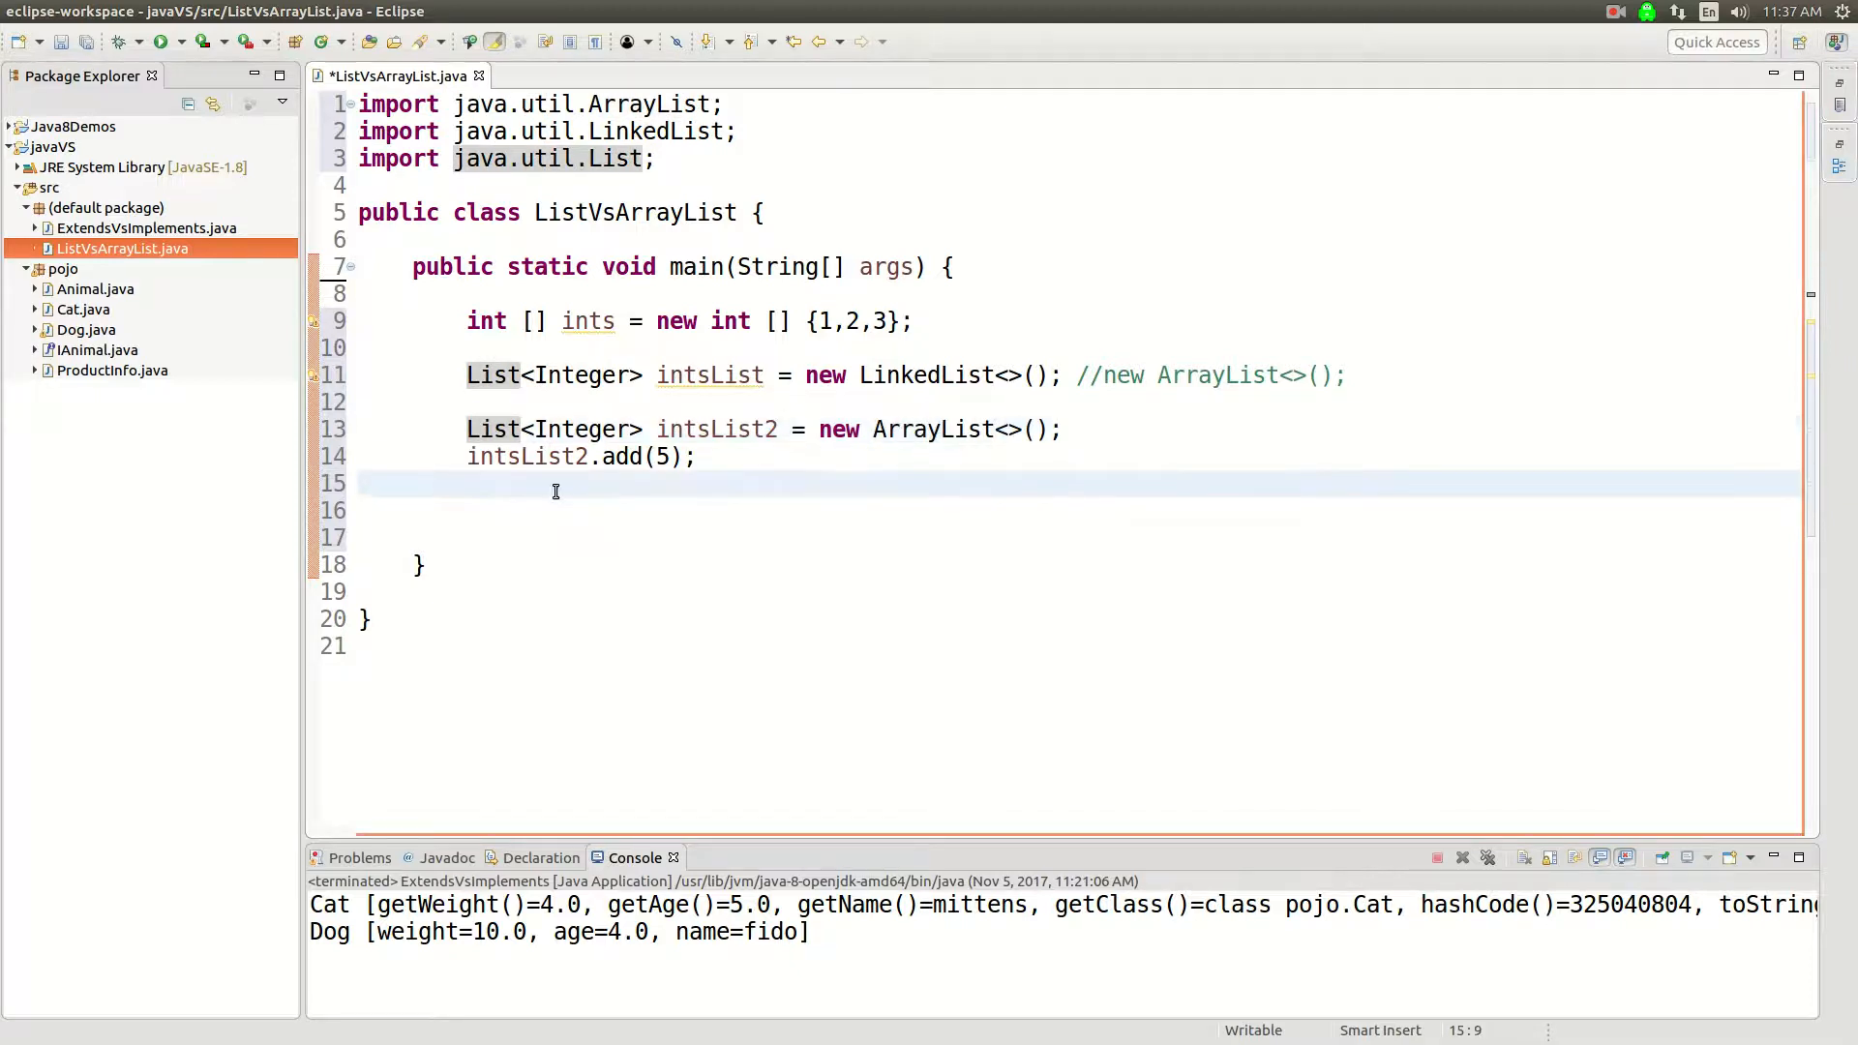
Type ArrayList<Integer> intsList3 = new ArrayList<>(); on line 16.
{"action": "type", "text": "ArrayList<E>"}
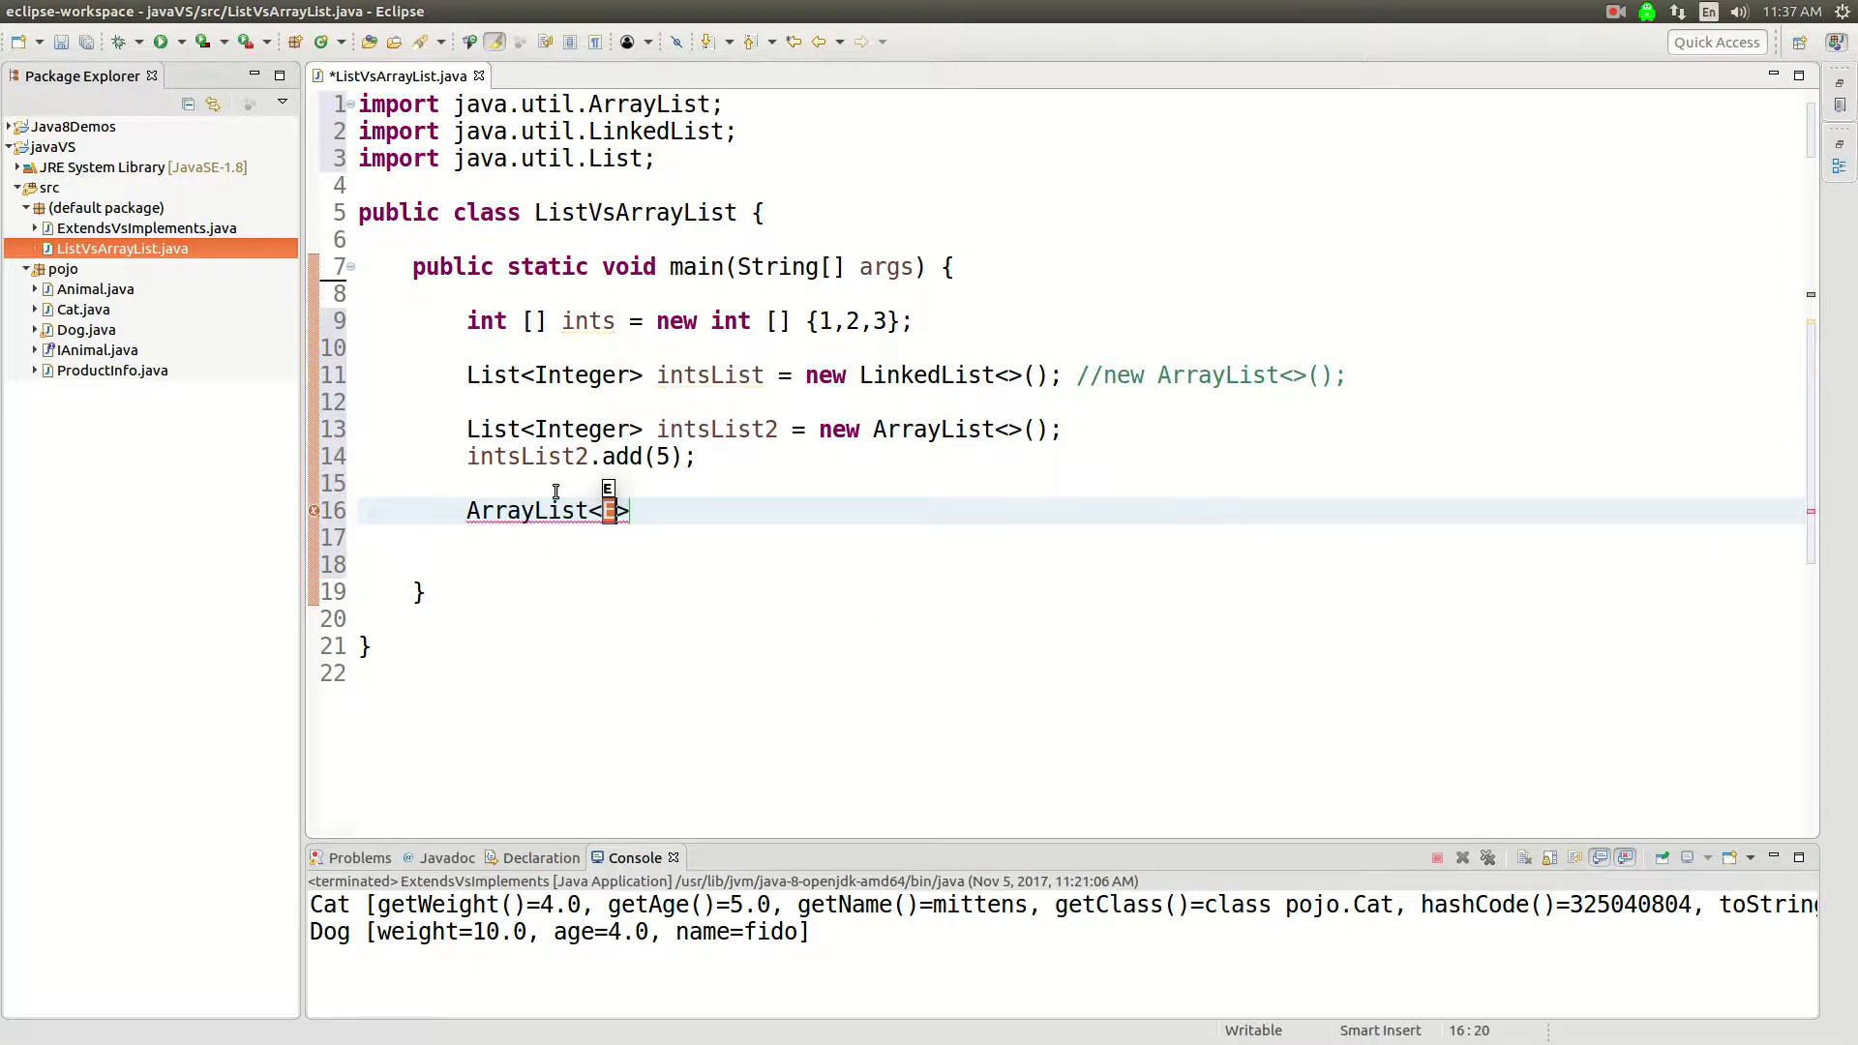
{"action": "type", "text": "Integer"}
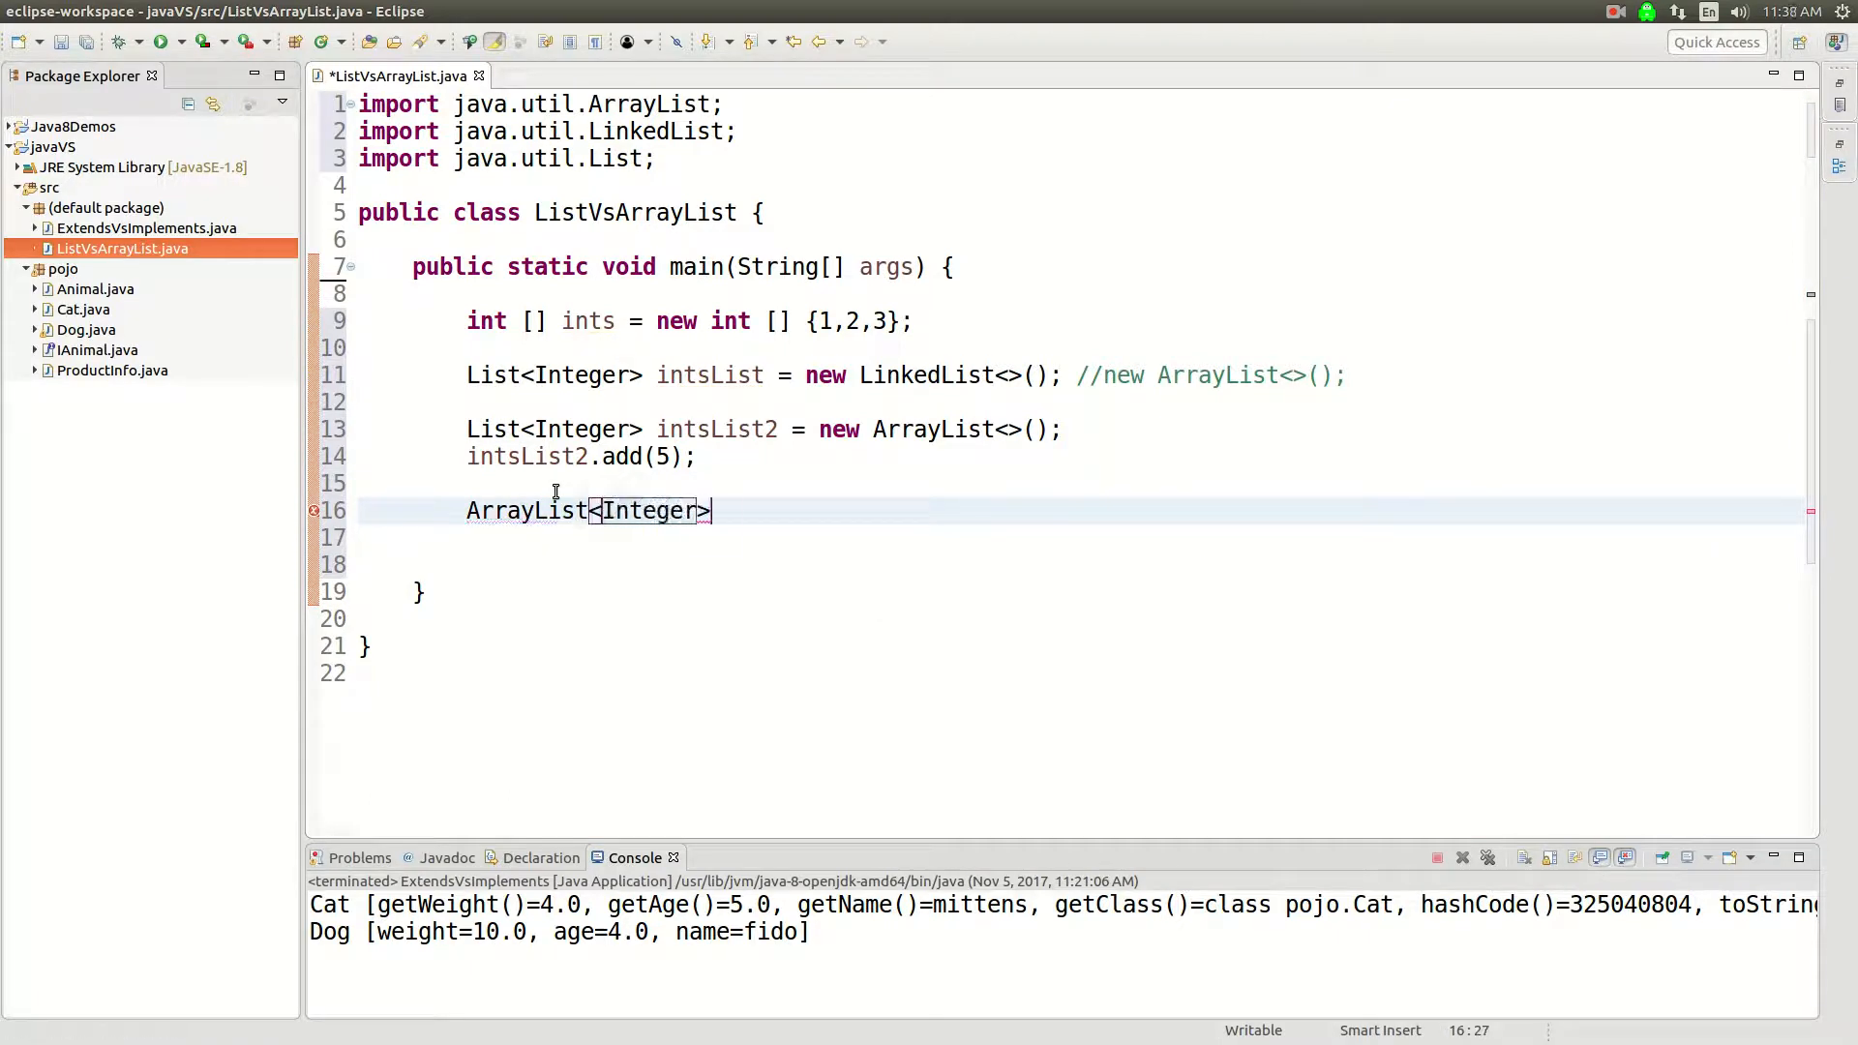
{"action": "type", "text": "int"}
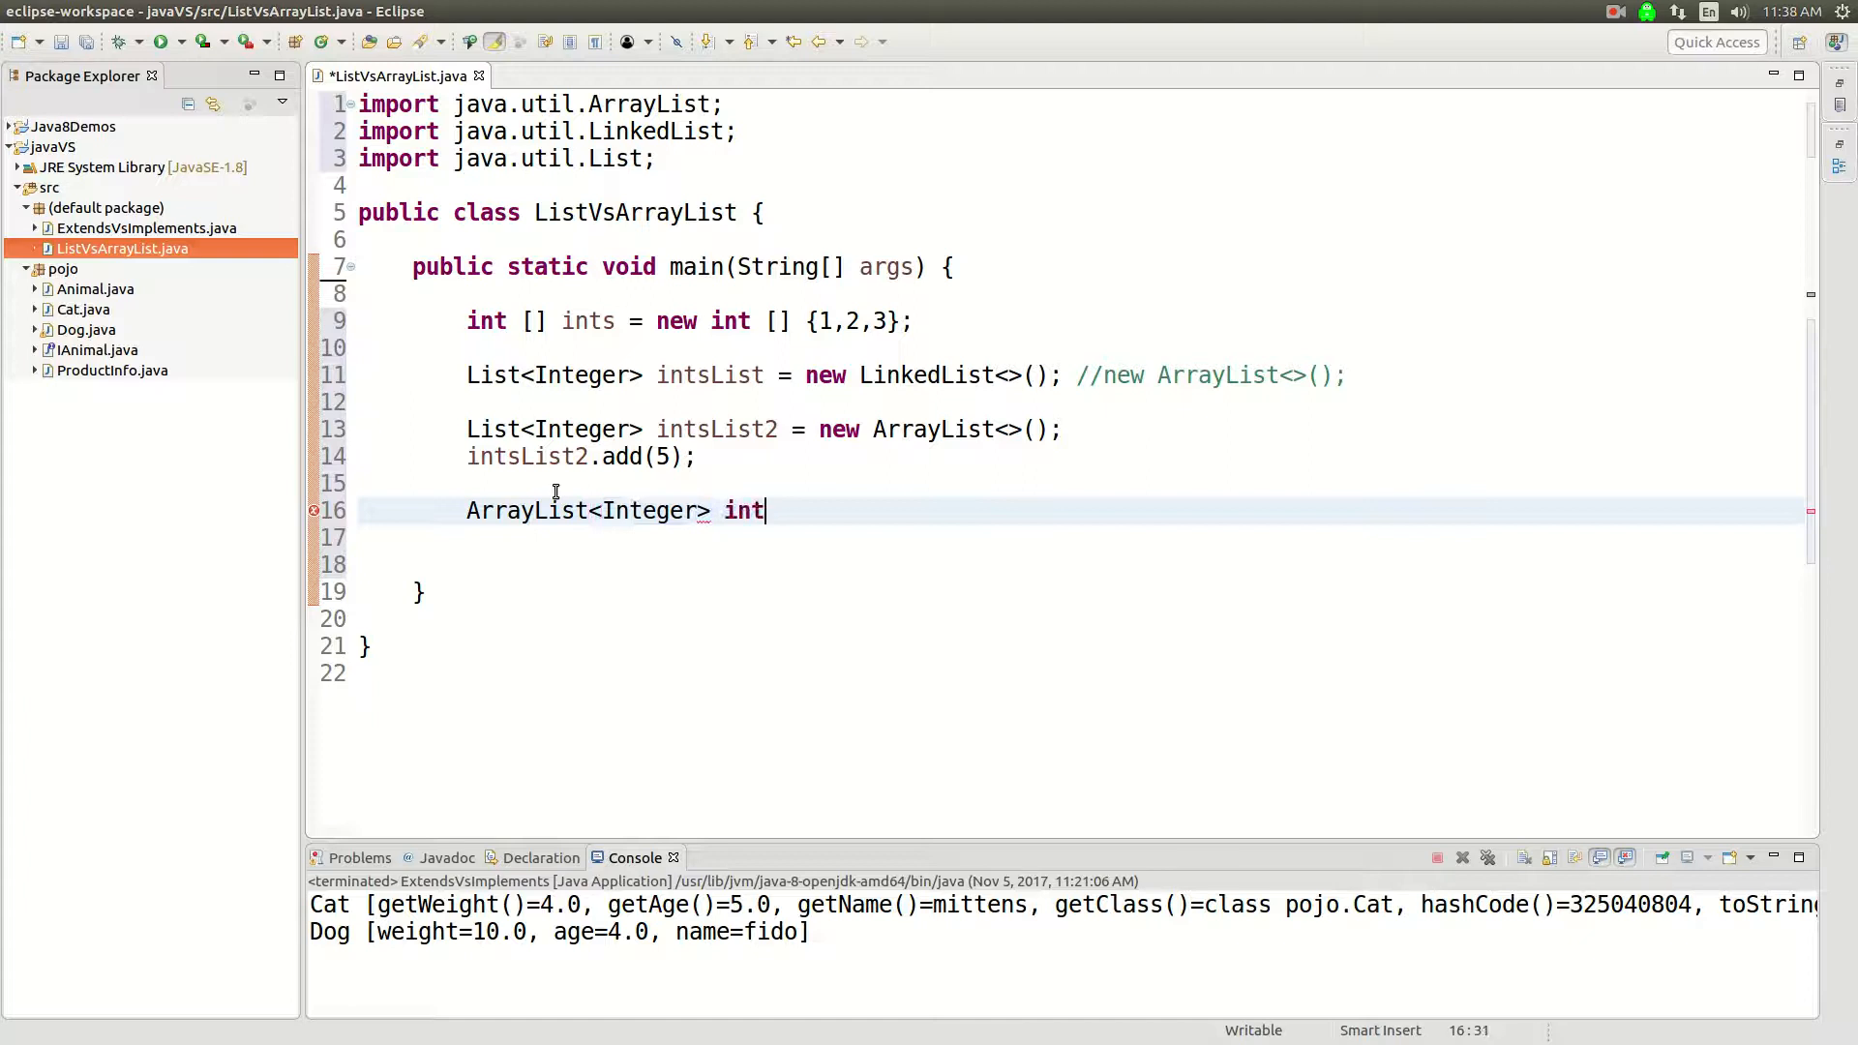
{"action": "type", "text": "sList3 ="}
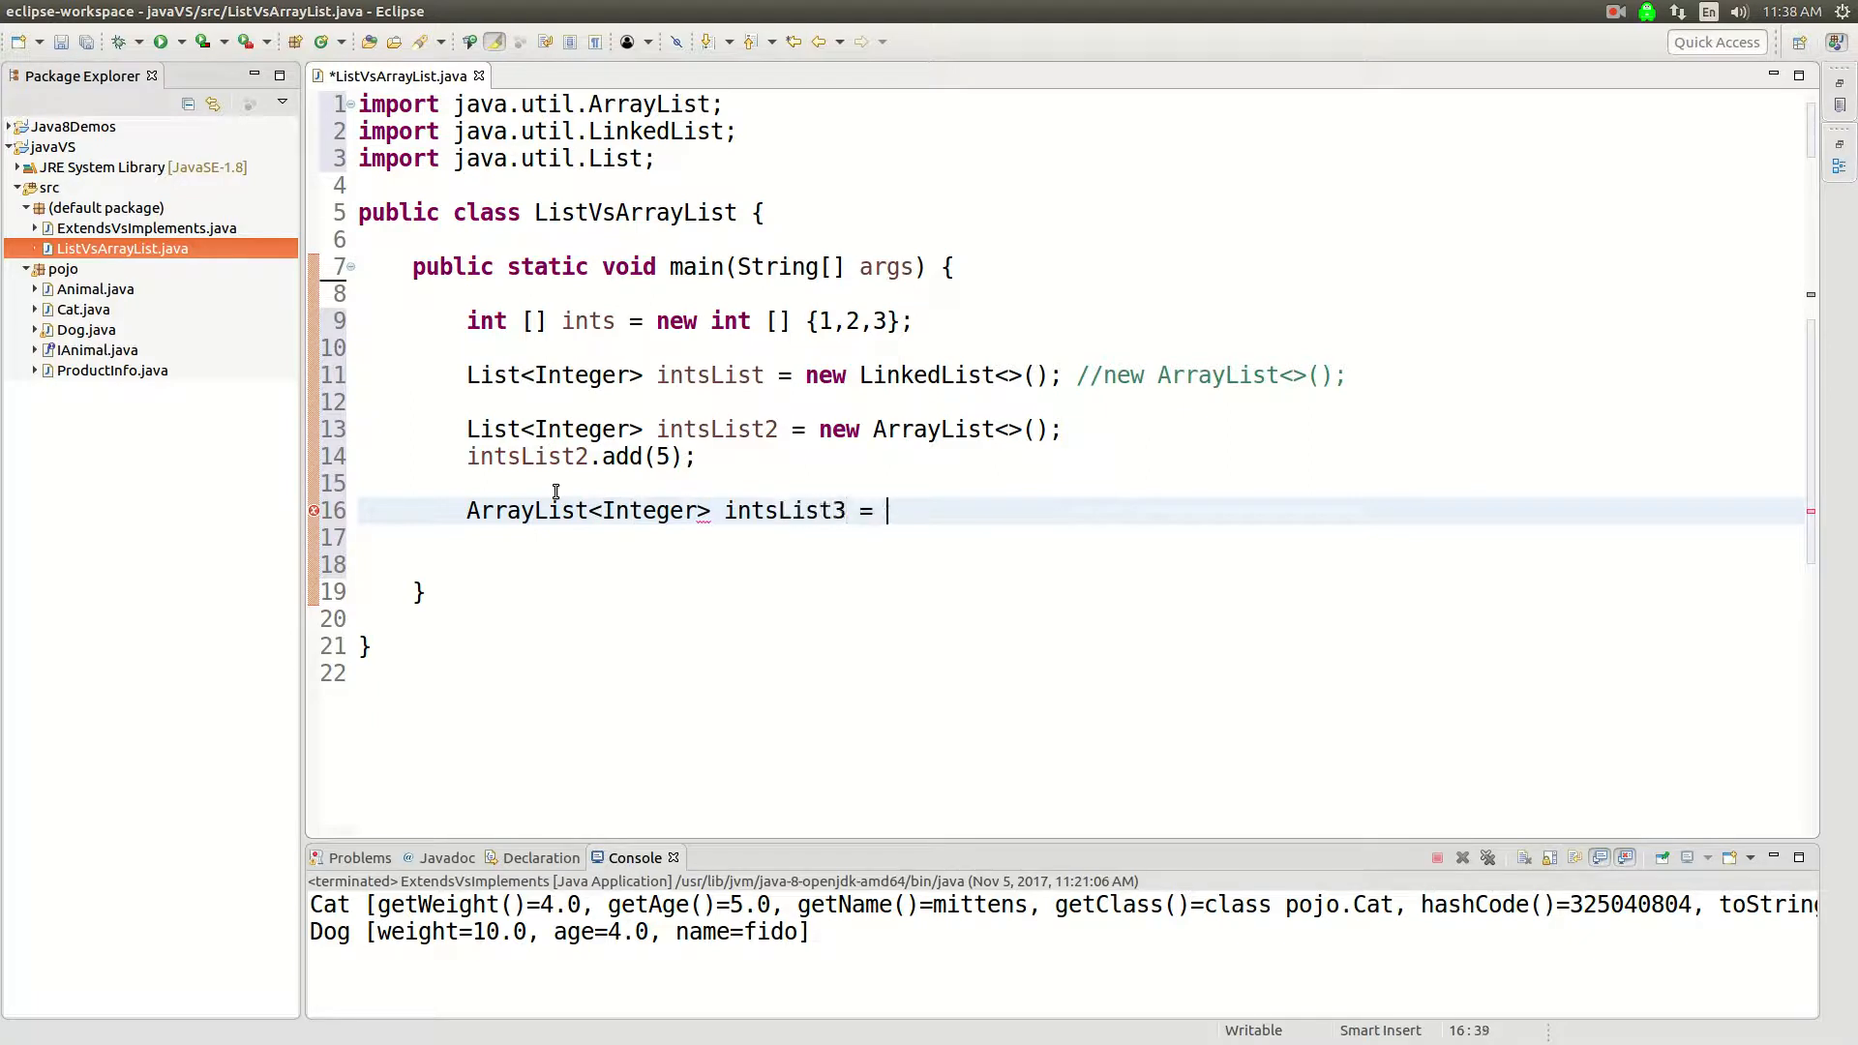
{"action": "type", "text": "new ArrayList<>();"}
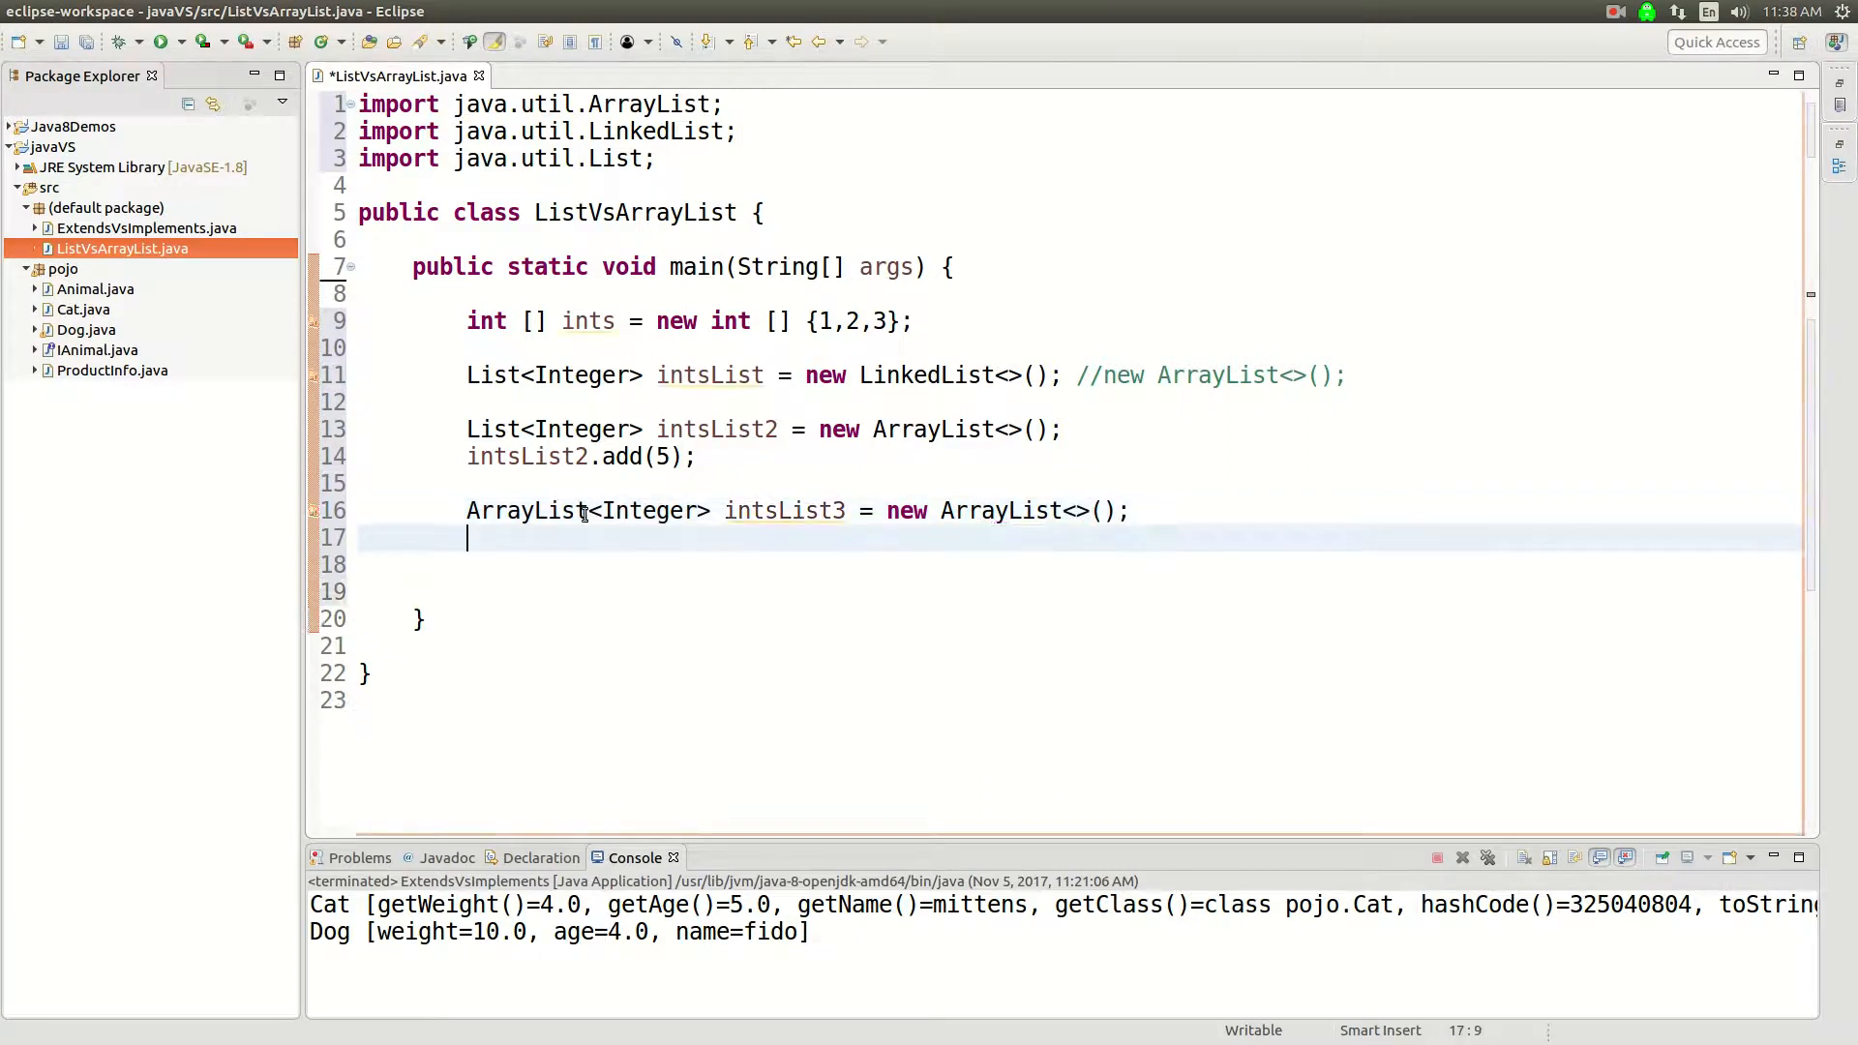
Highlight the List and ArrayList usages, then move to empty line 18.
{"action": "double_click", "coordinate": [525, 510]}
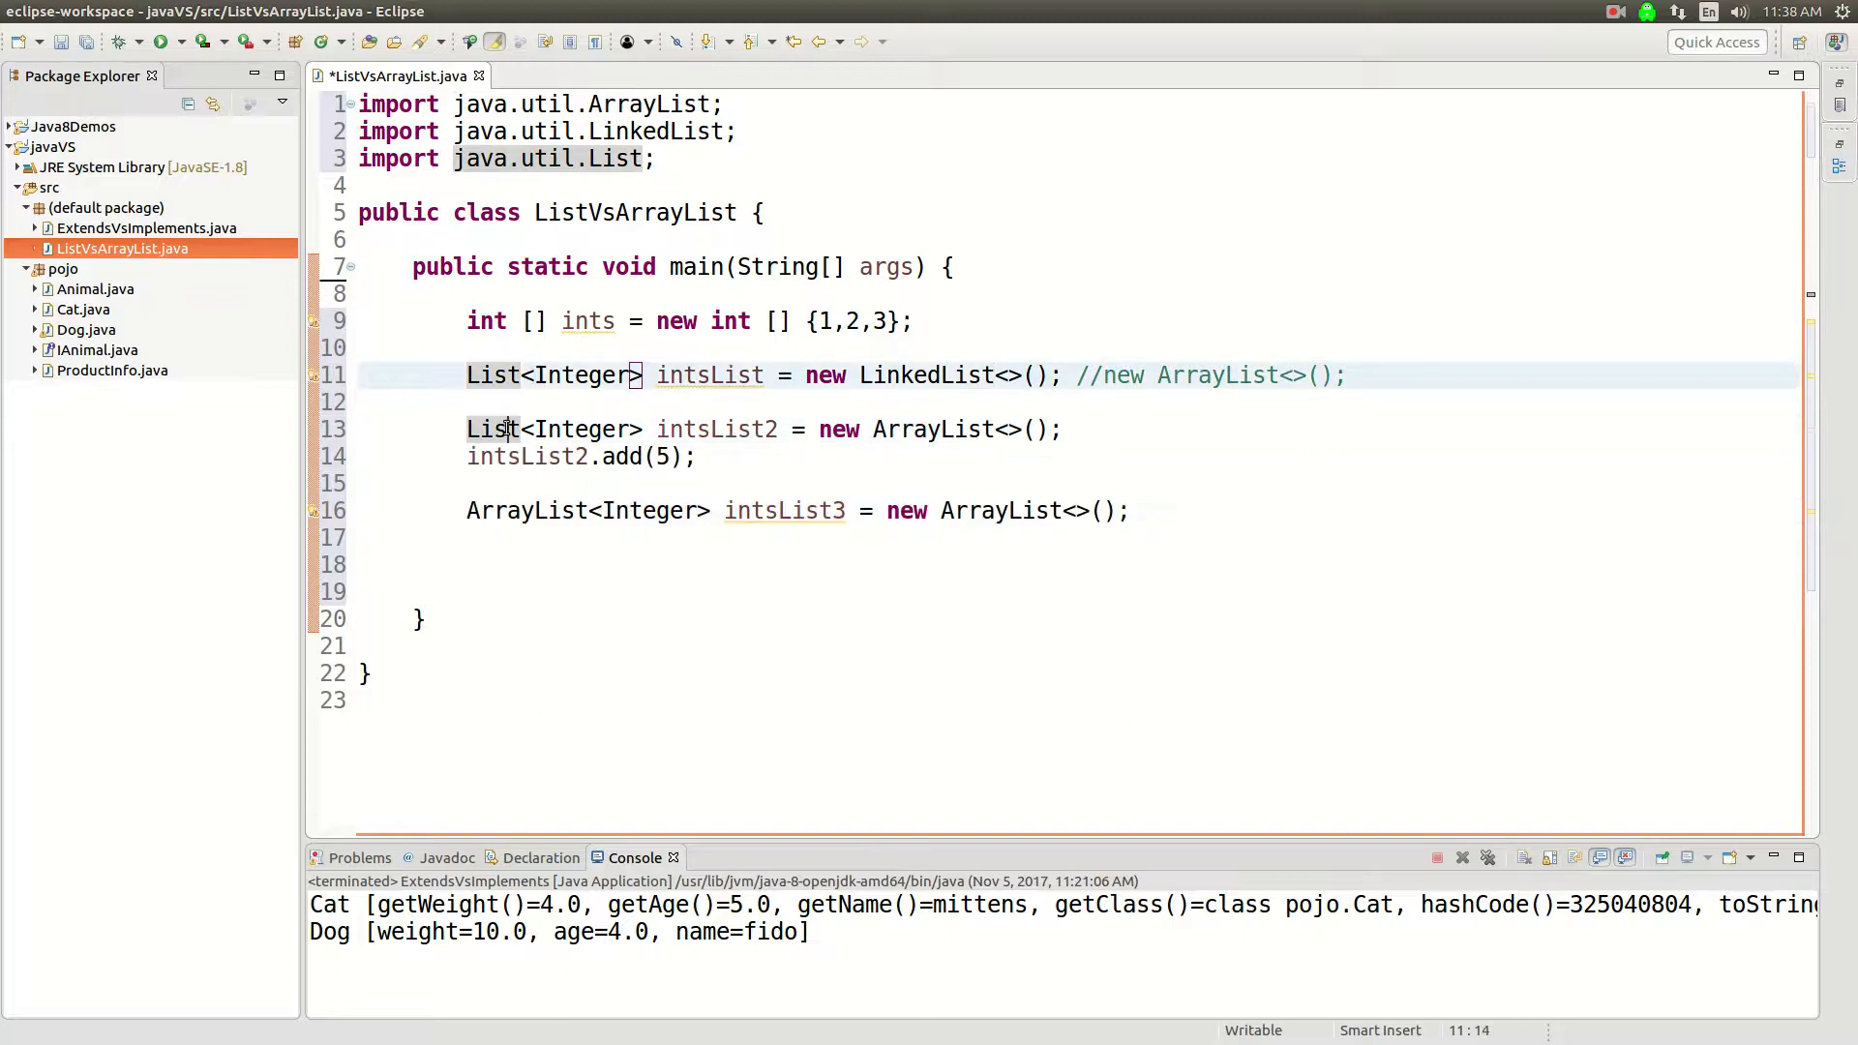
{"action": "double_click", "coordinate": [527, 511]}
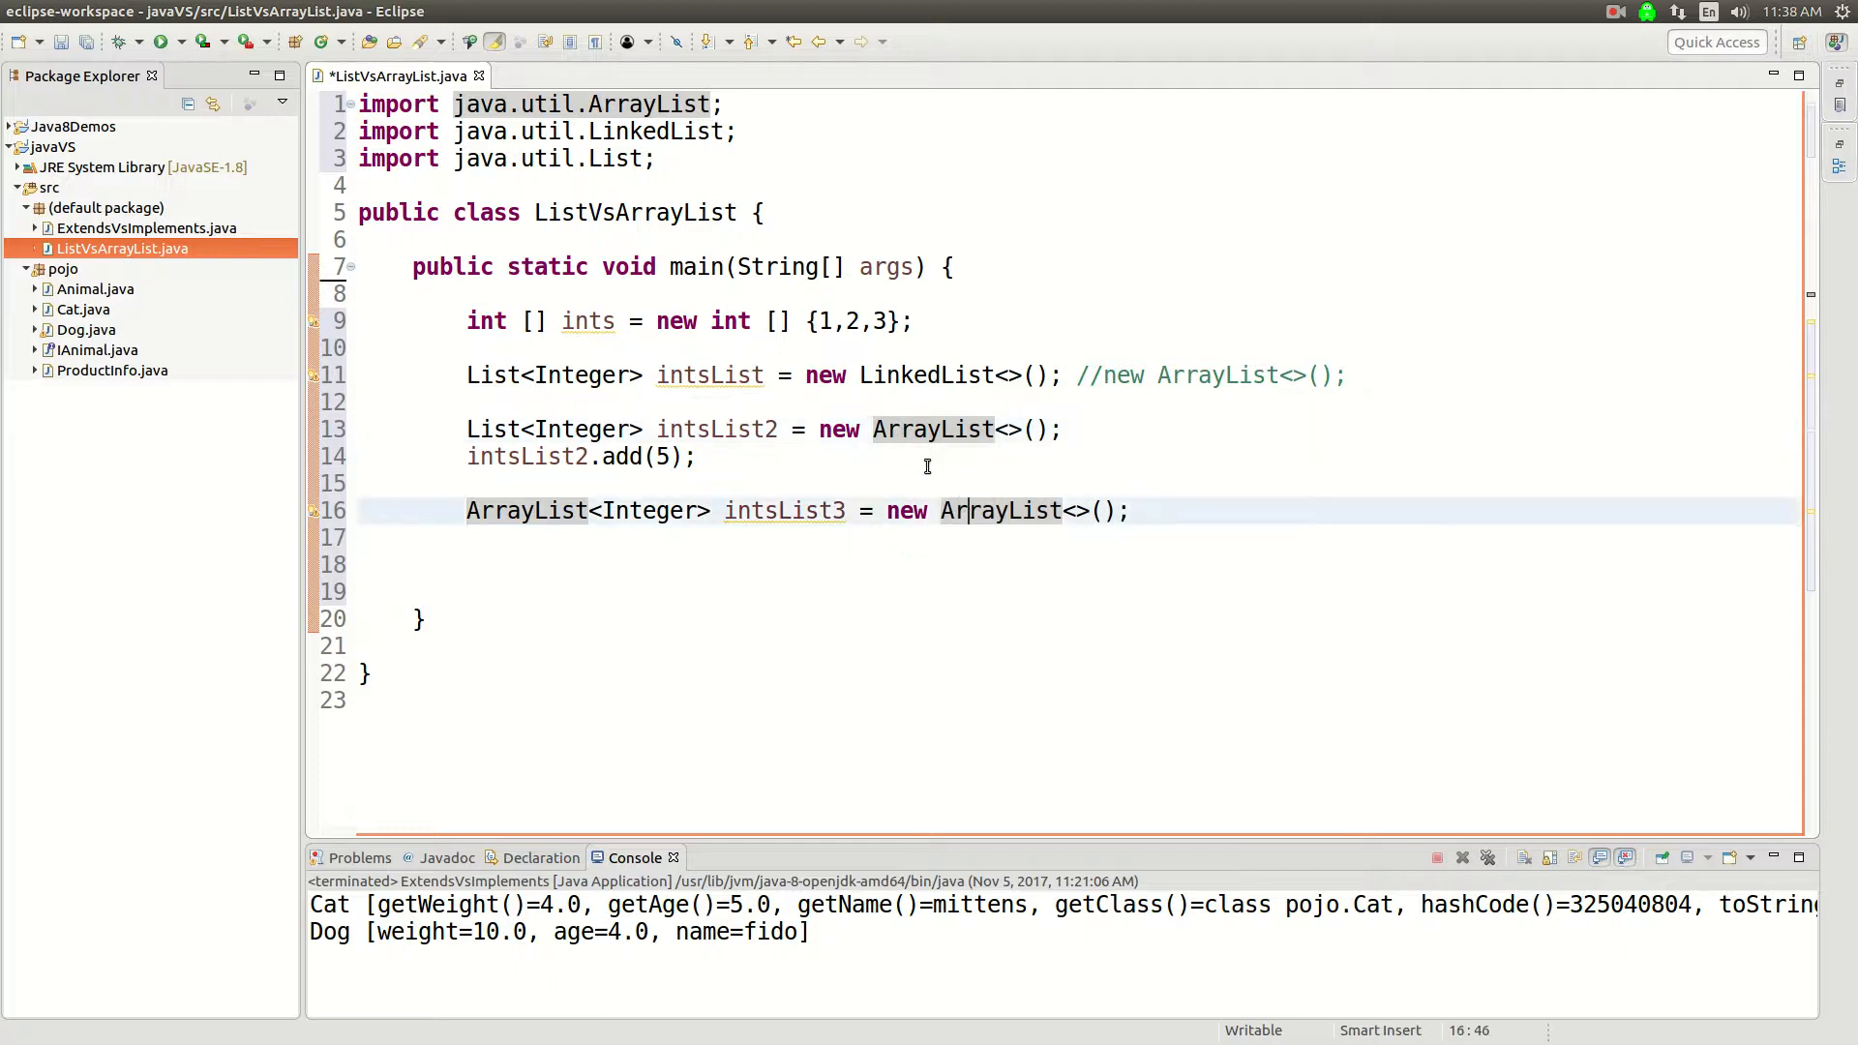
{"action": "left_click", "coordinate": [924, 429]}
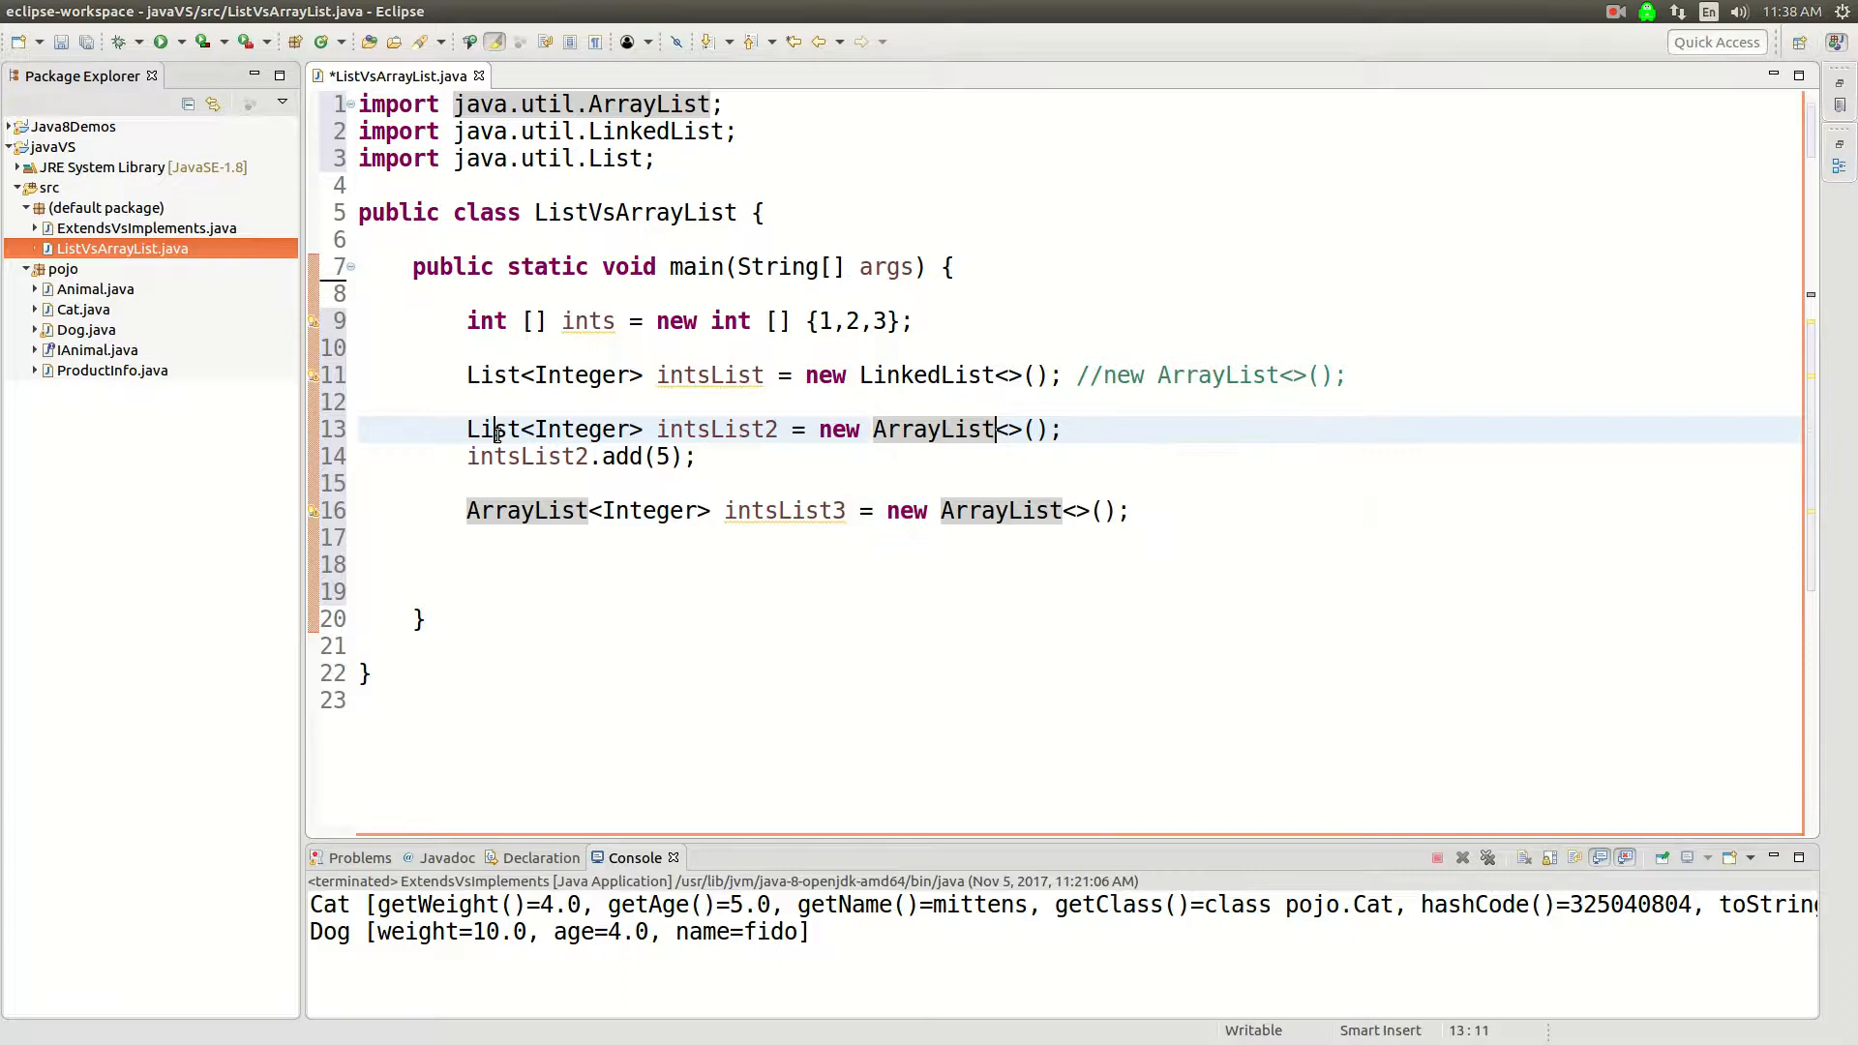
{"action": "double_click", "coordinate": [492, 429]}
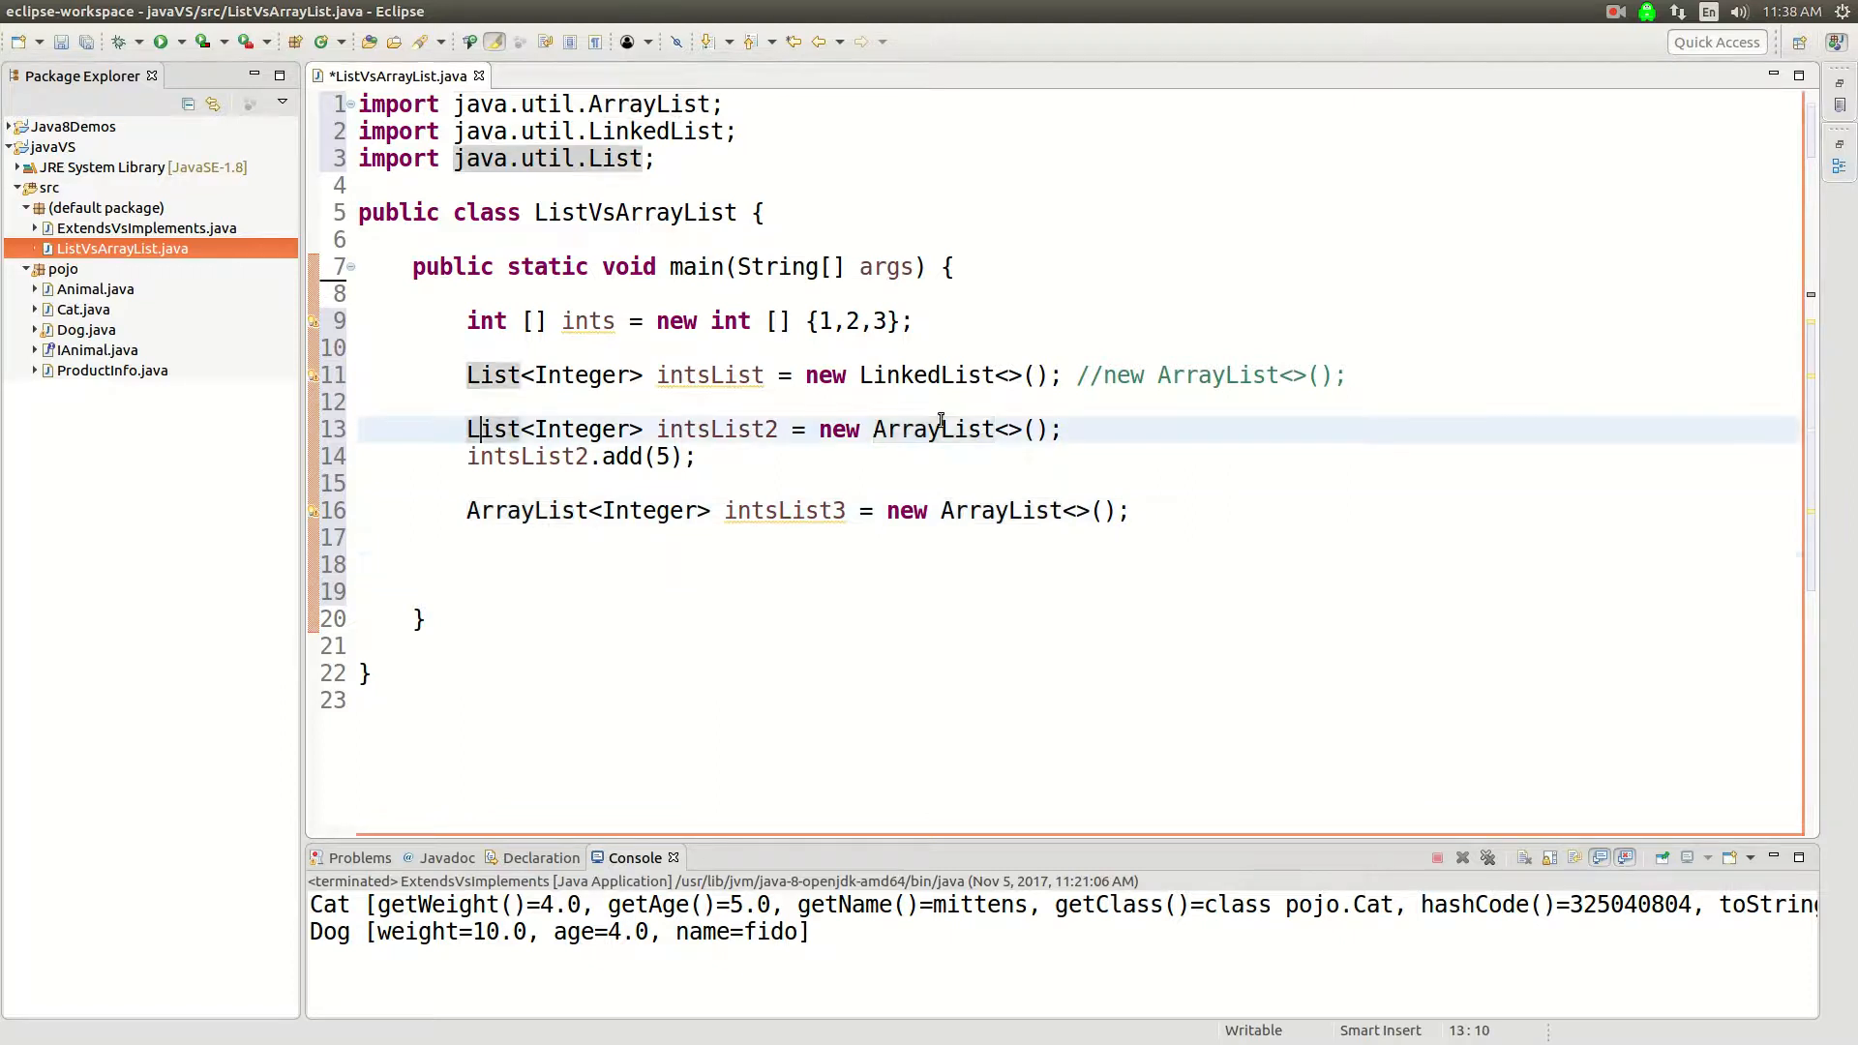
{"action": "left_click", "coordinate": [637, 565]}
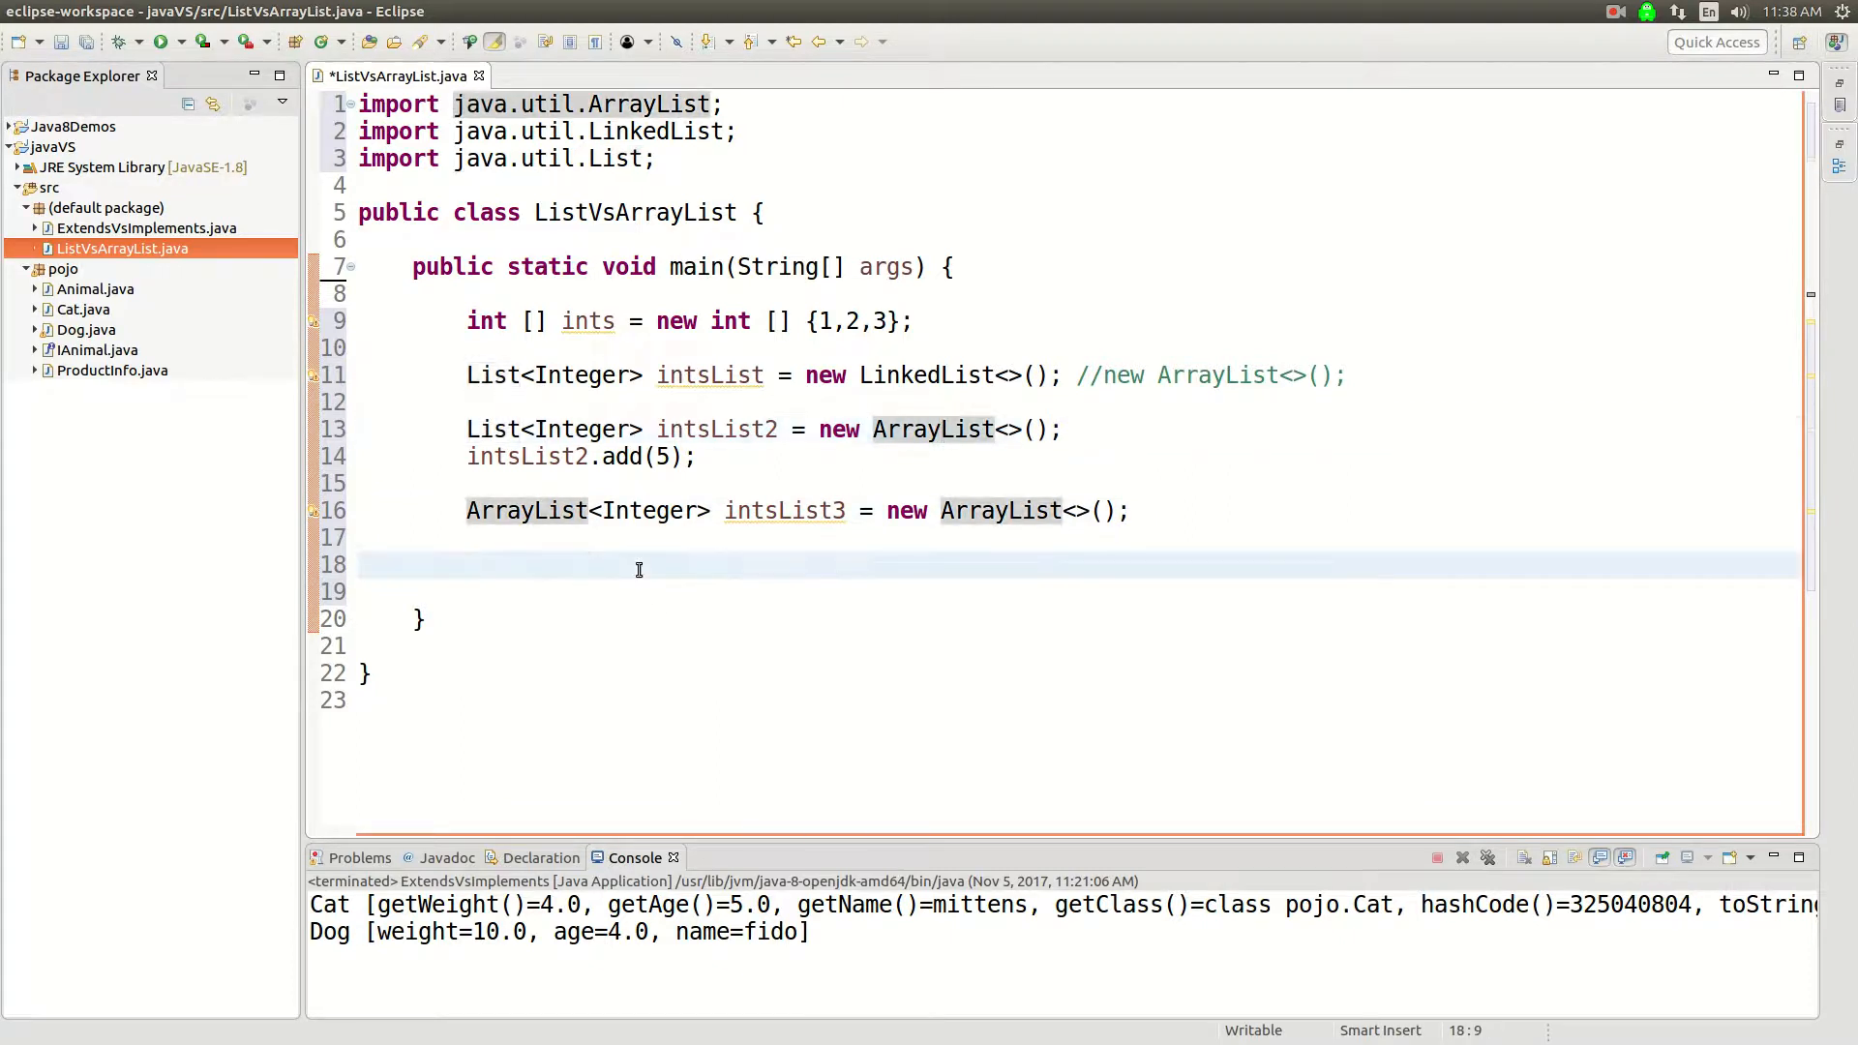
Print intsList2 with the sysout template and run it as a Java application, showing [5].
{"action": "type", "text": "so"}
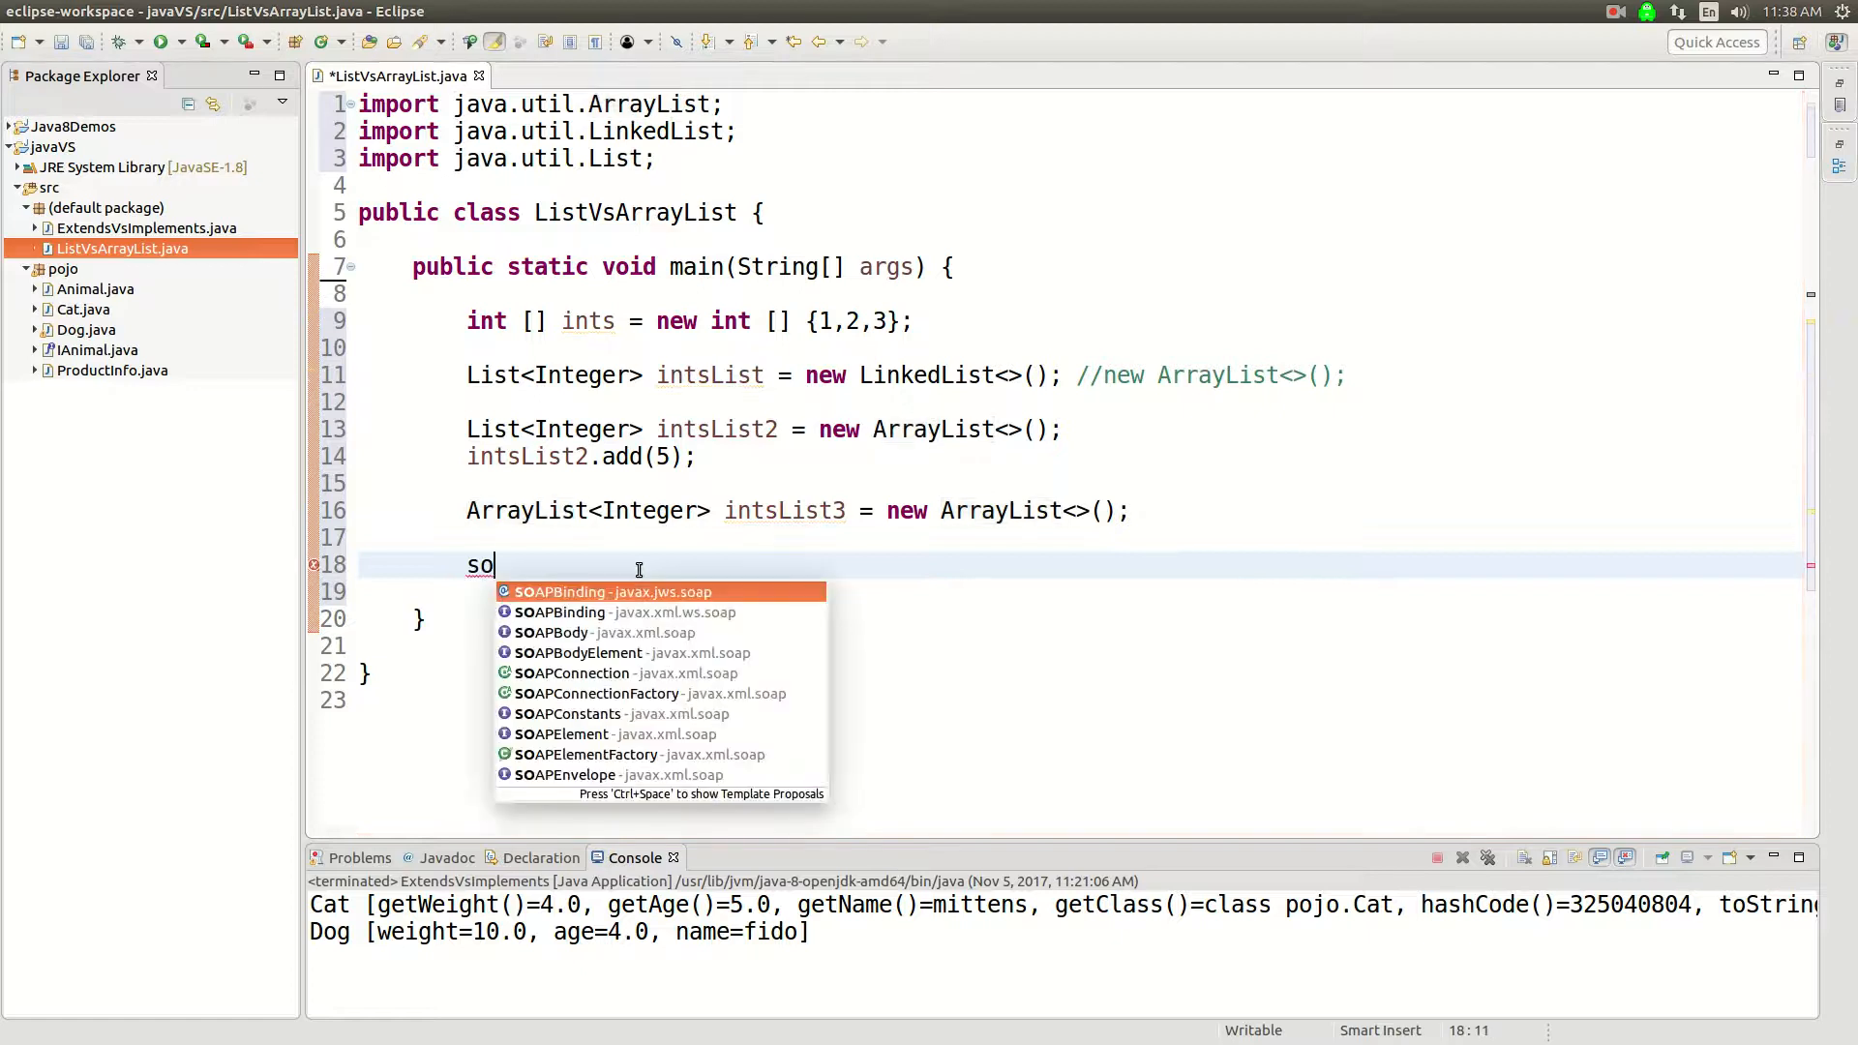
{"action": "key", "text": "BackSpace"}
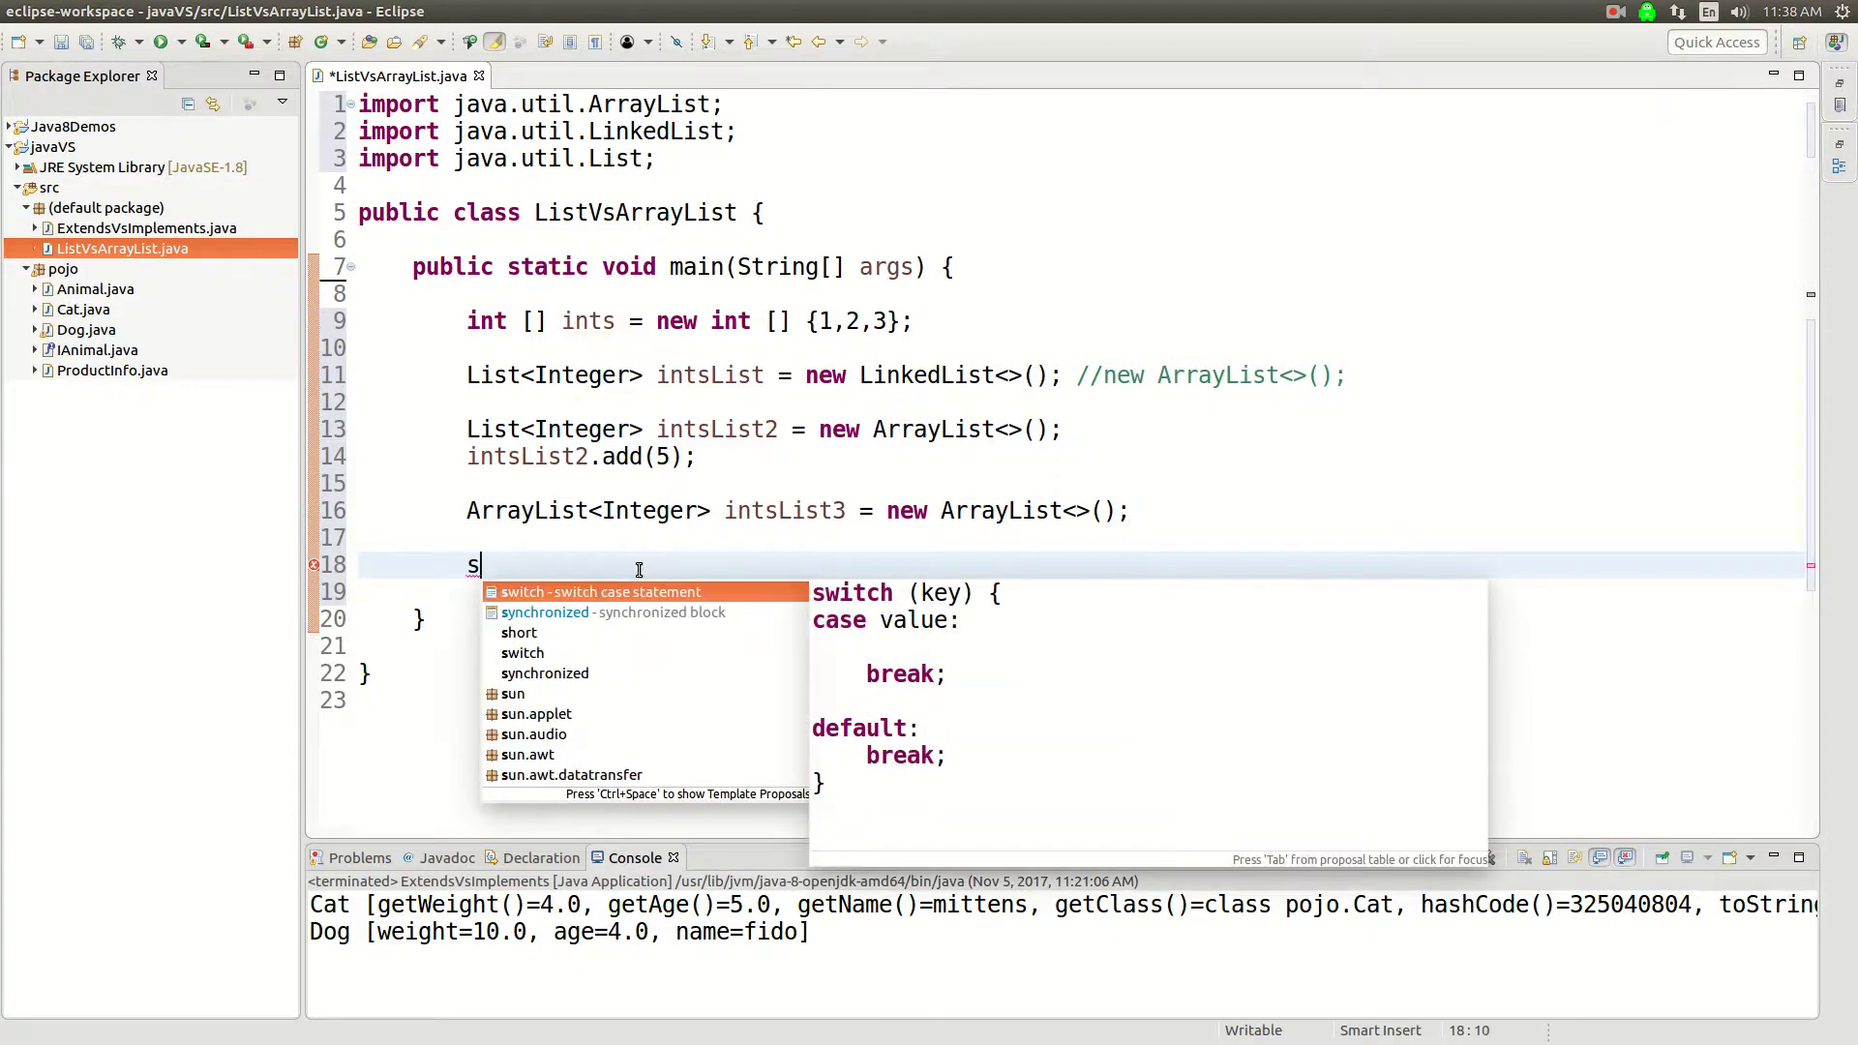
{"action": "type", "text": "ys"}
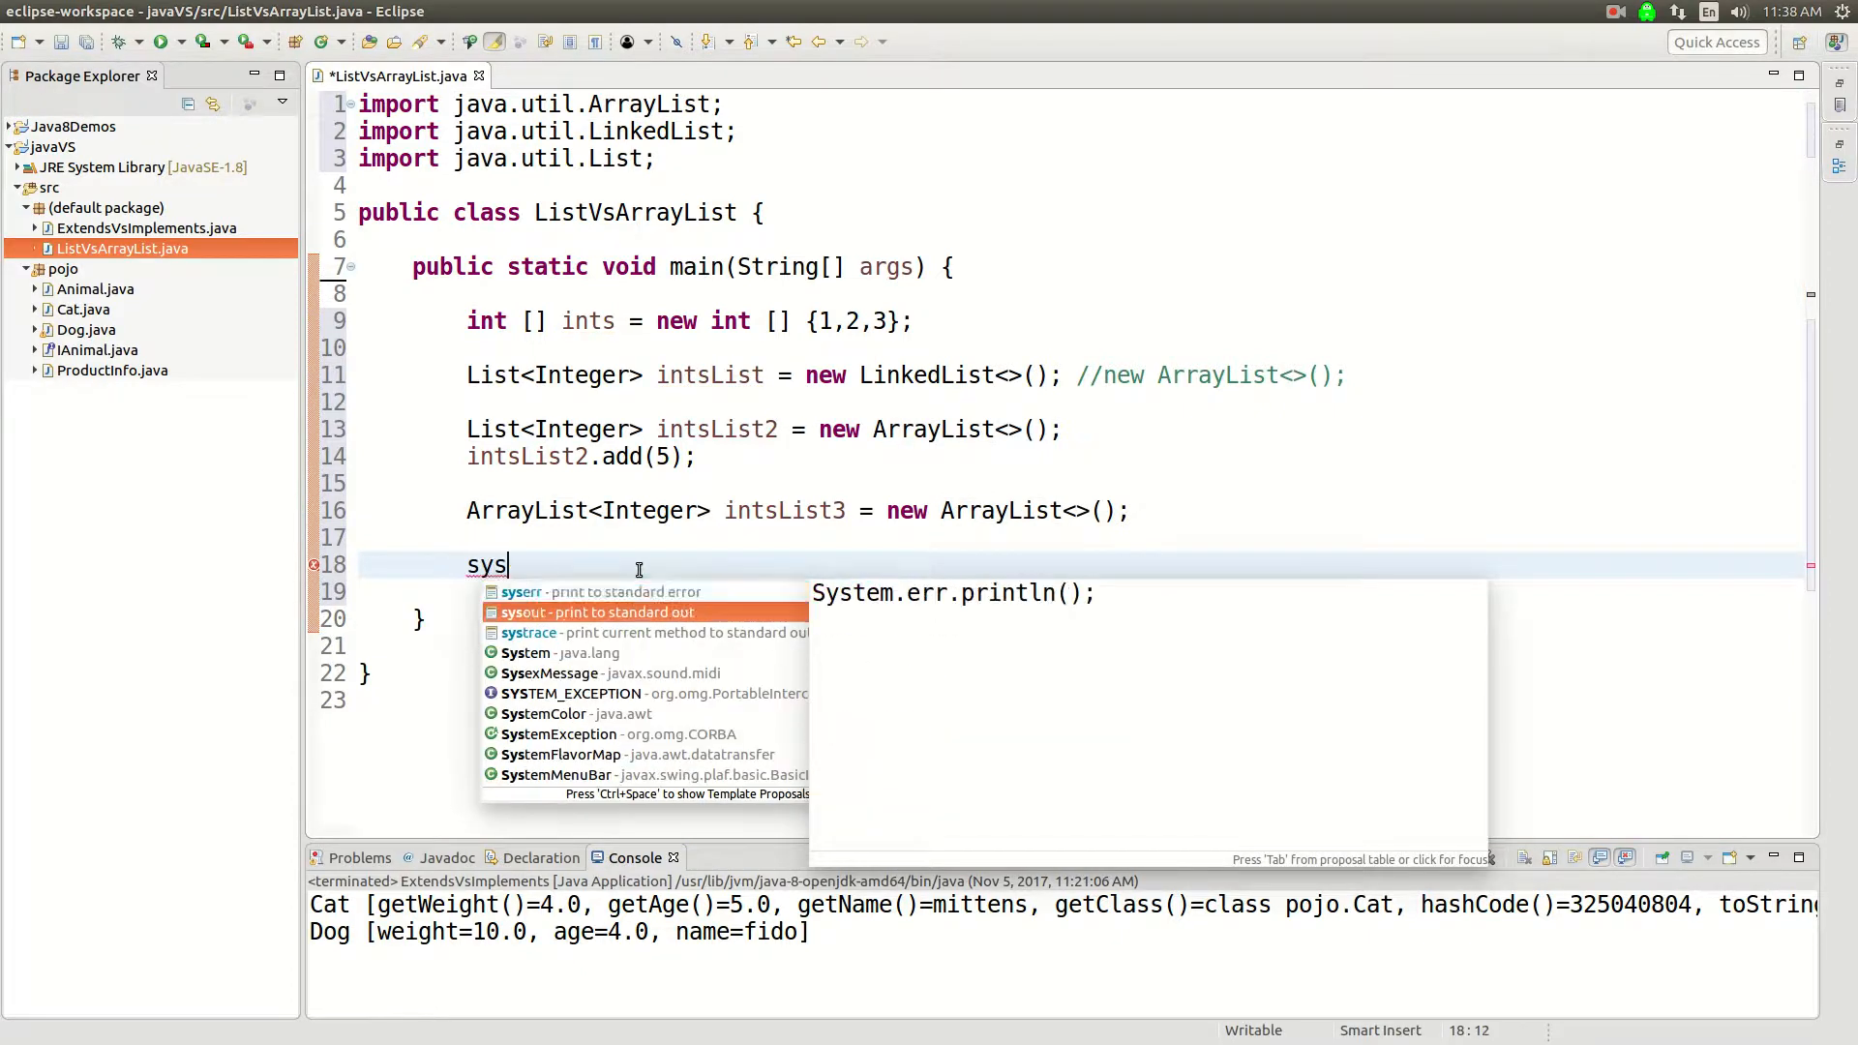
{"action": "left_click", "coordinate": [596, 612]}
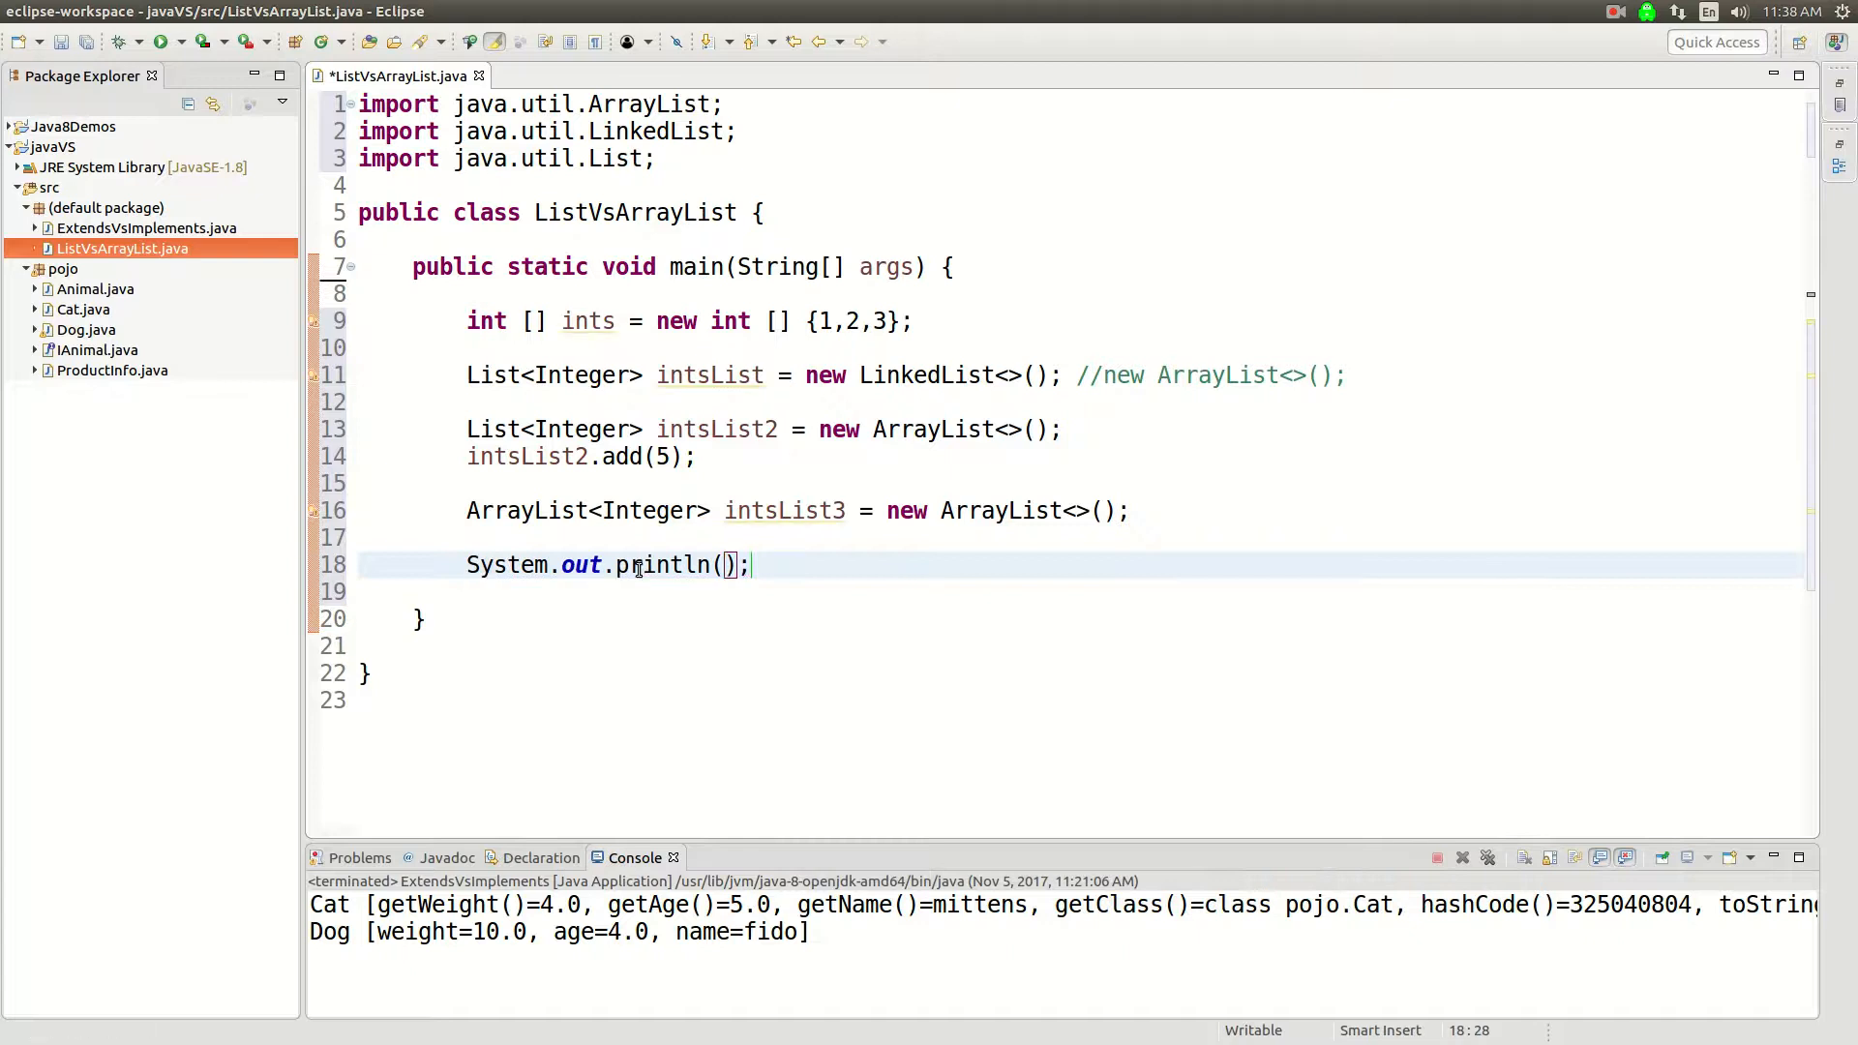
{"action": "type", "text": "intsList2"}
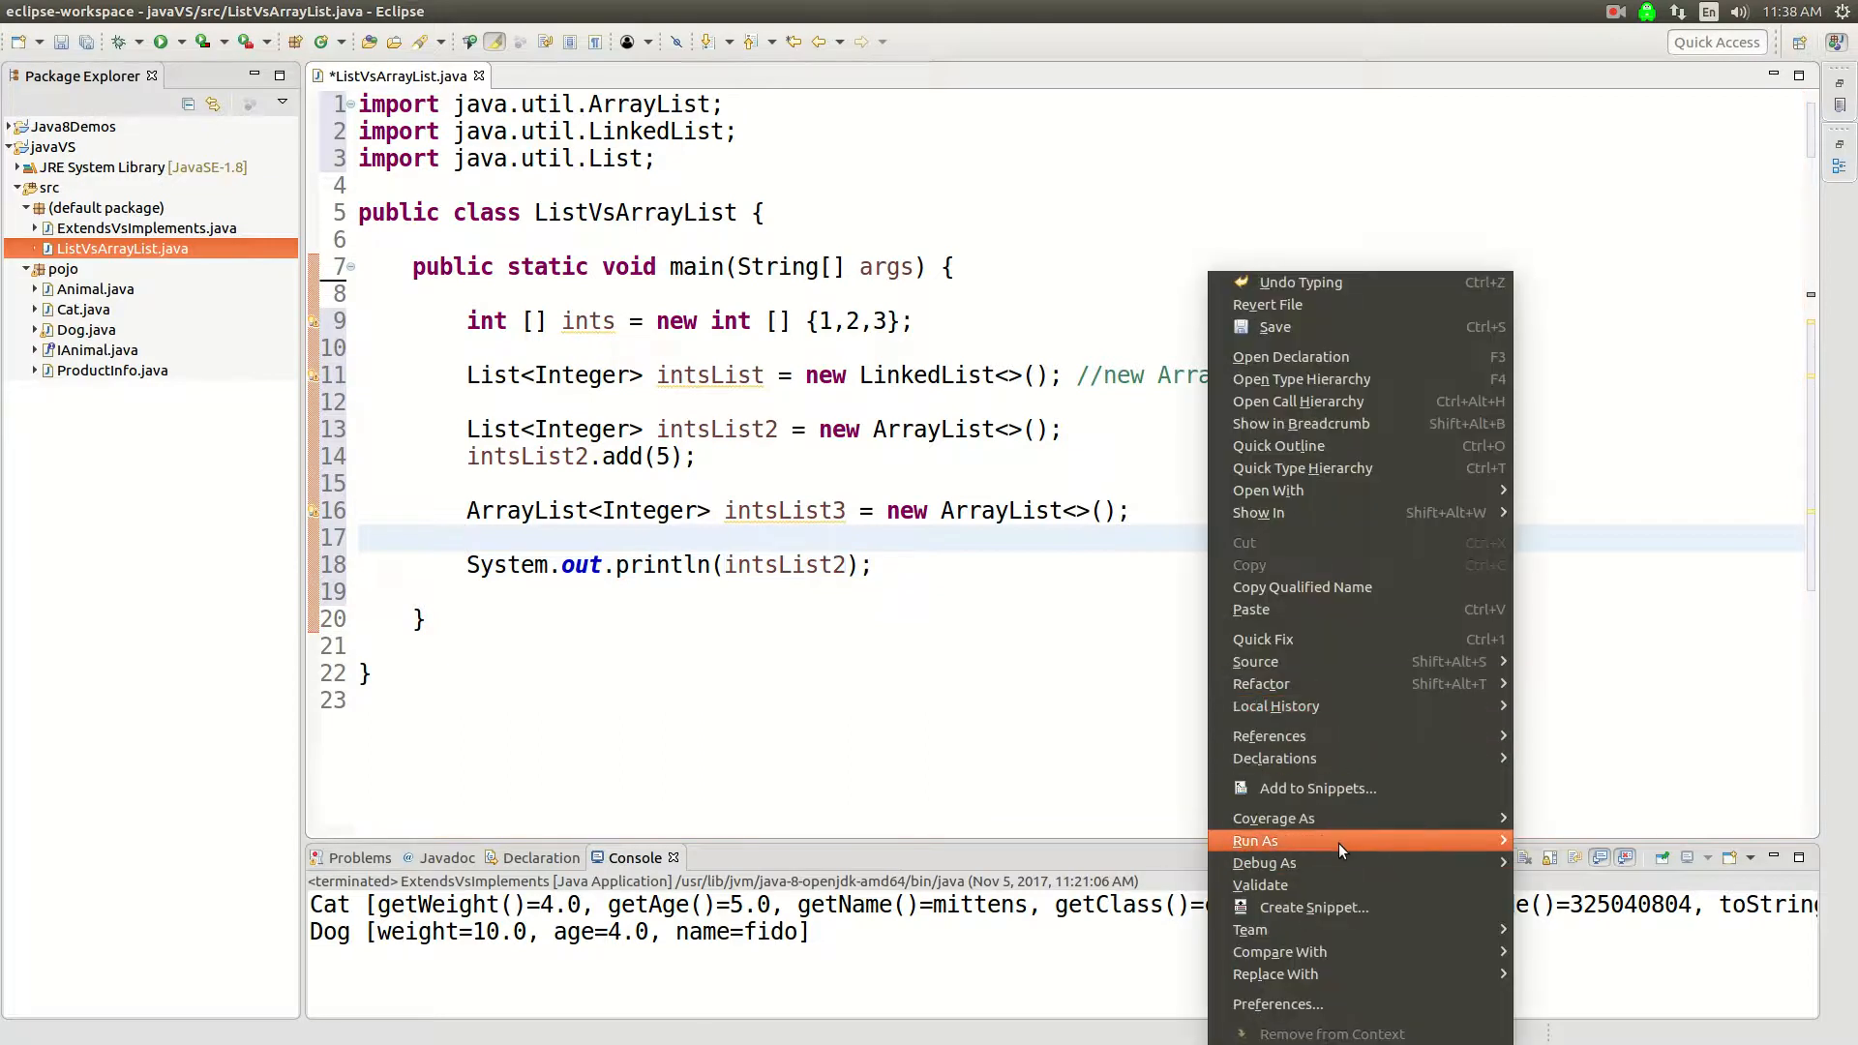
{"action": "left_click", "coordinate": [1263, 840]}
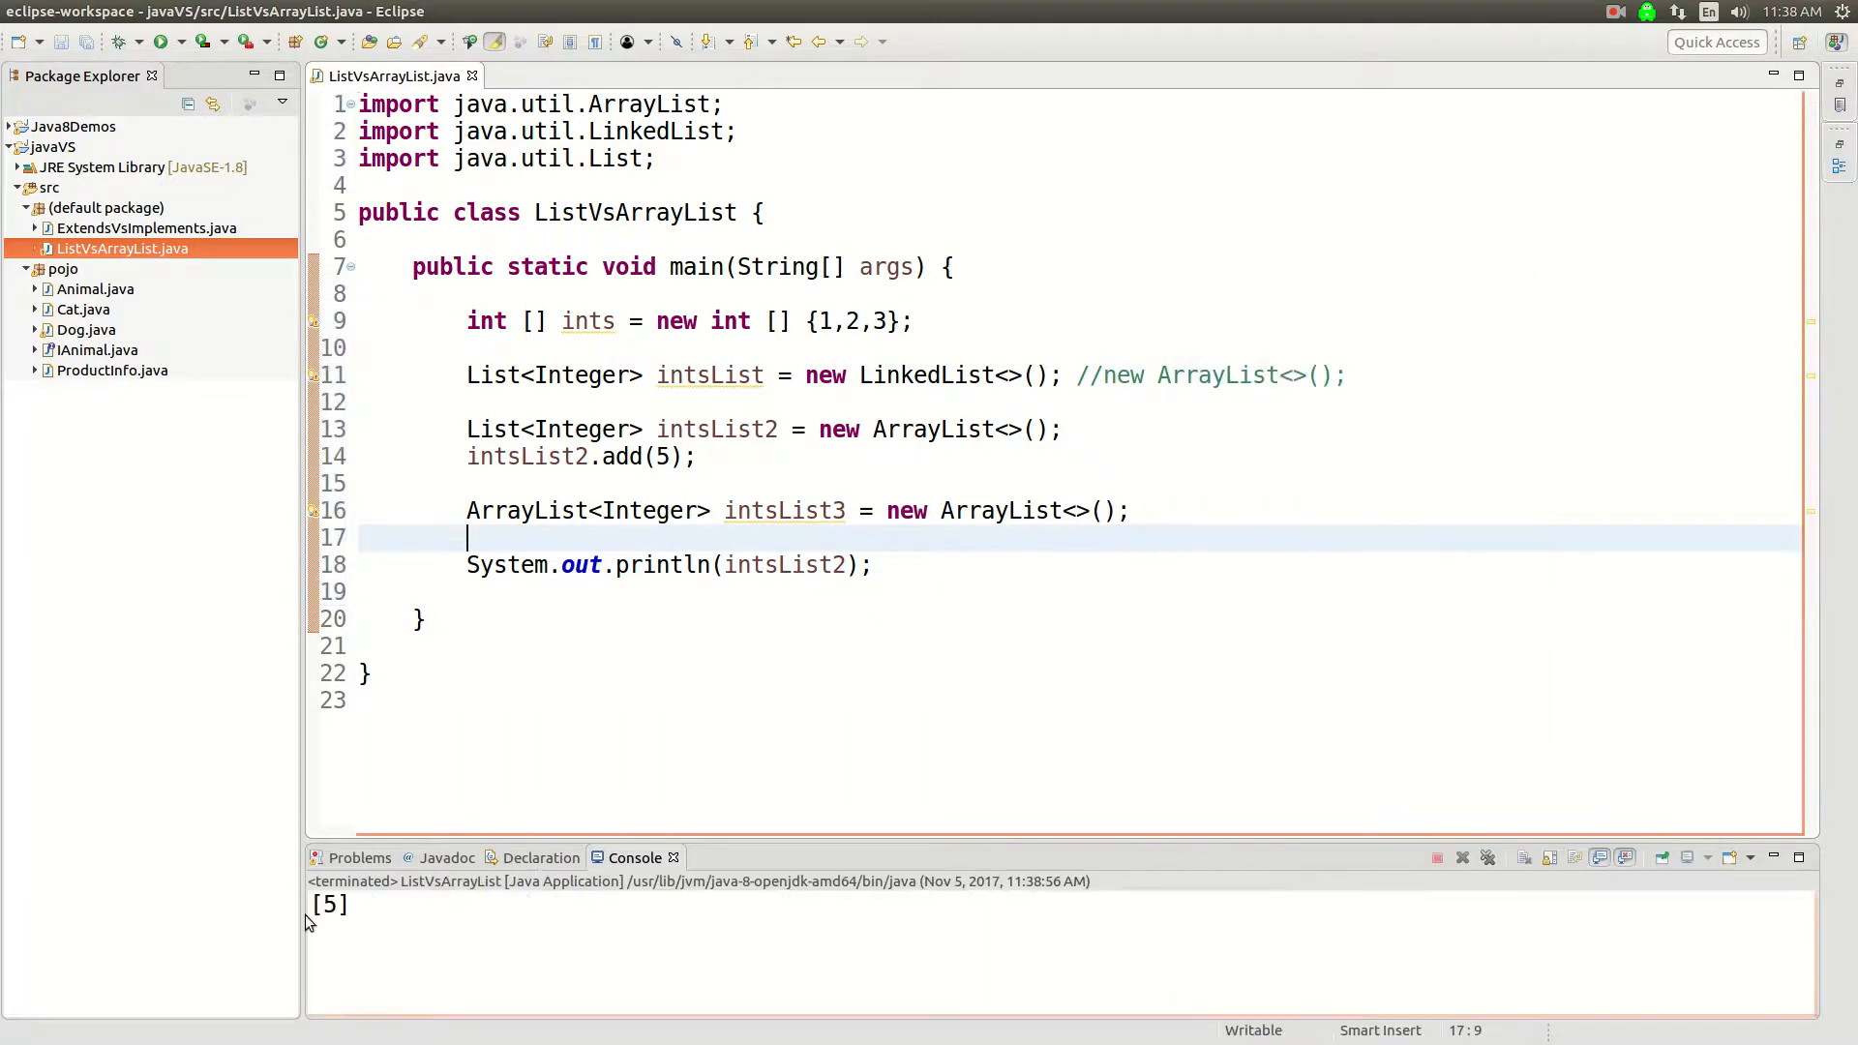
{"action": "key", "text": "Return"}
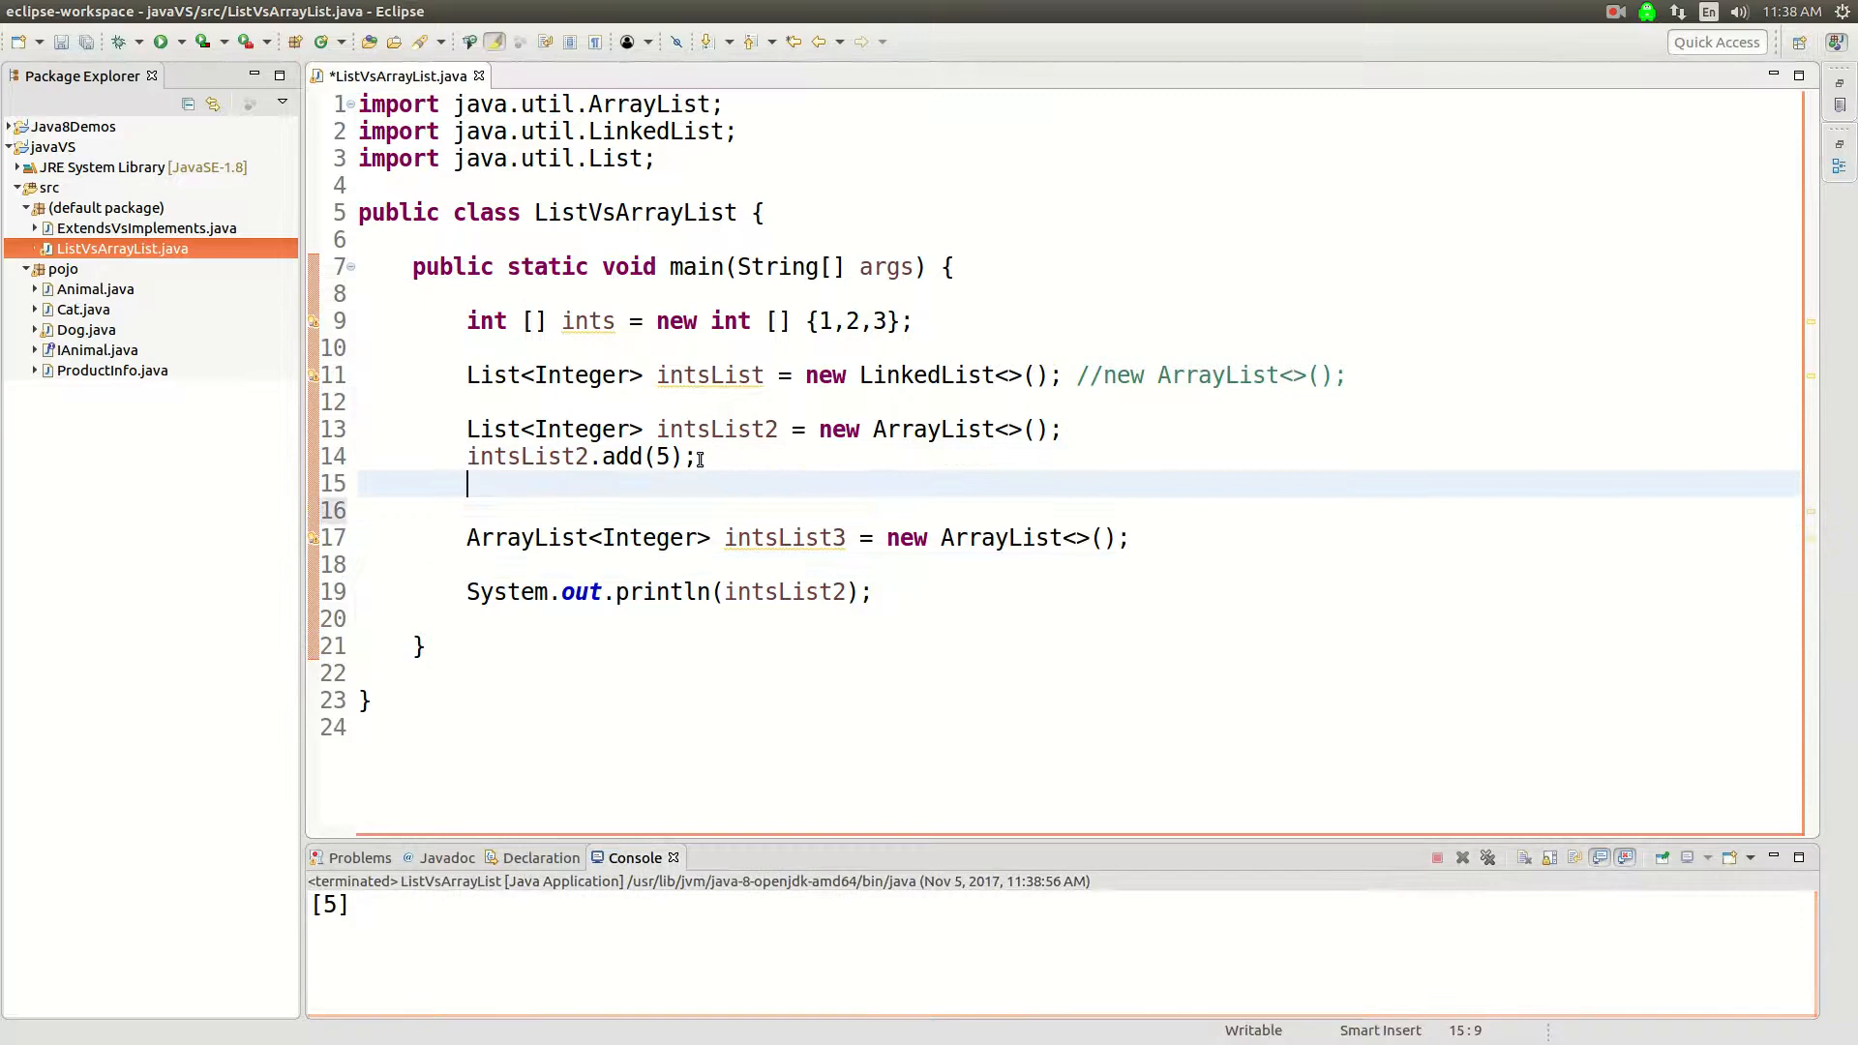
Add 10 to intsList2 and 8 and 13 to intsList3.
{"action": "type", "text": "intsList2.add(e"}
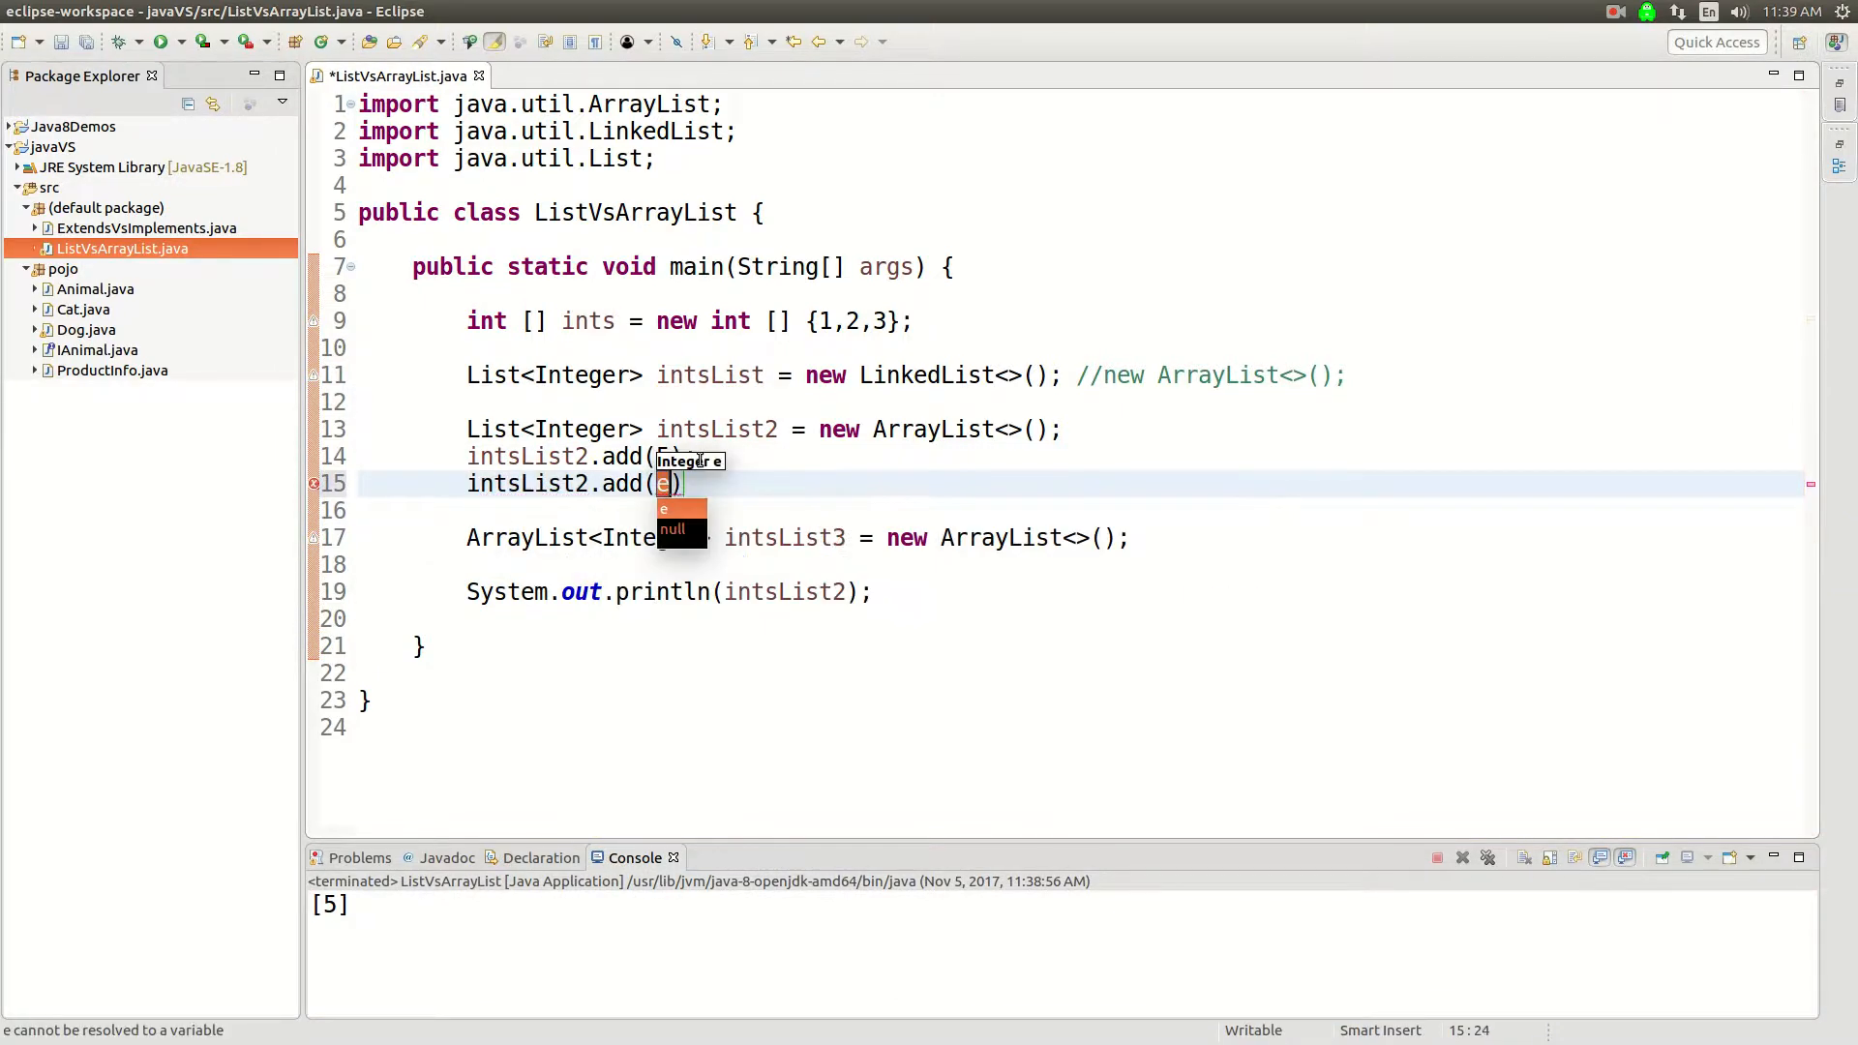
{"action": "type", "text": "10);"}
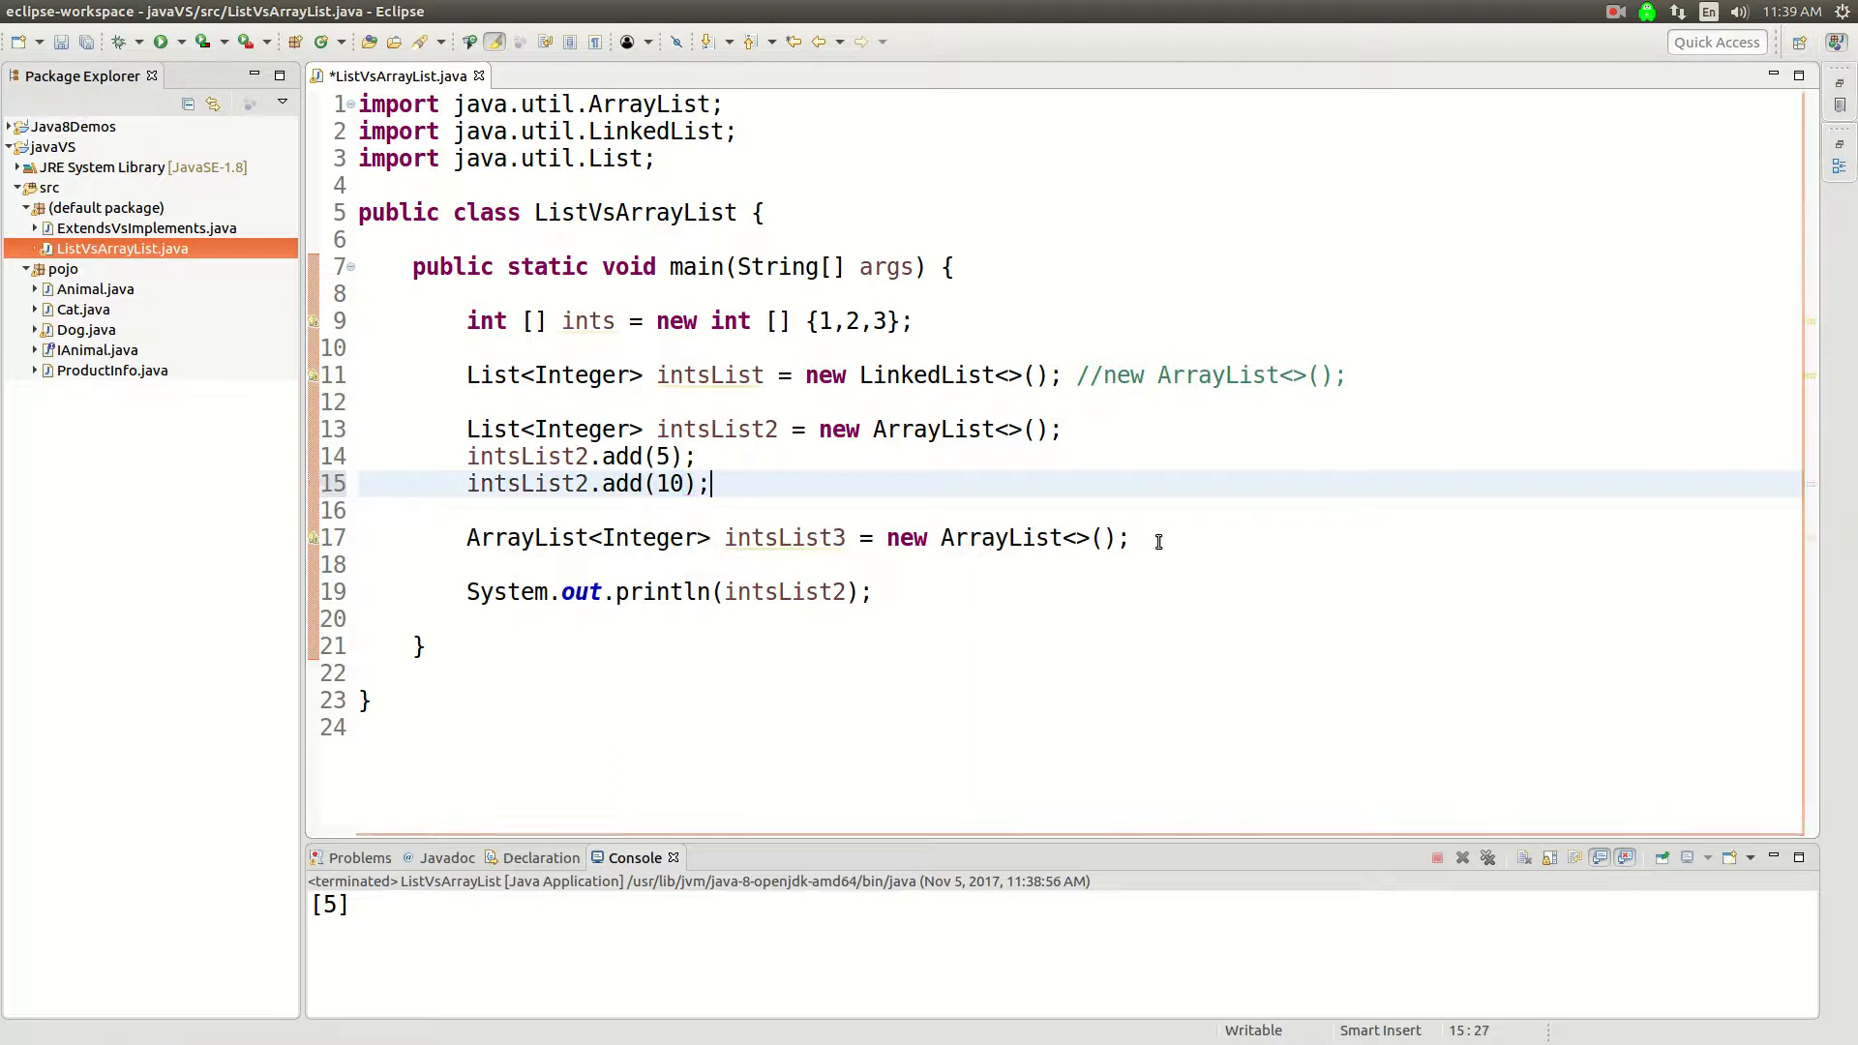
{"action": "key", "text": "Return"}
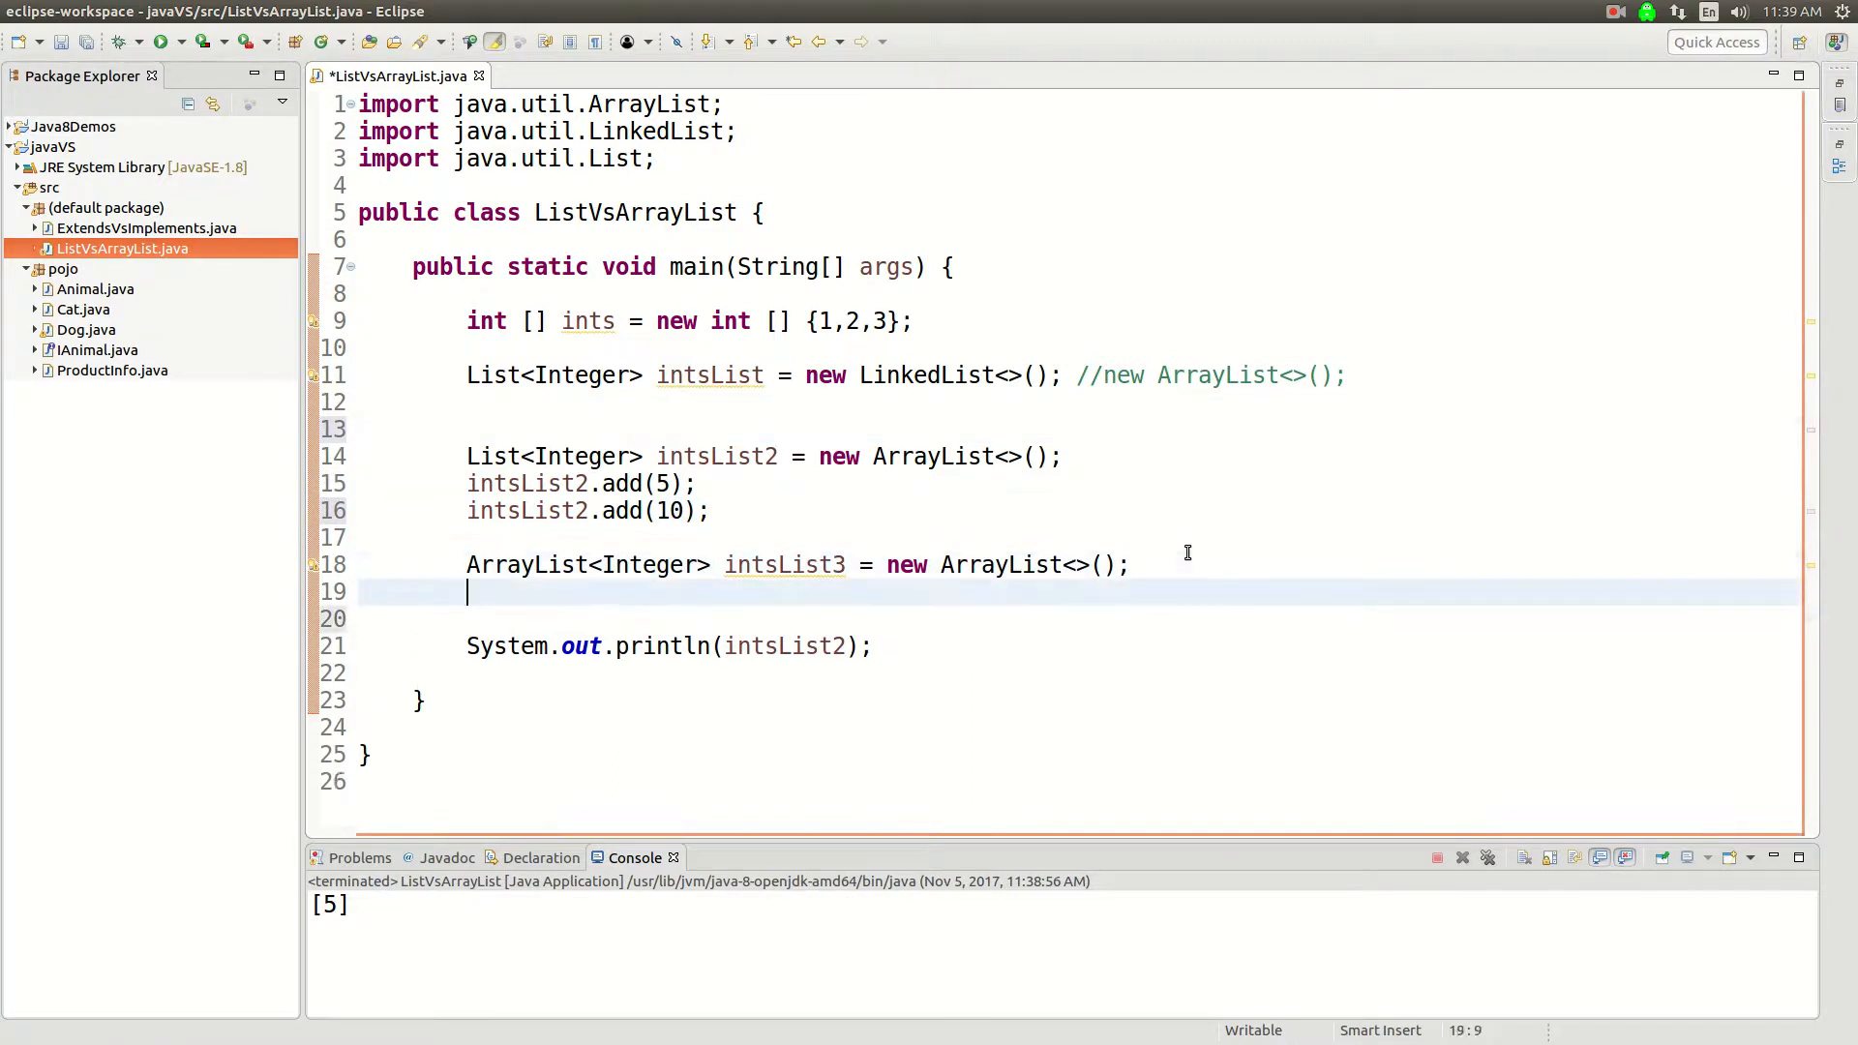
{"action": "type", "text": "int"}
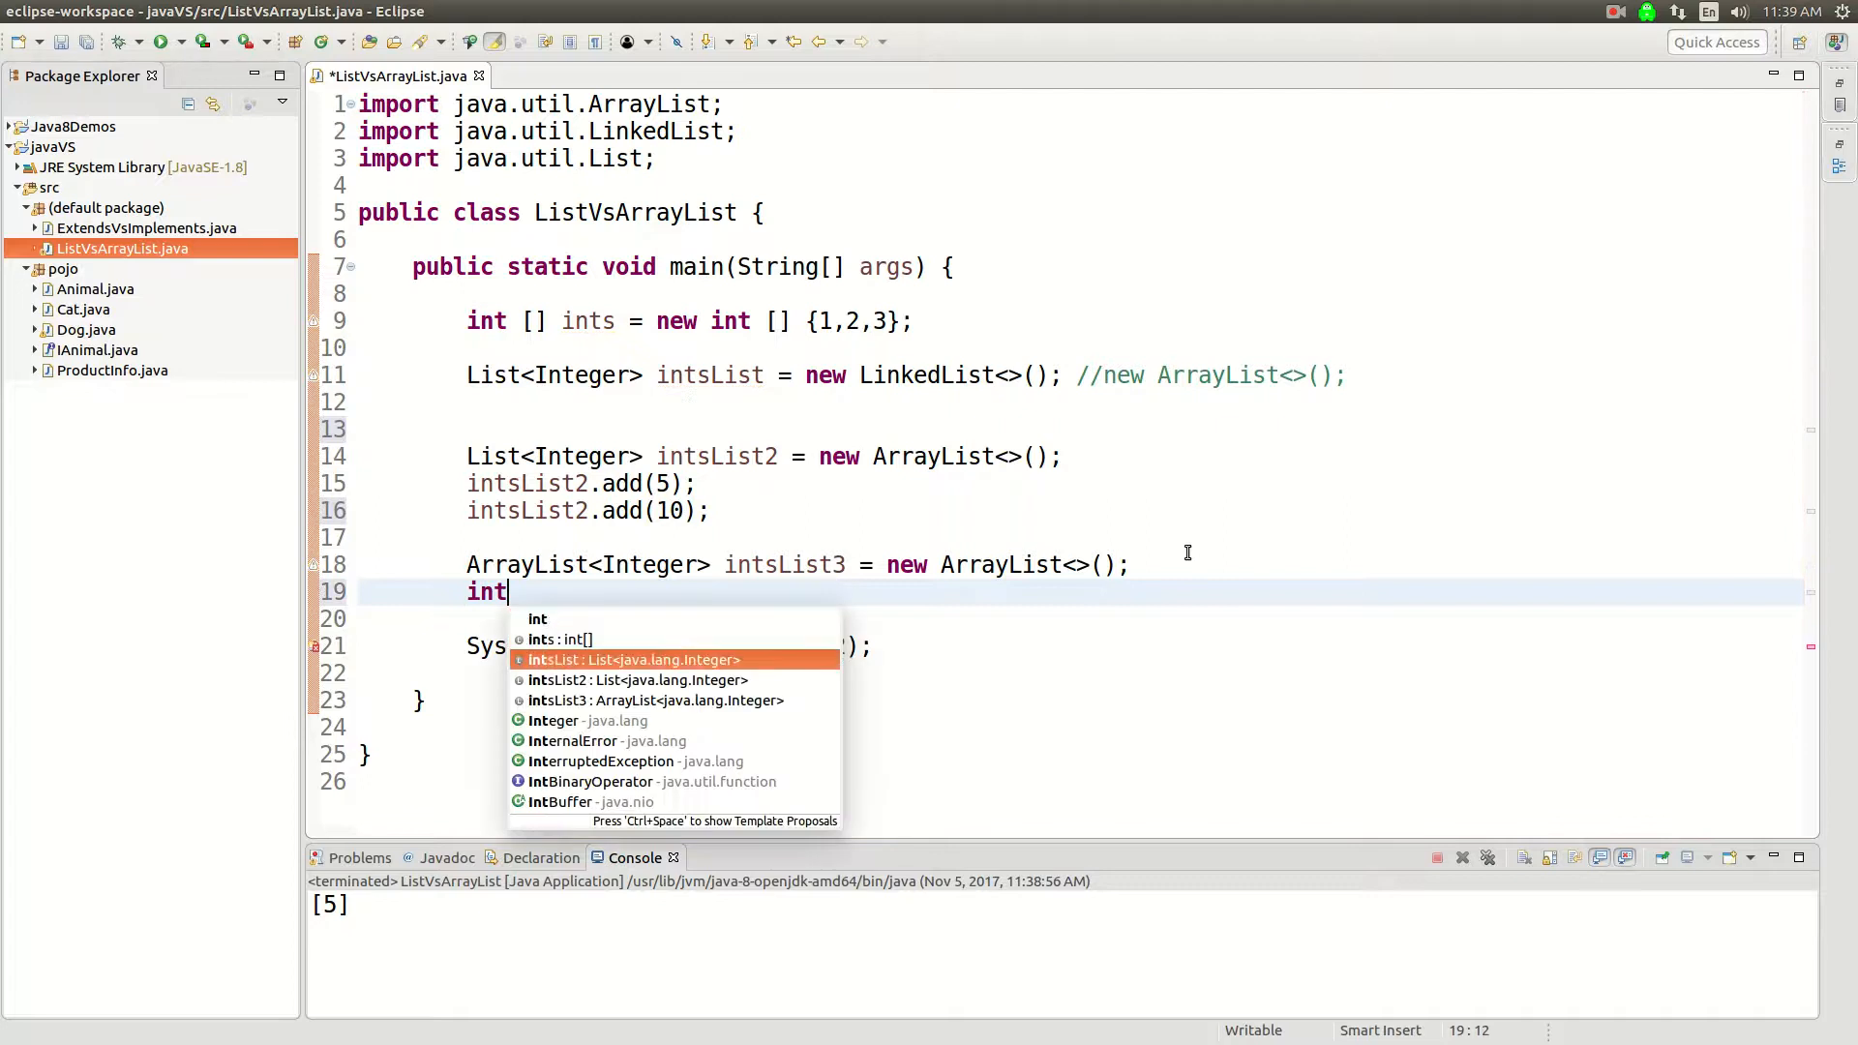
{"action": "type", "text": "sList3.add"}
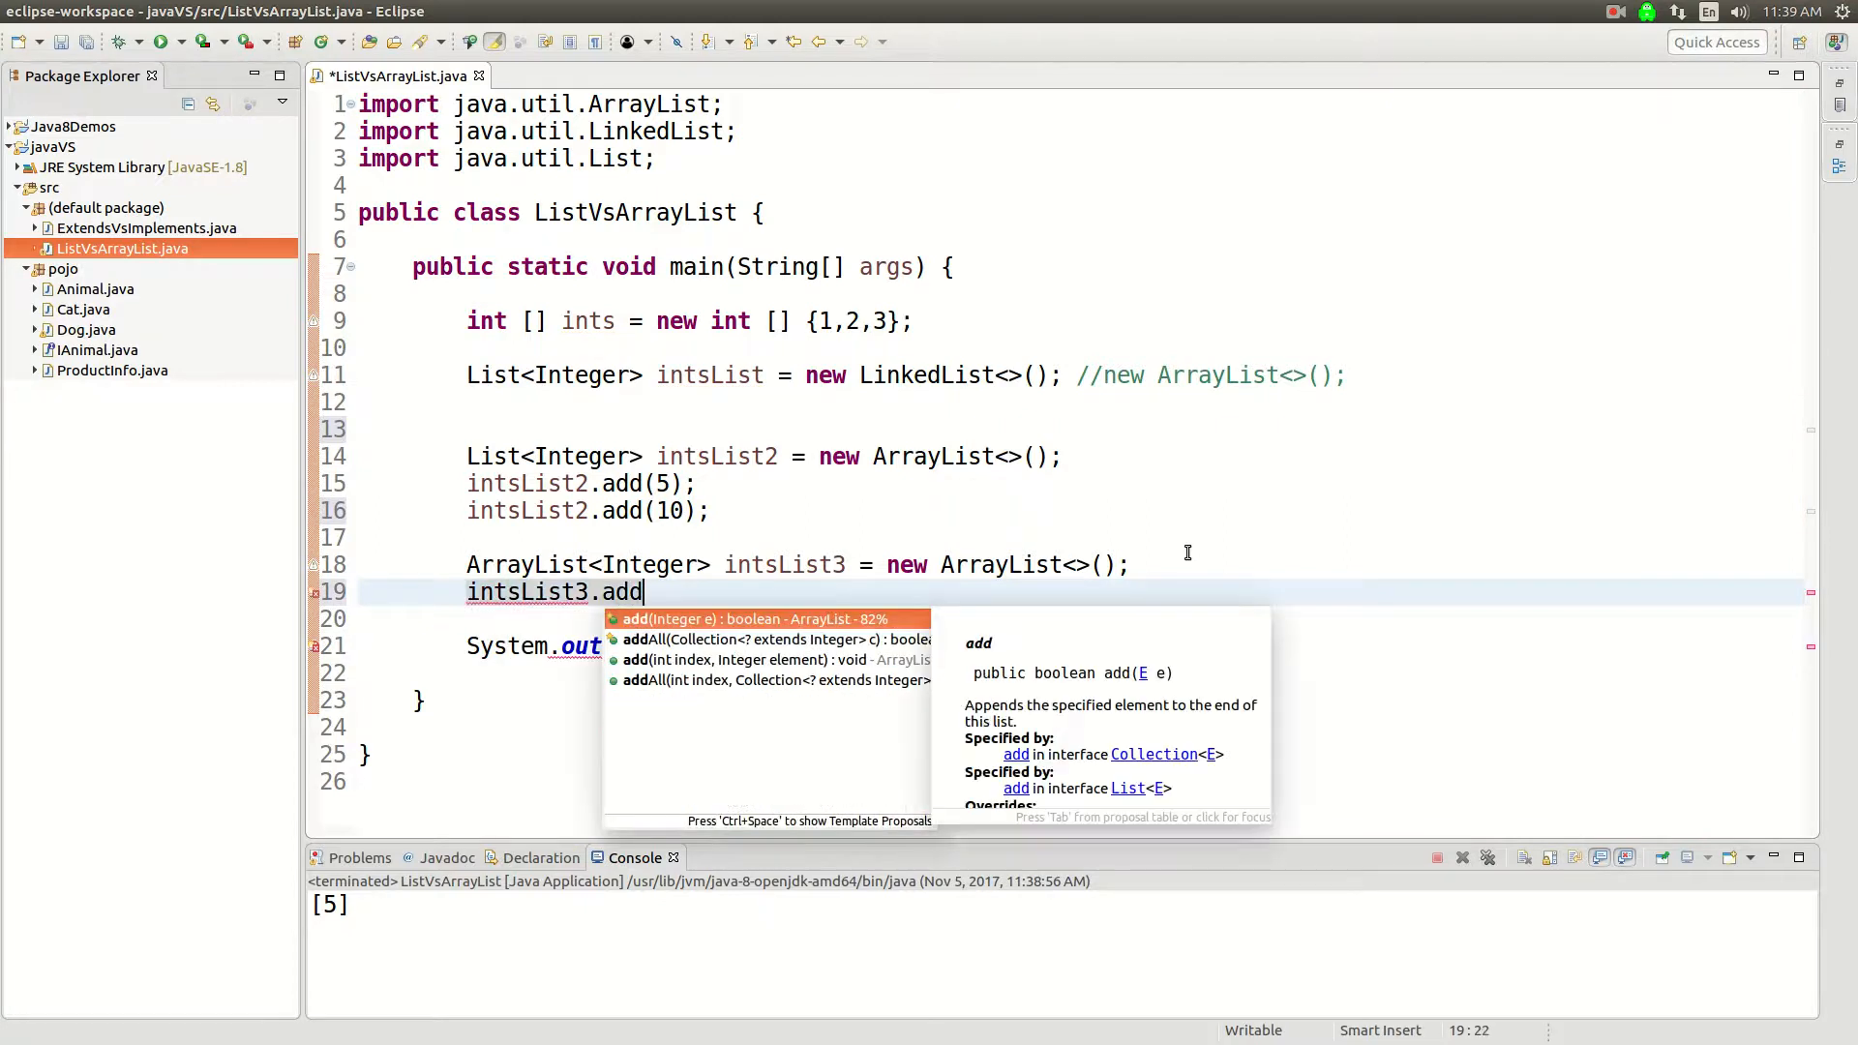
{"action": "type", "text": "(8);"}
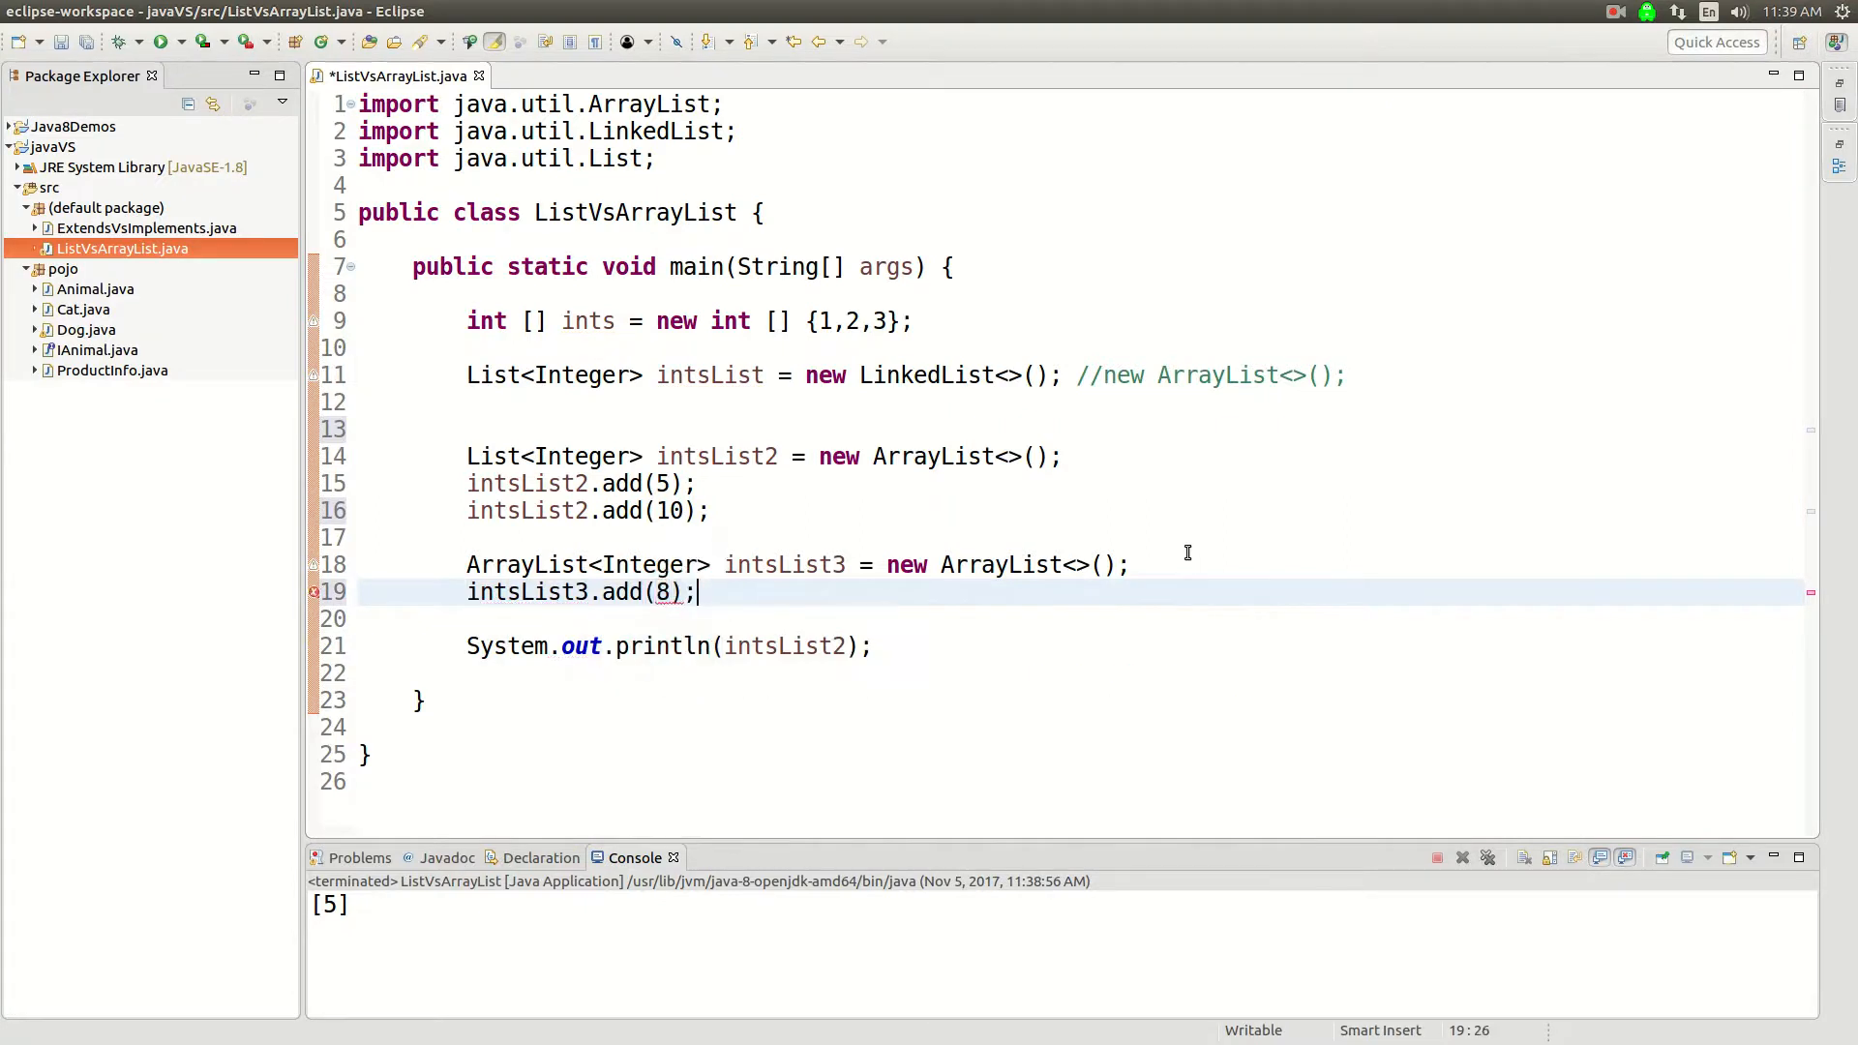
{"action": "type", "text": "inst"}
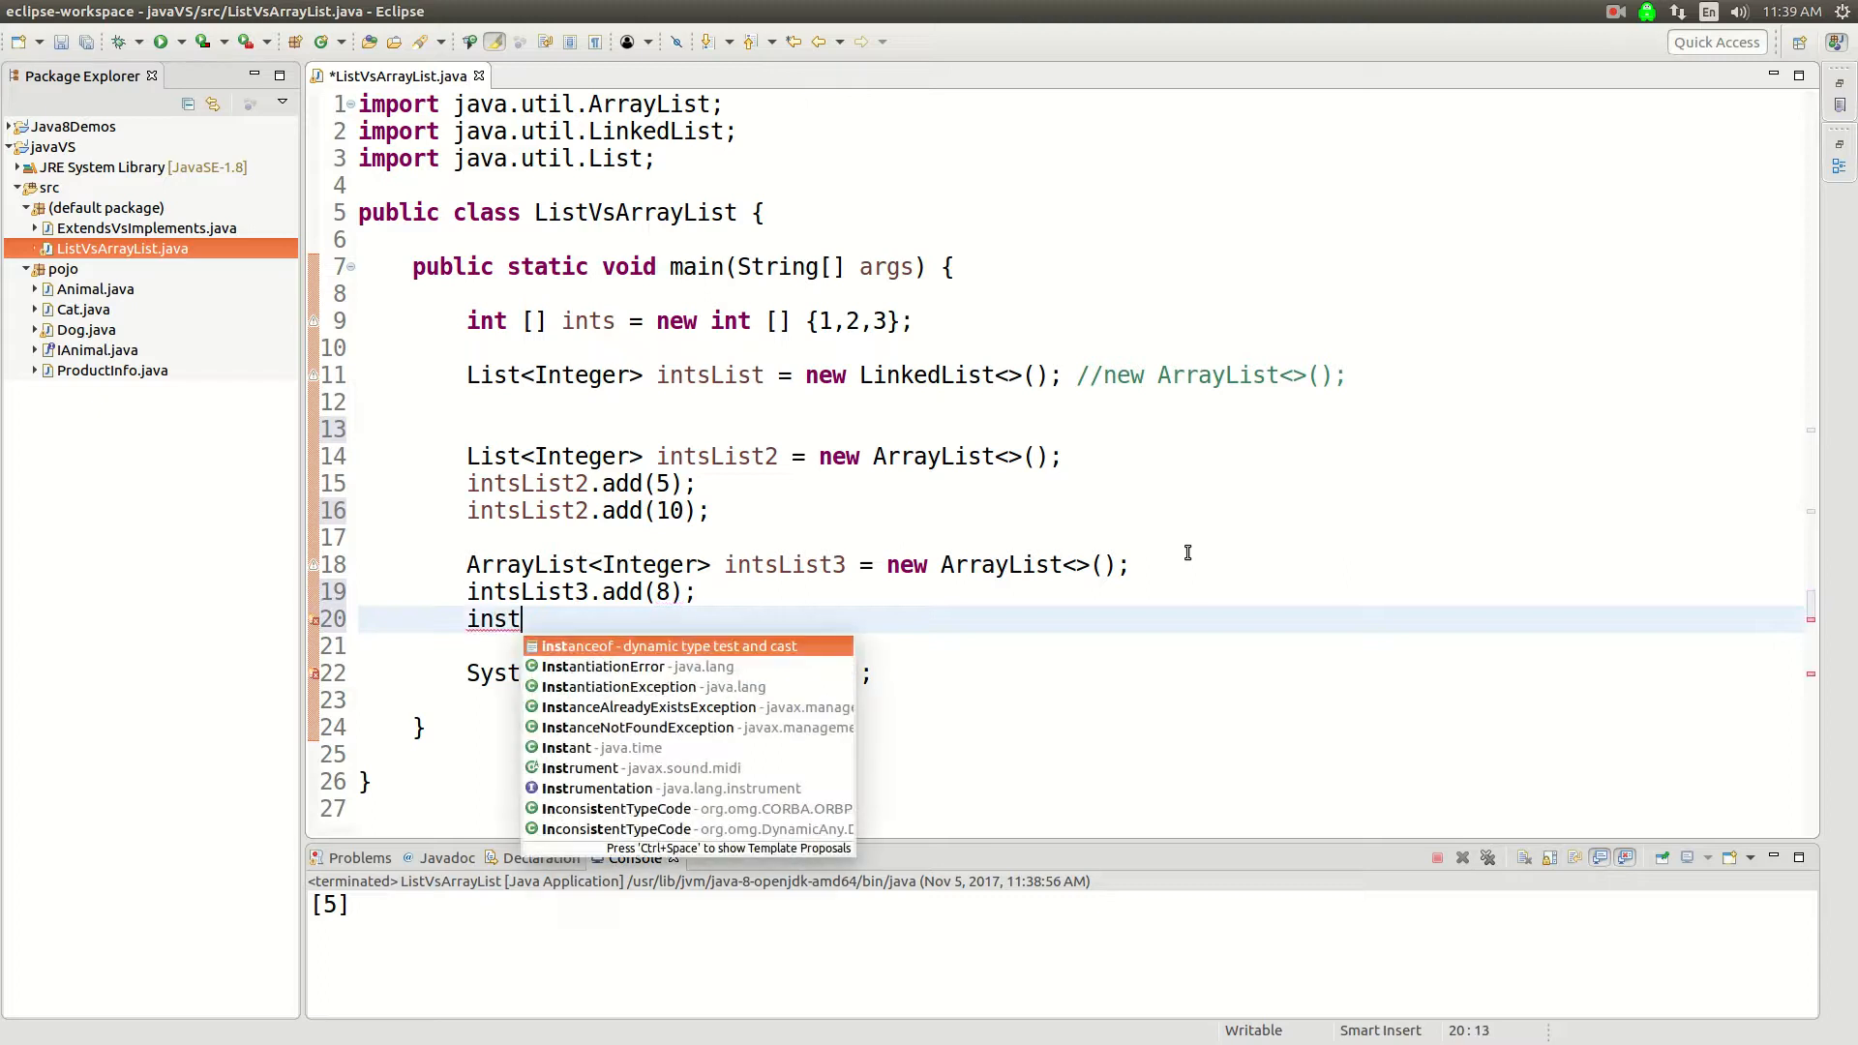
{"action": "key", "text": "BackSpace"}
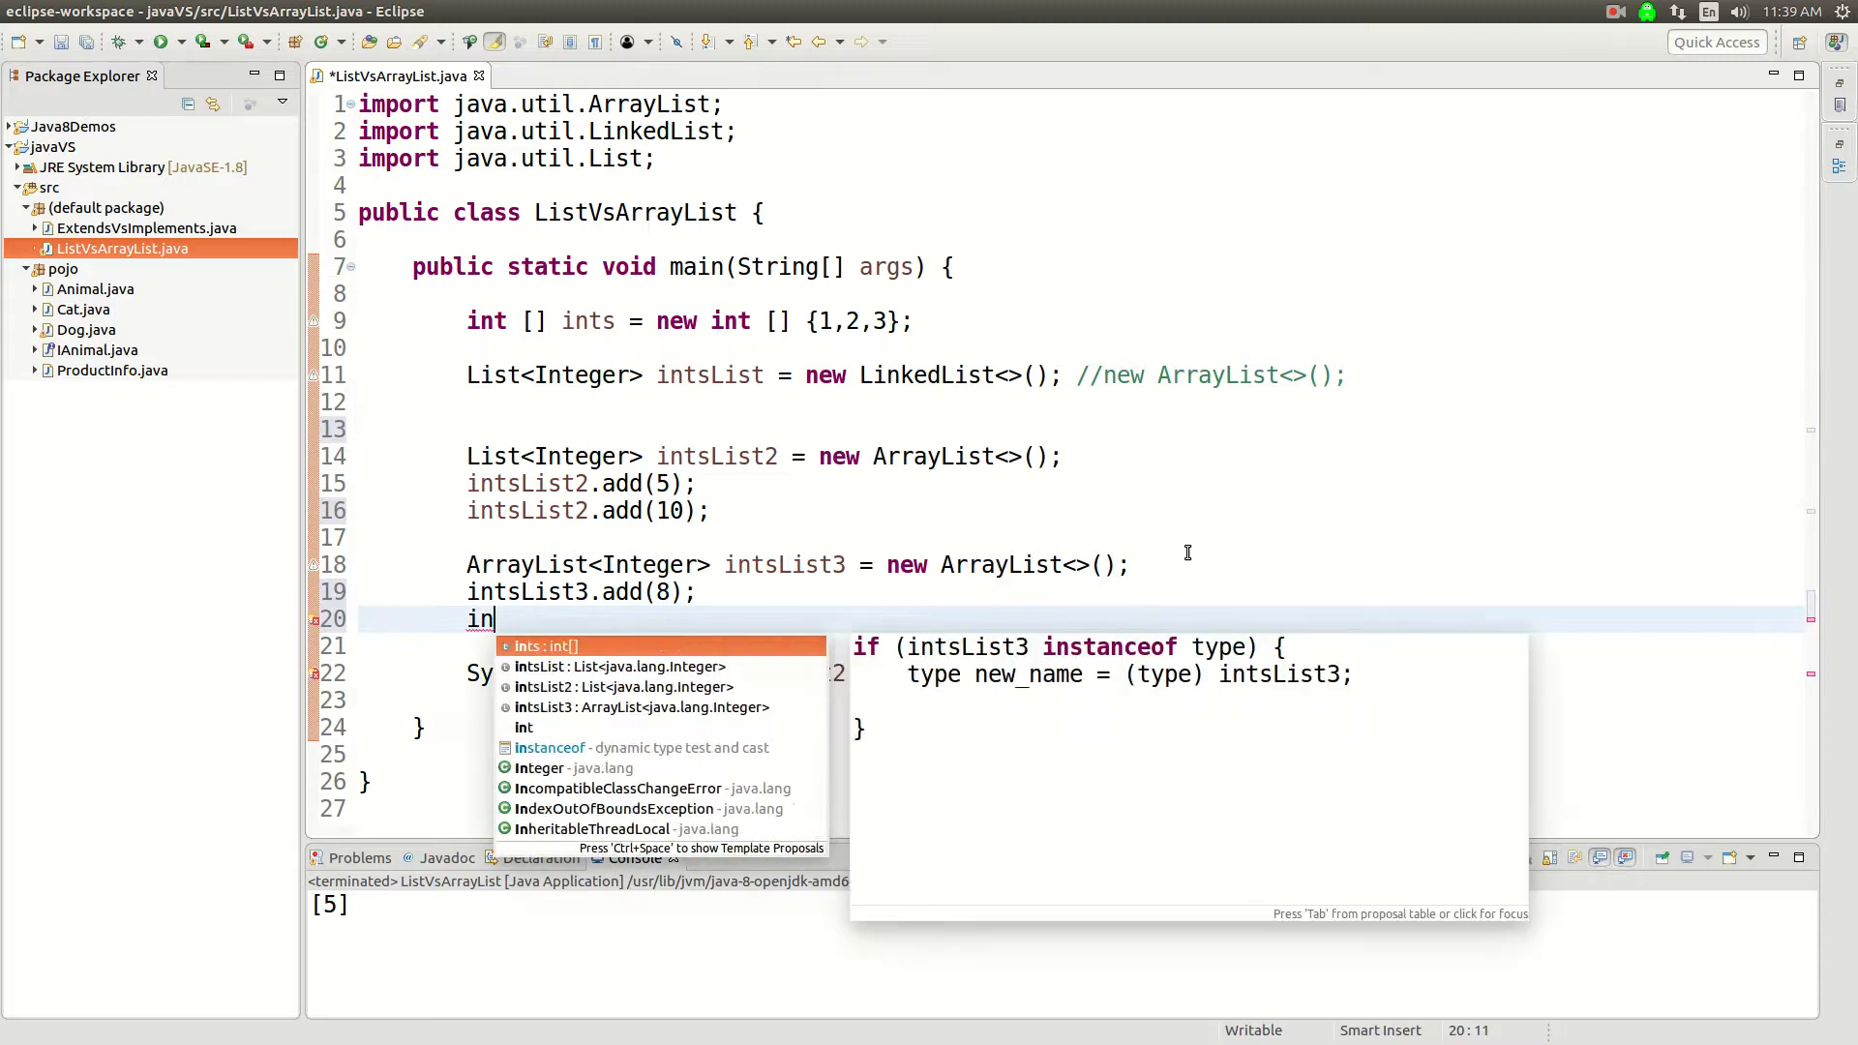
{"action": "type", "text": "tsList3/"}
{"action": "left_click", "coordinate": [1082, 700]}
{"action": "type", "text": "System.out.println();"}
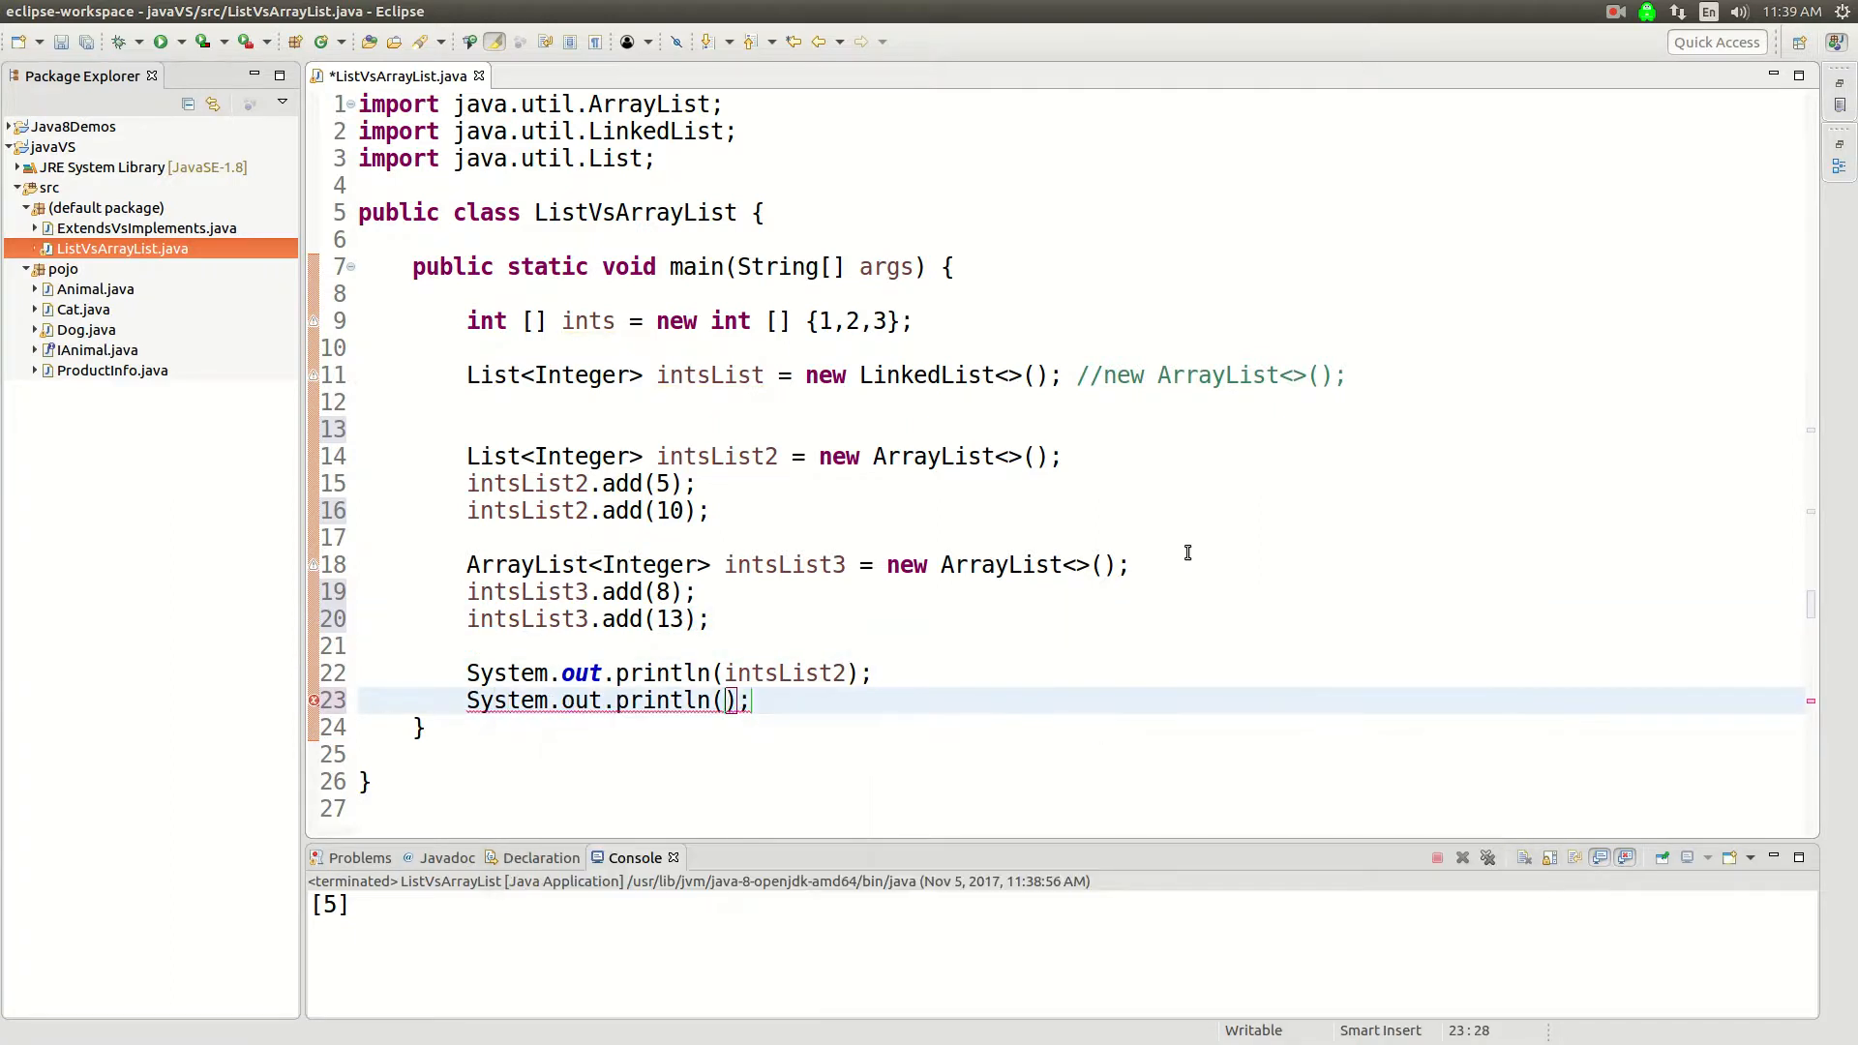
Print intsList3 in the second println and run, showing [5, 10] and [8, 13].
{"action": "type", "text": "intsList3"}
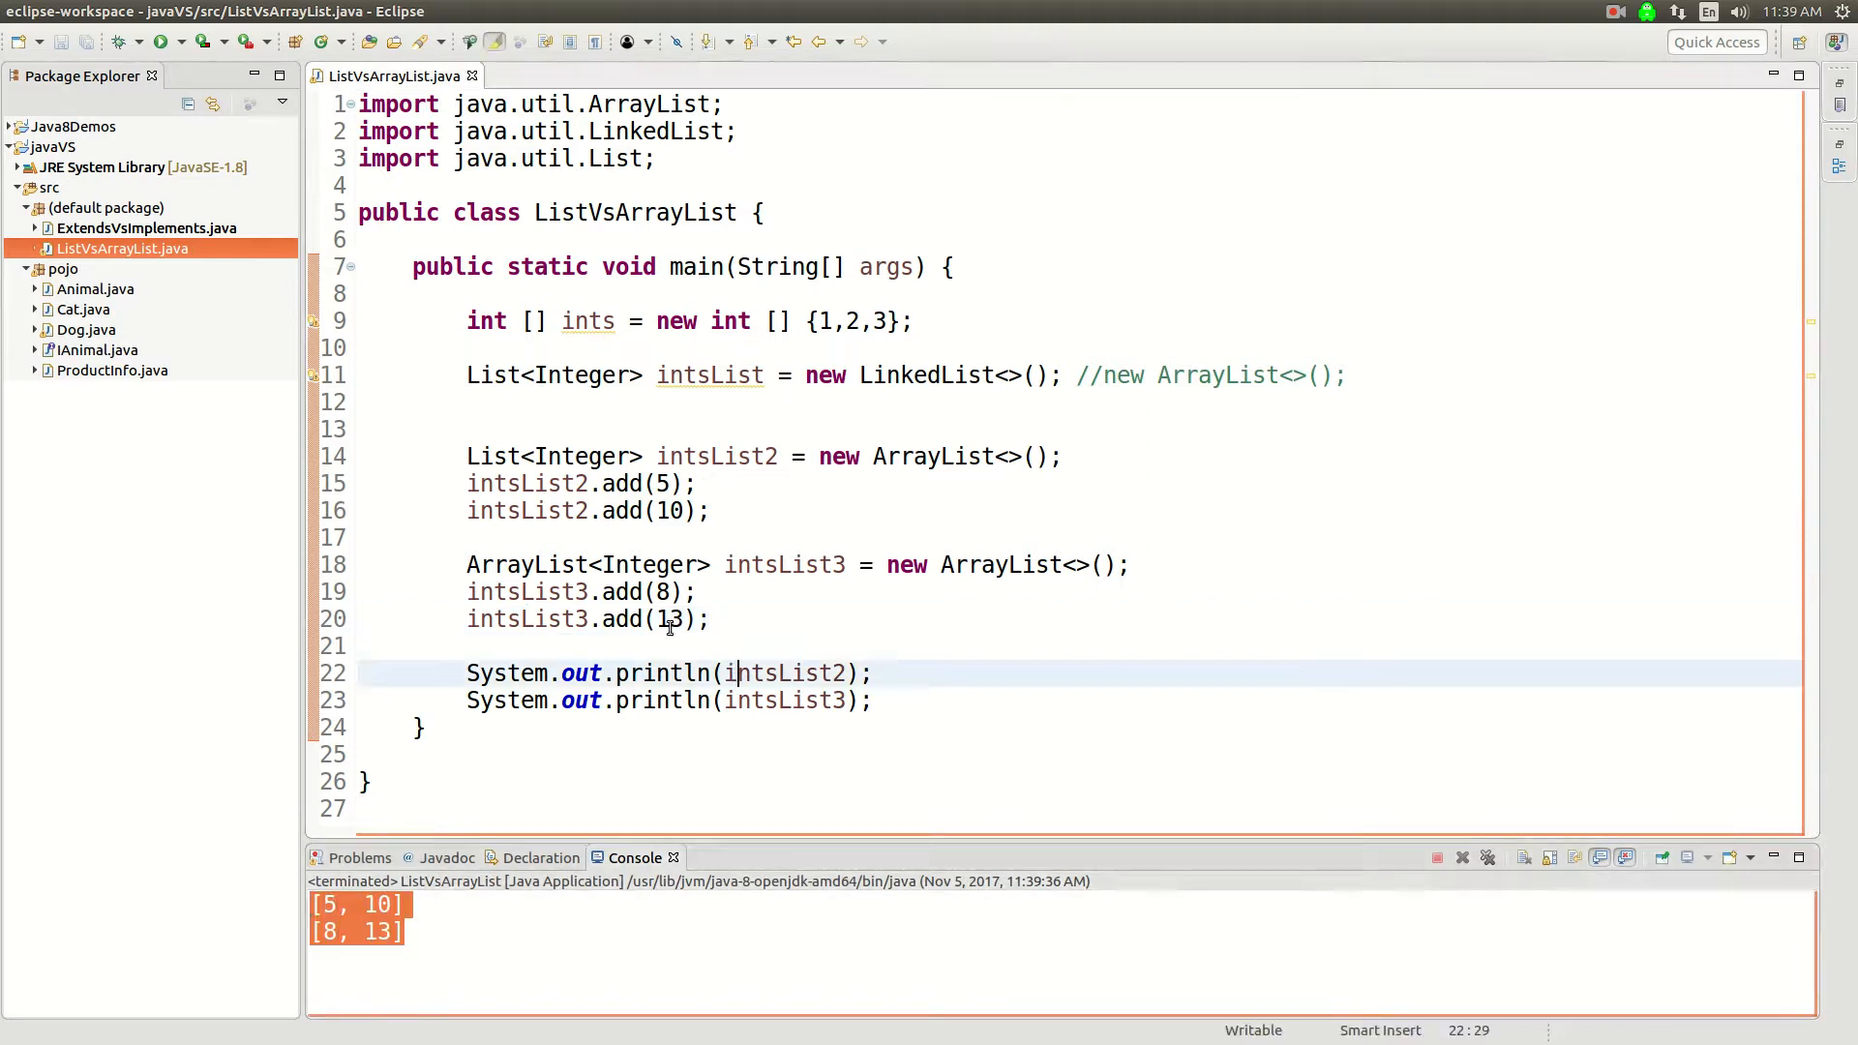
{"action": "mouse_move", "coordinate": [566, 456]}
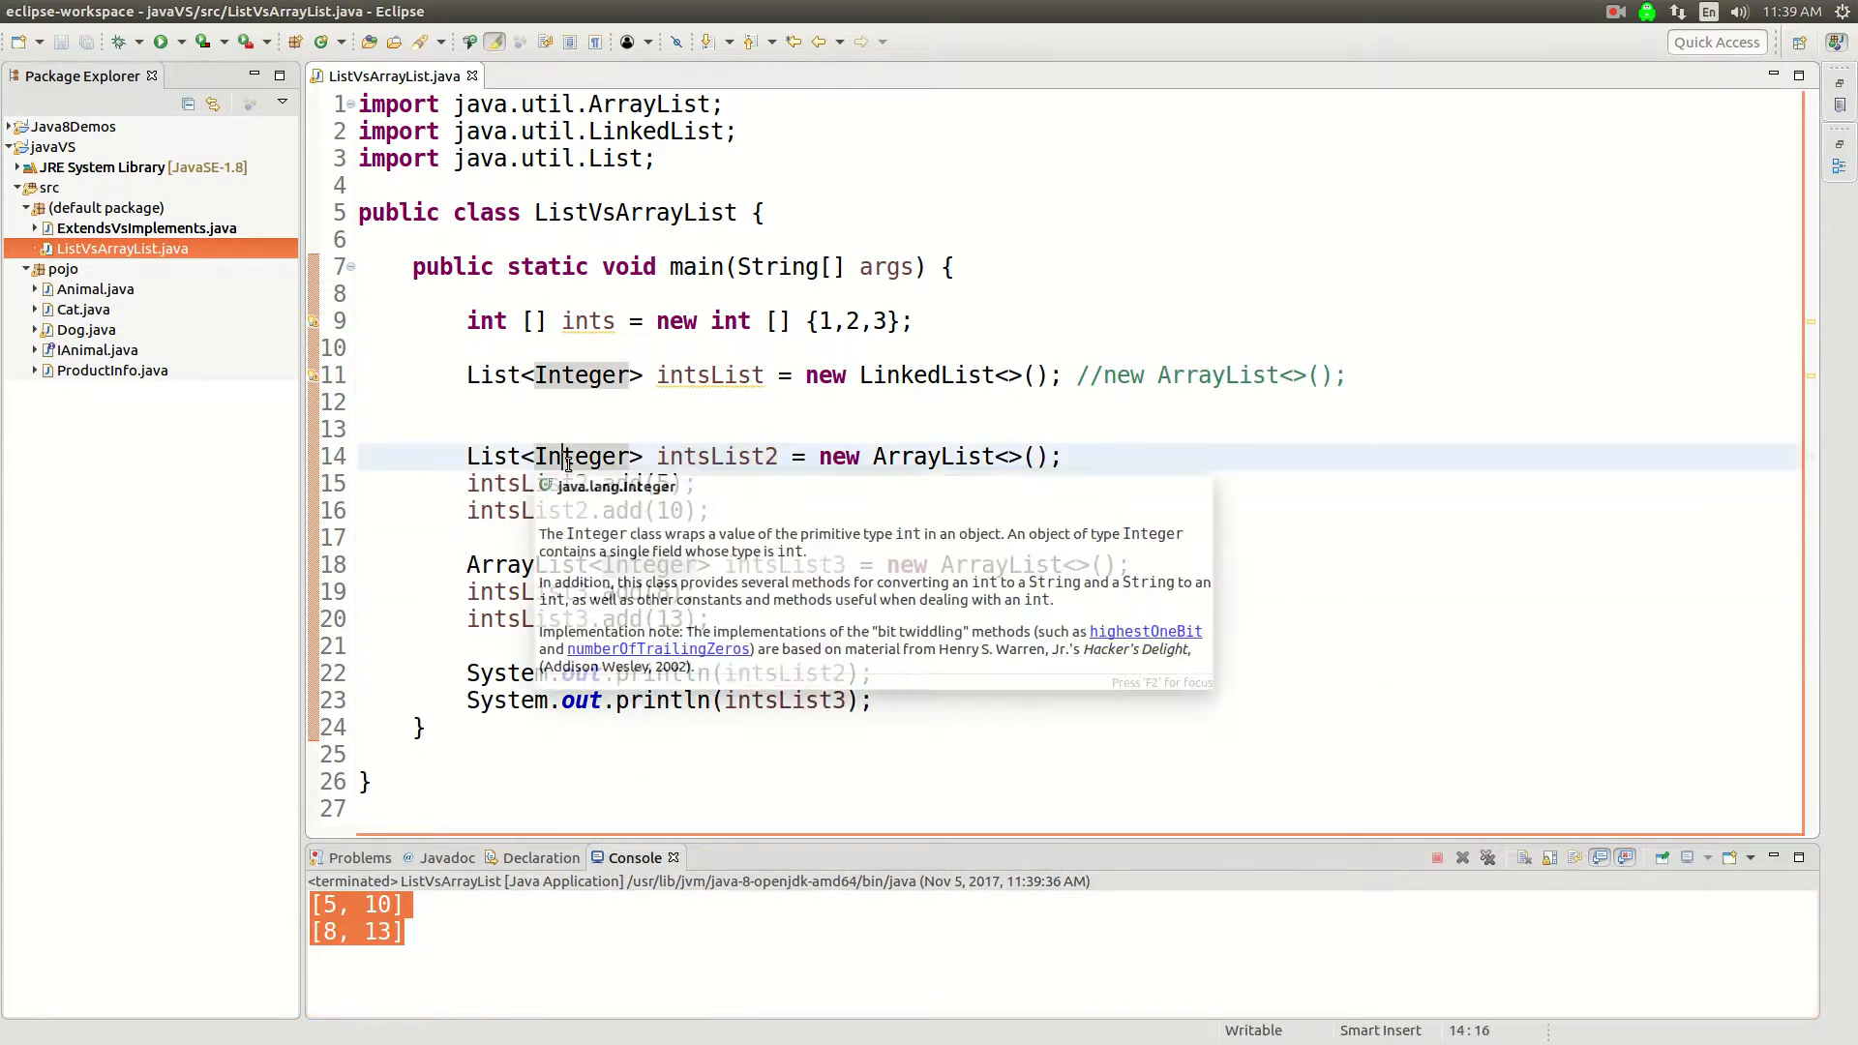
{"action": "mouse_move", "coordinate": [490, 456]}
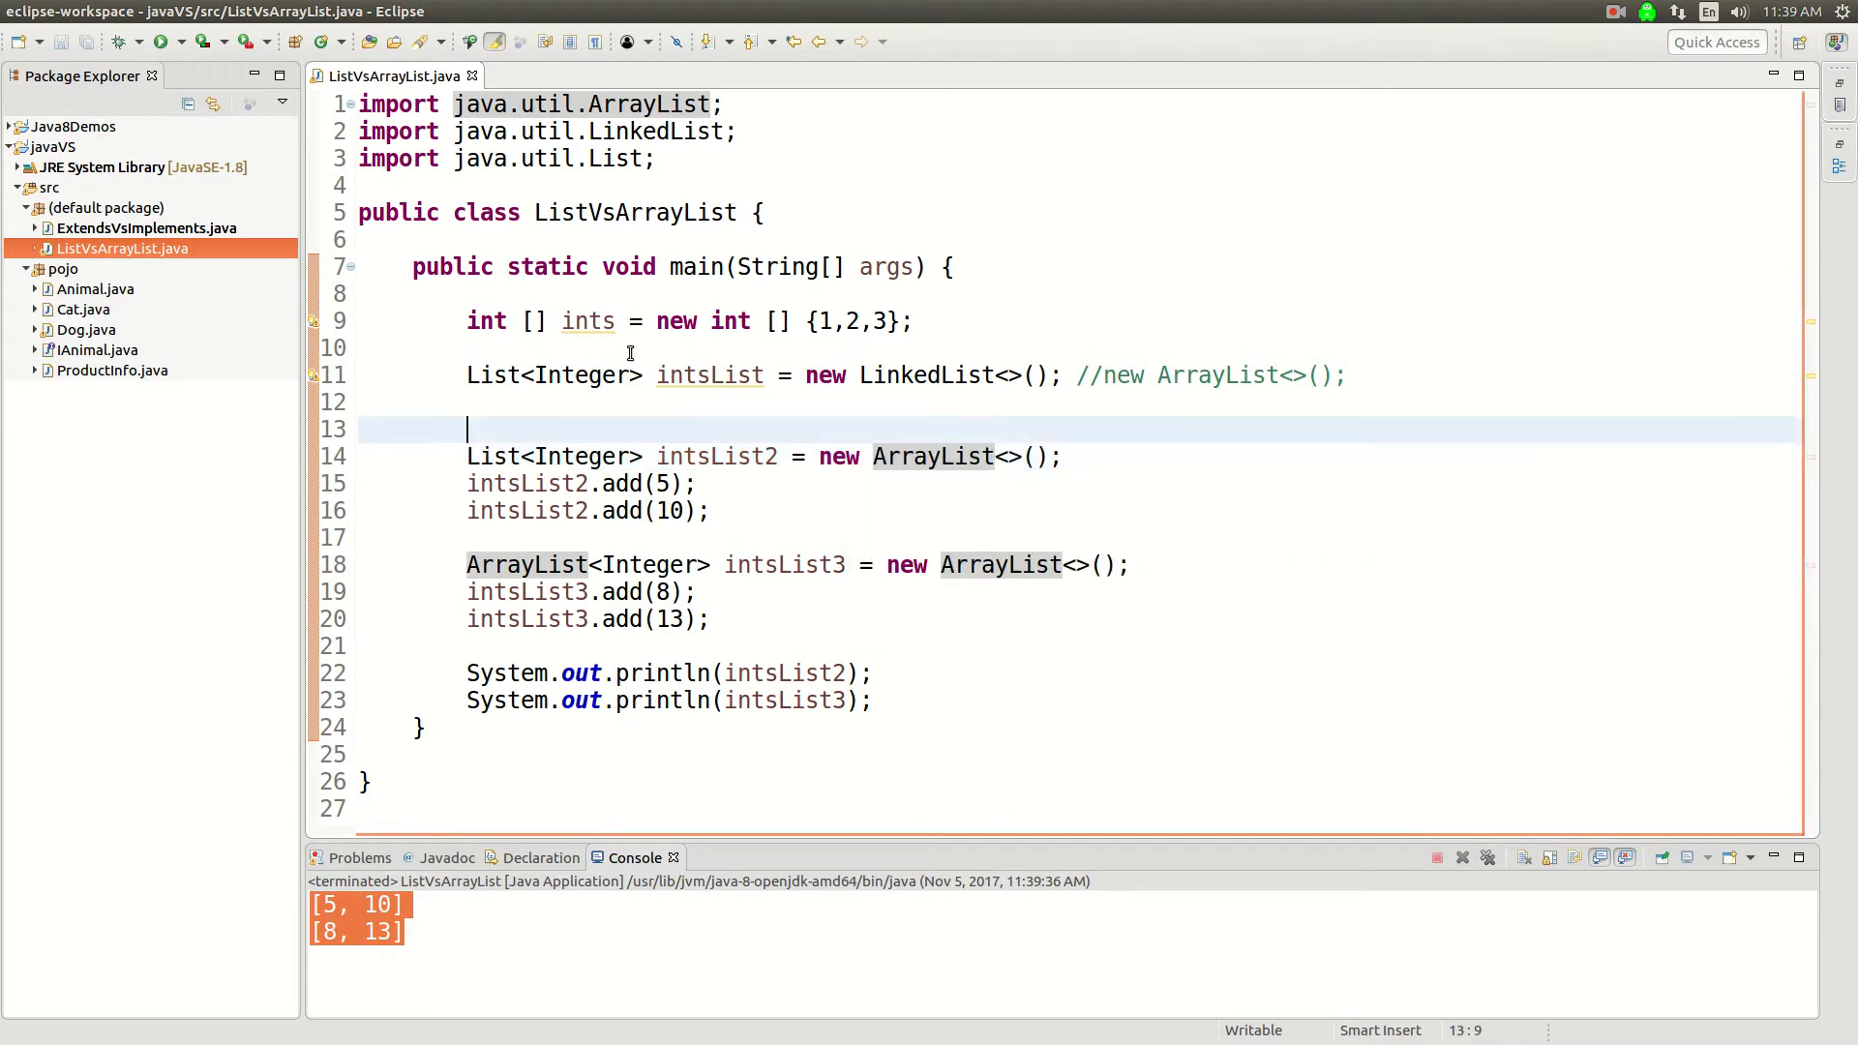
{"action": "left_click", "coordinate": [914, 321]}
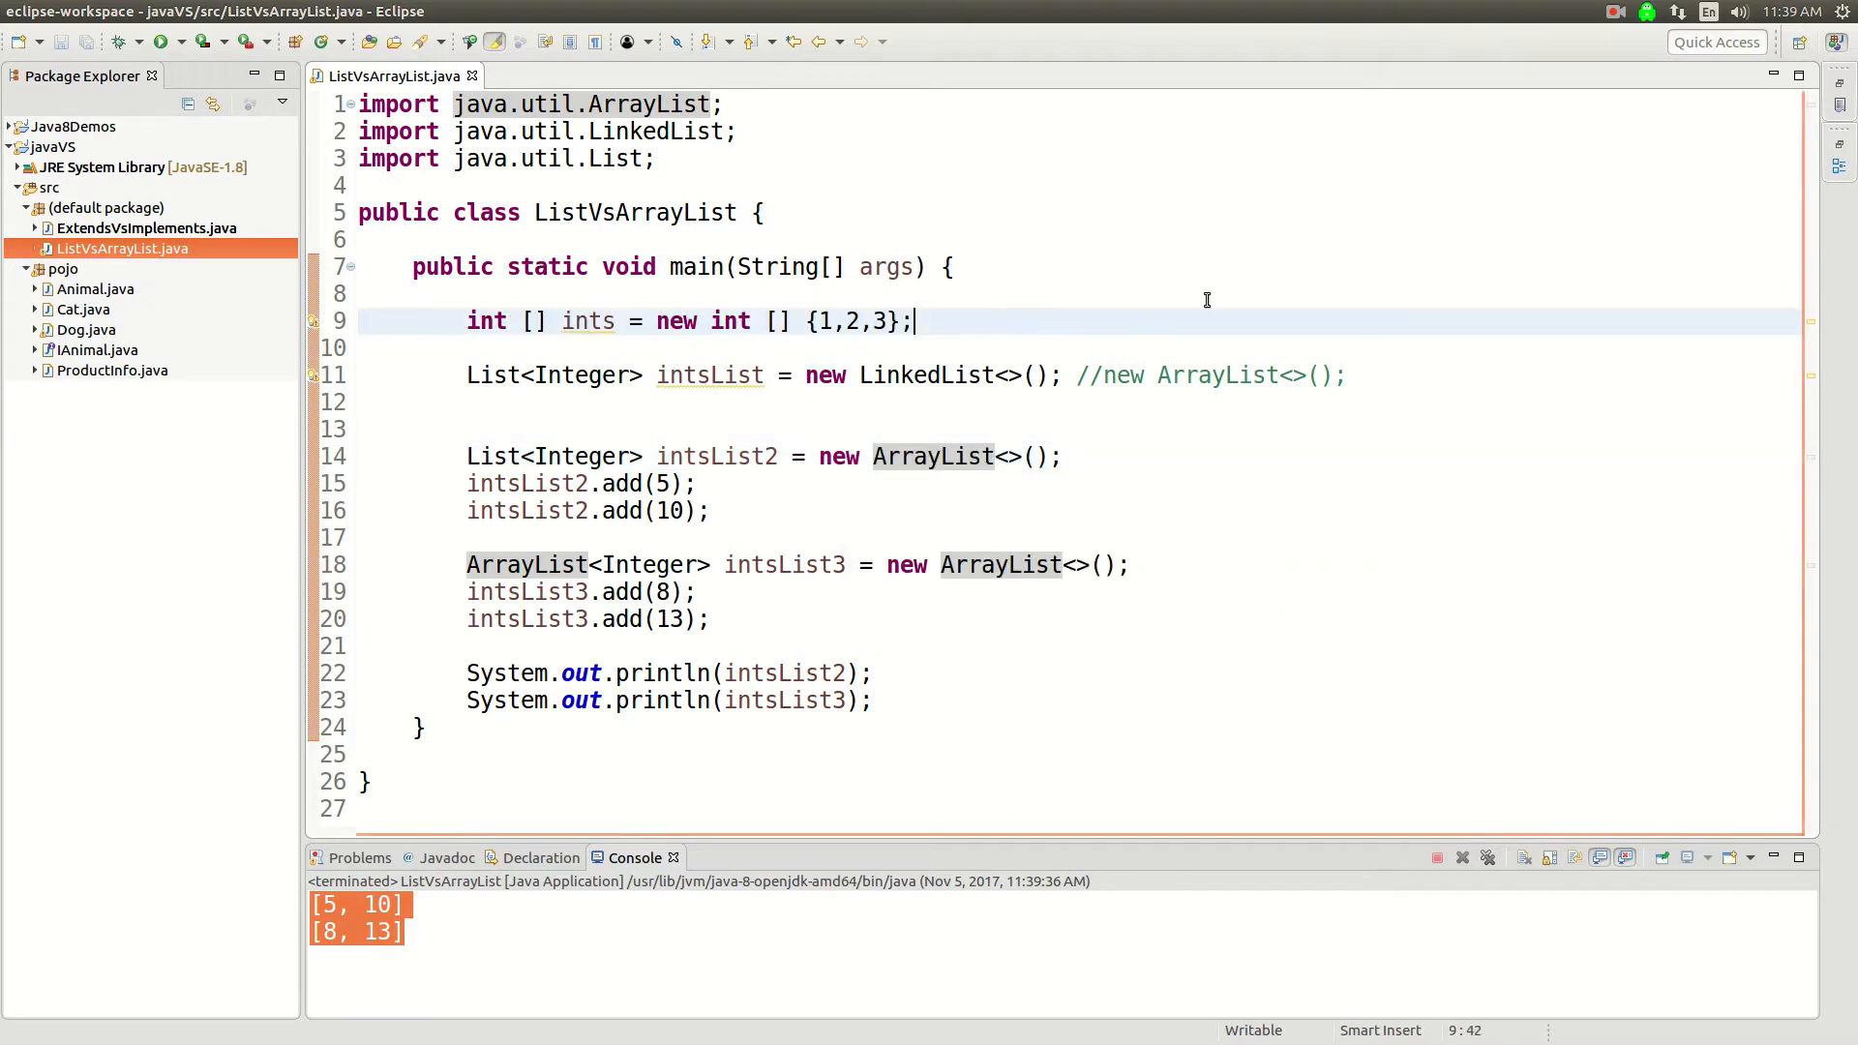
{"action": "mouse_move", "coordinate": [1514, 185]}
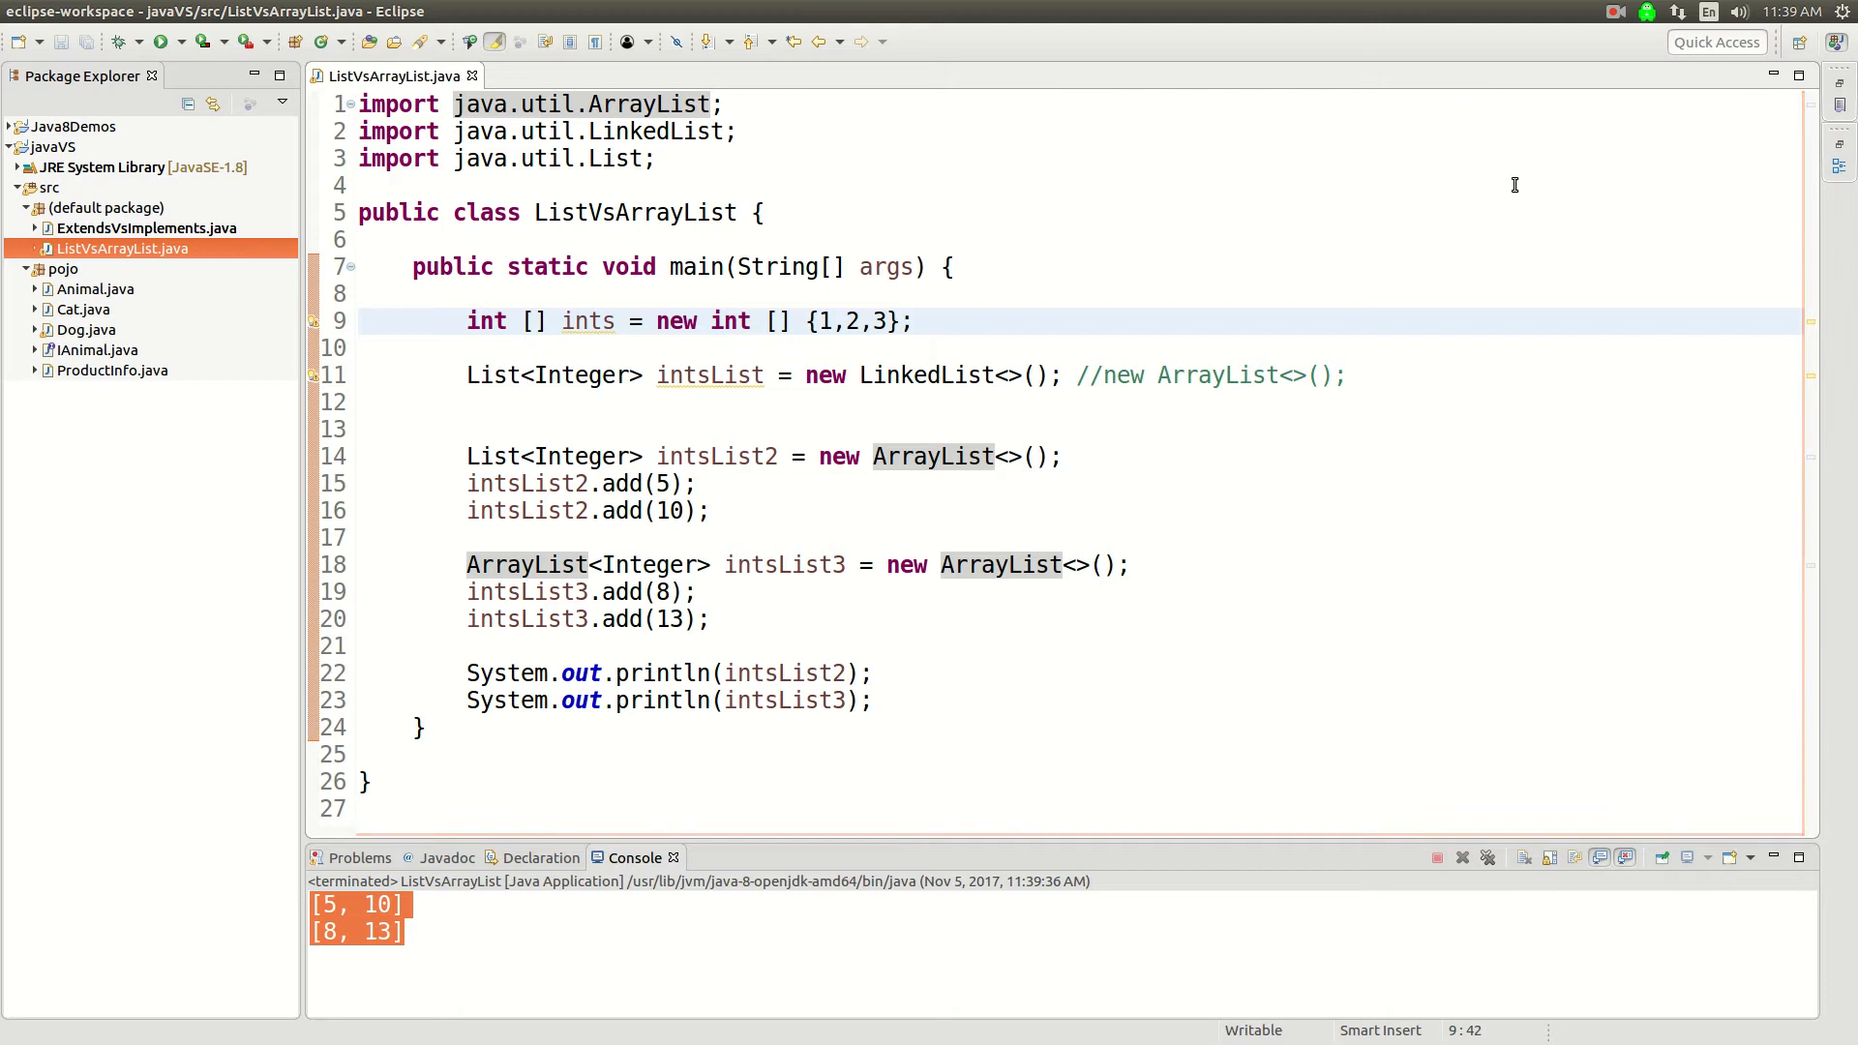
{"action": "left_click", "coordinate": [1645, 11]}
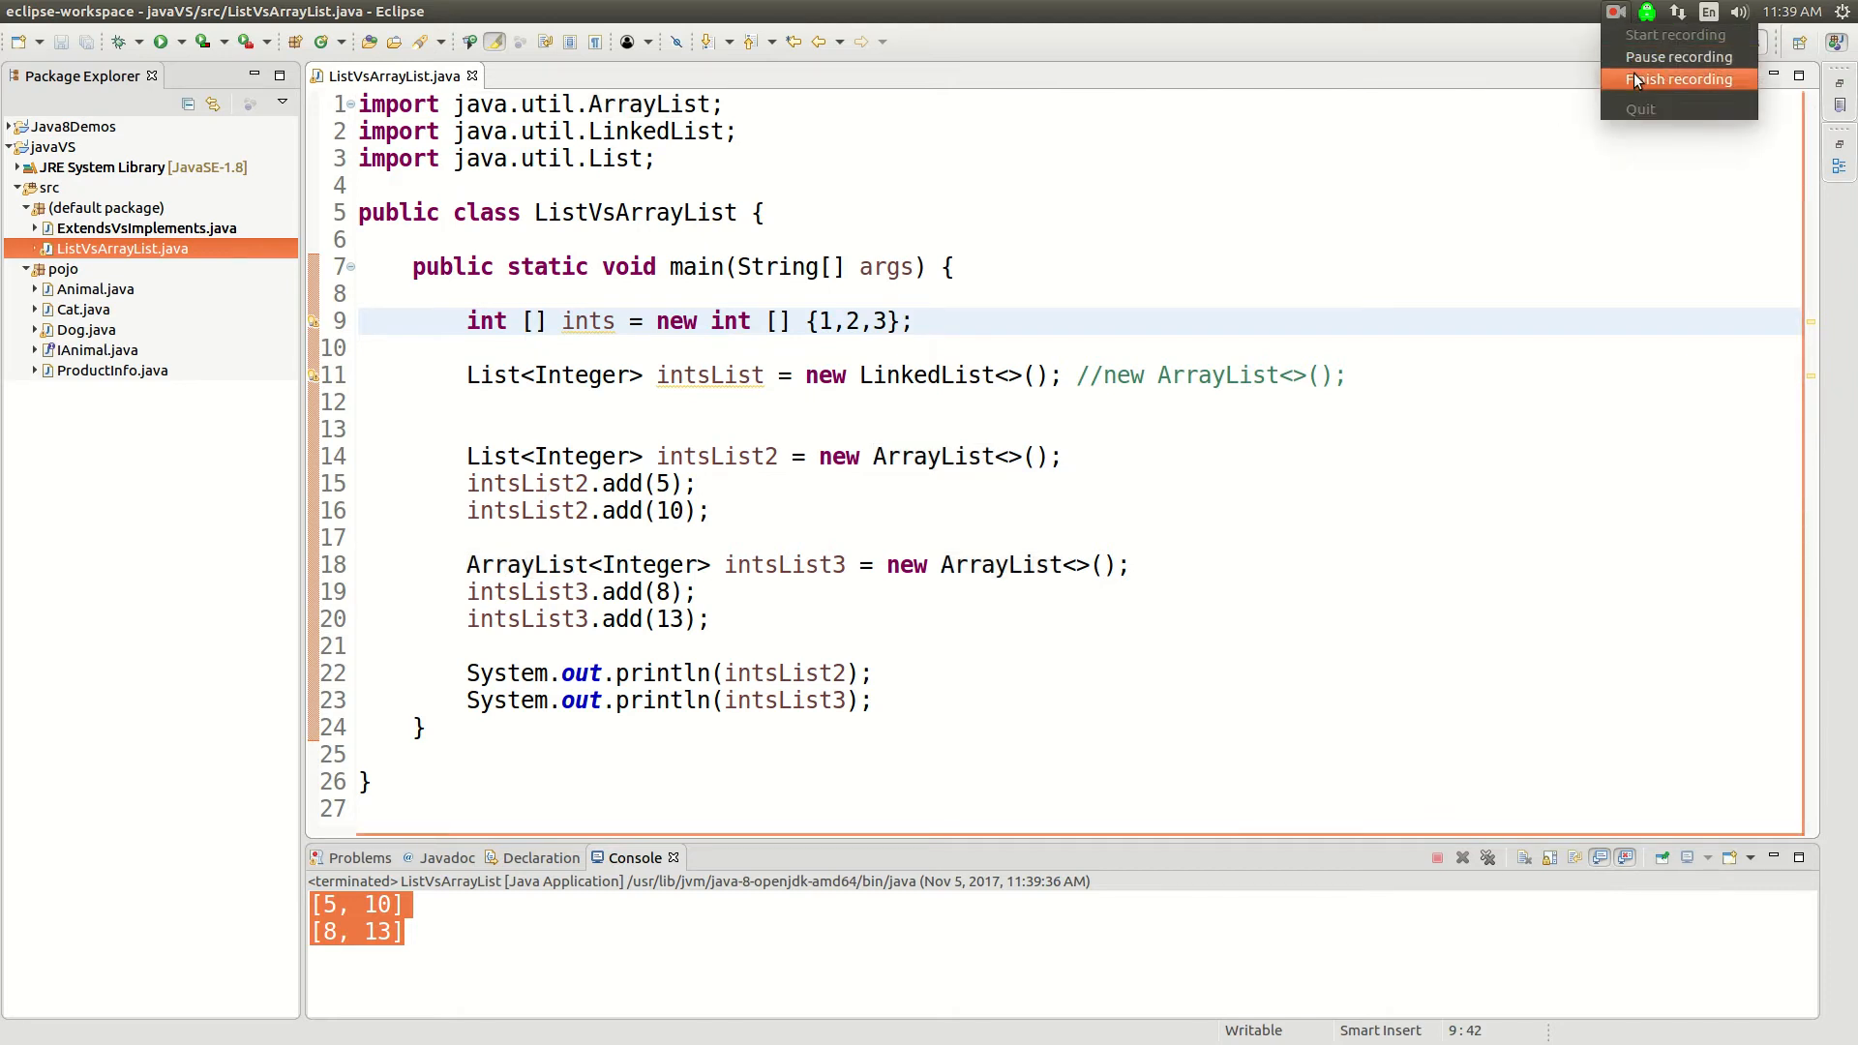